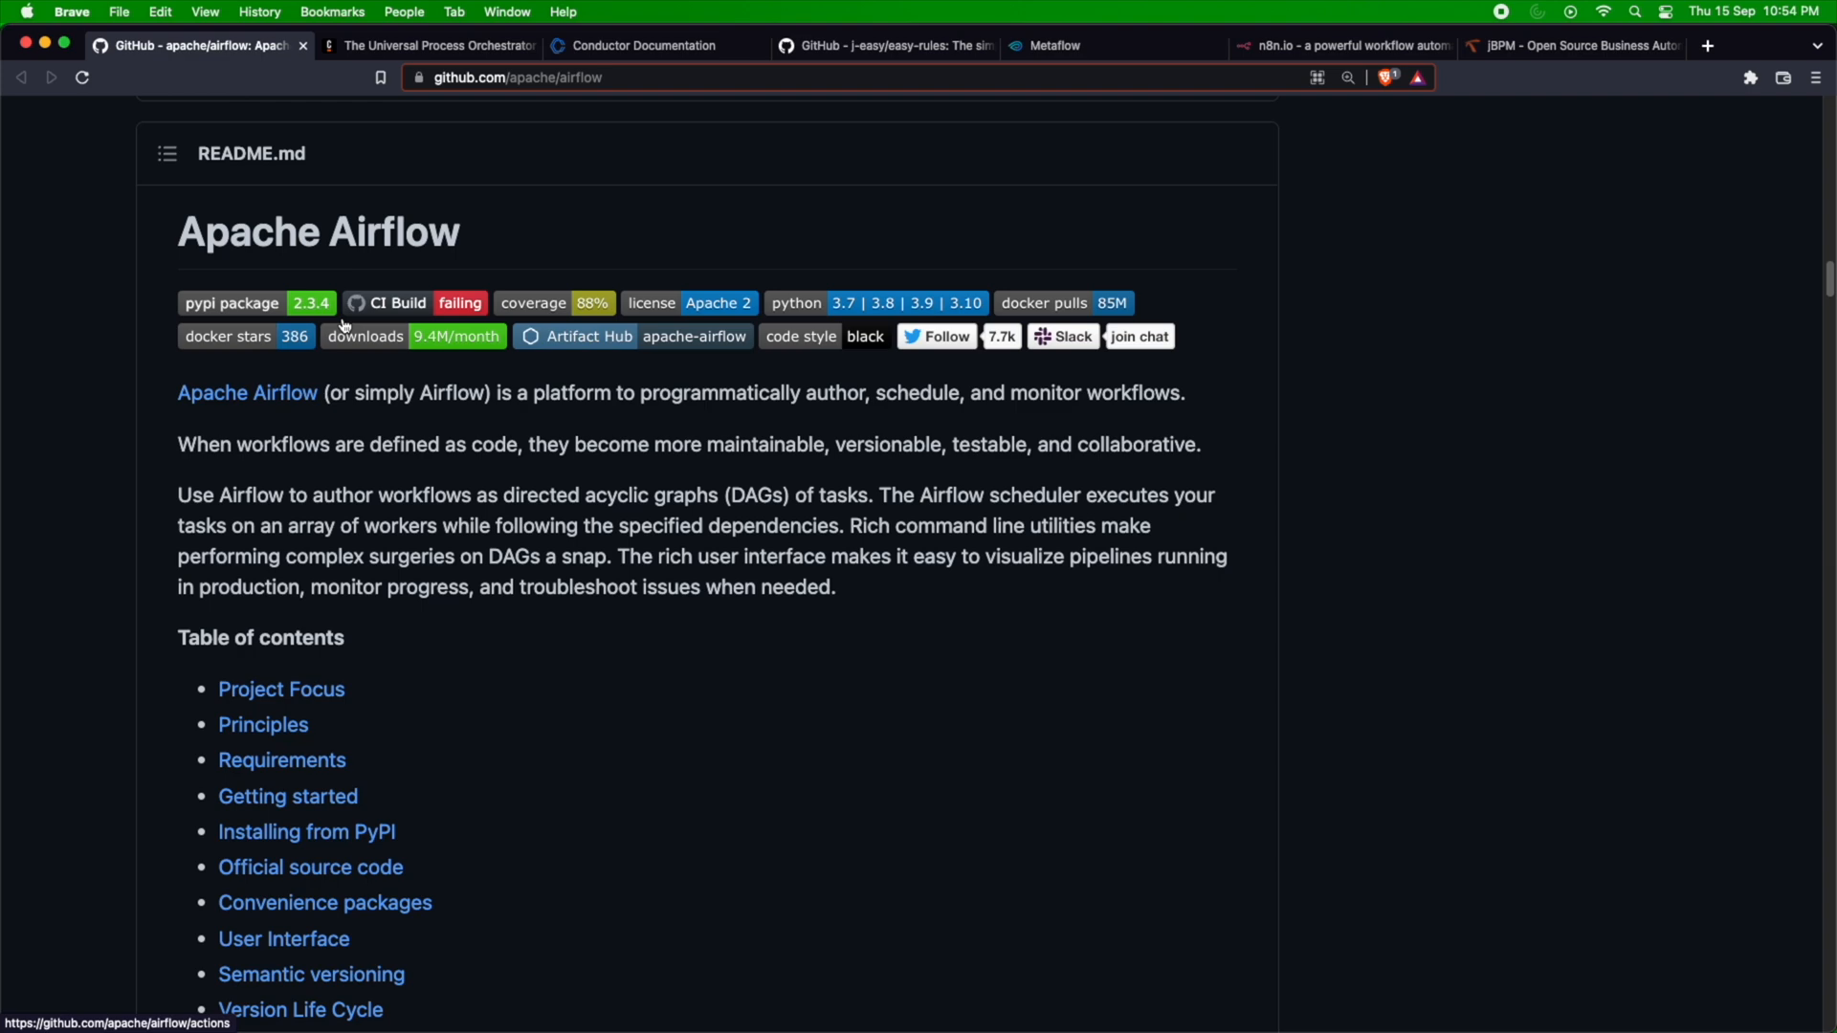
pyautogui.moveTo(346, 356)
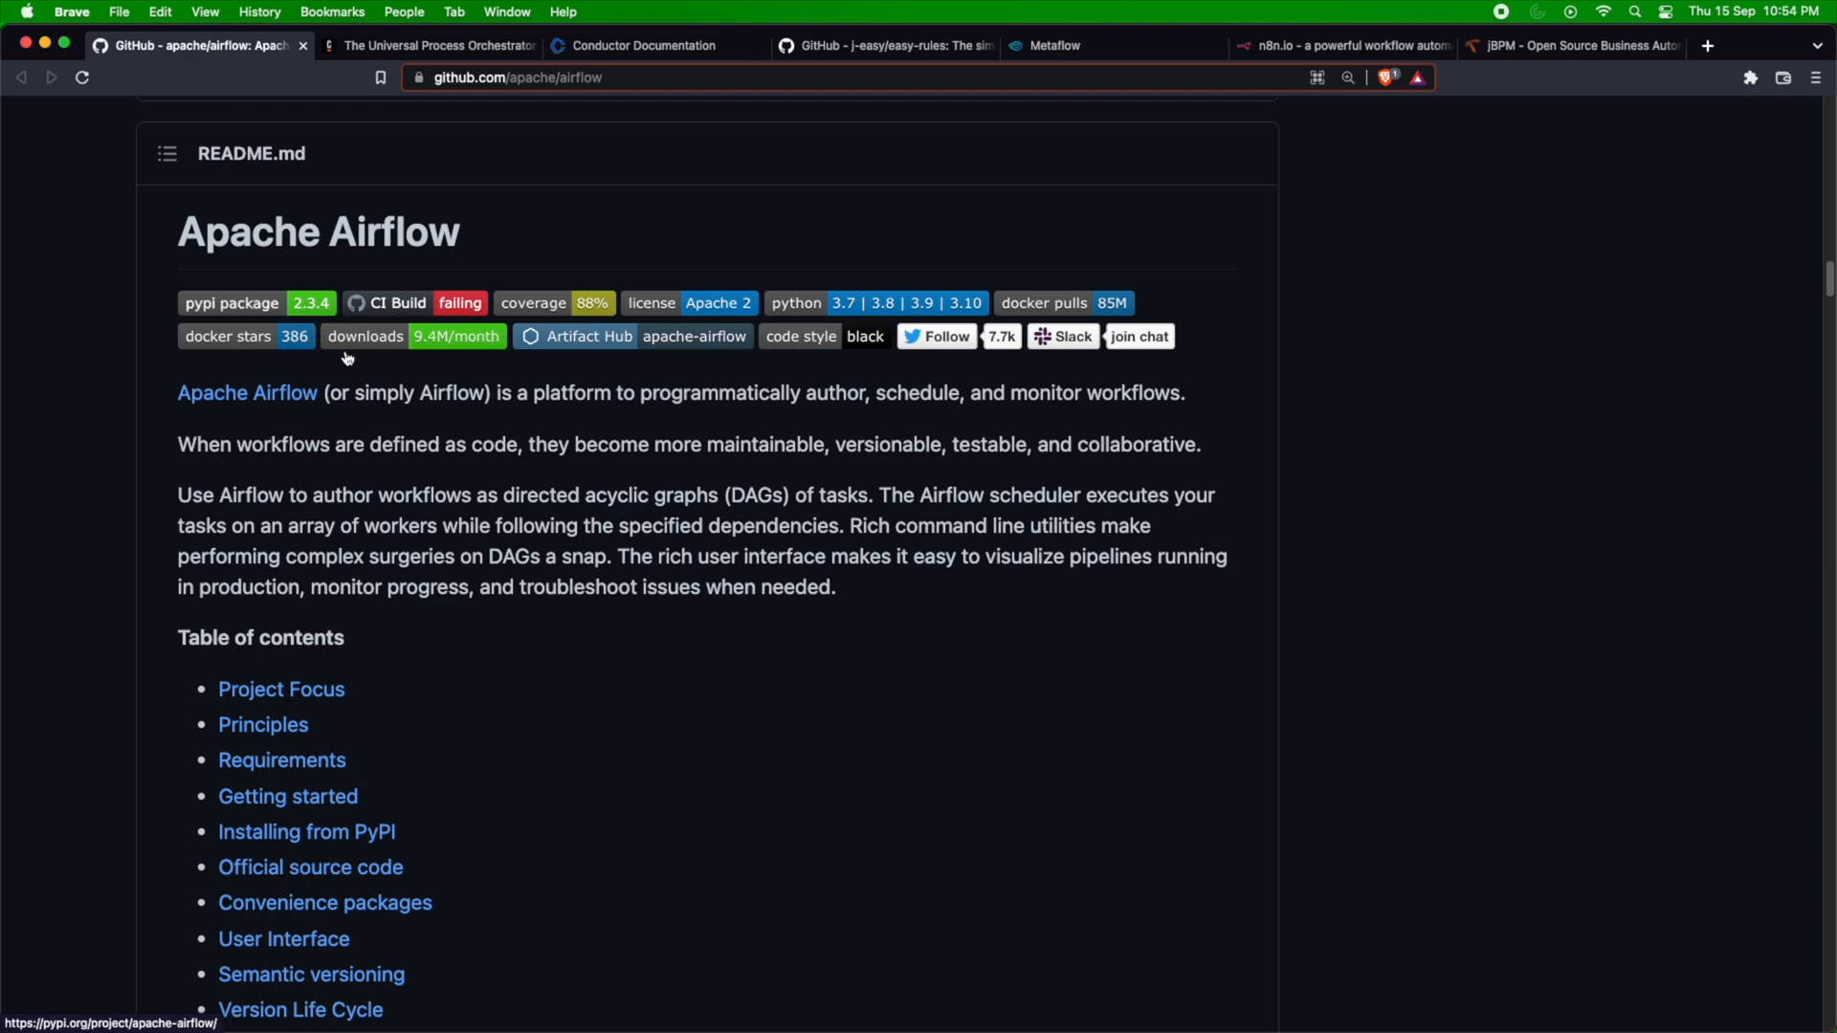
# Scroll the apache/airflow README past its badges and contents to the DAGs screenshot.
pyautogui.scroll(-3)
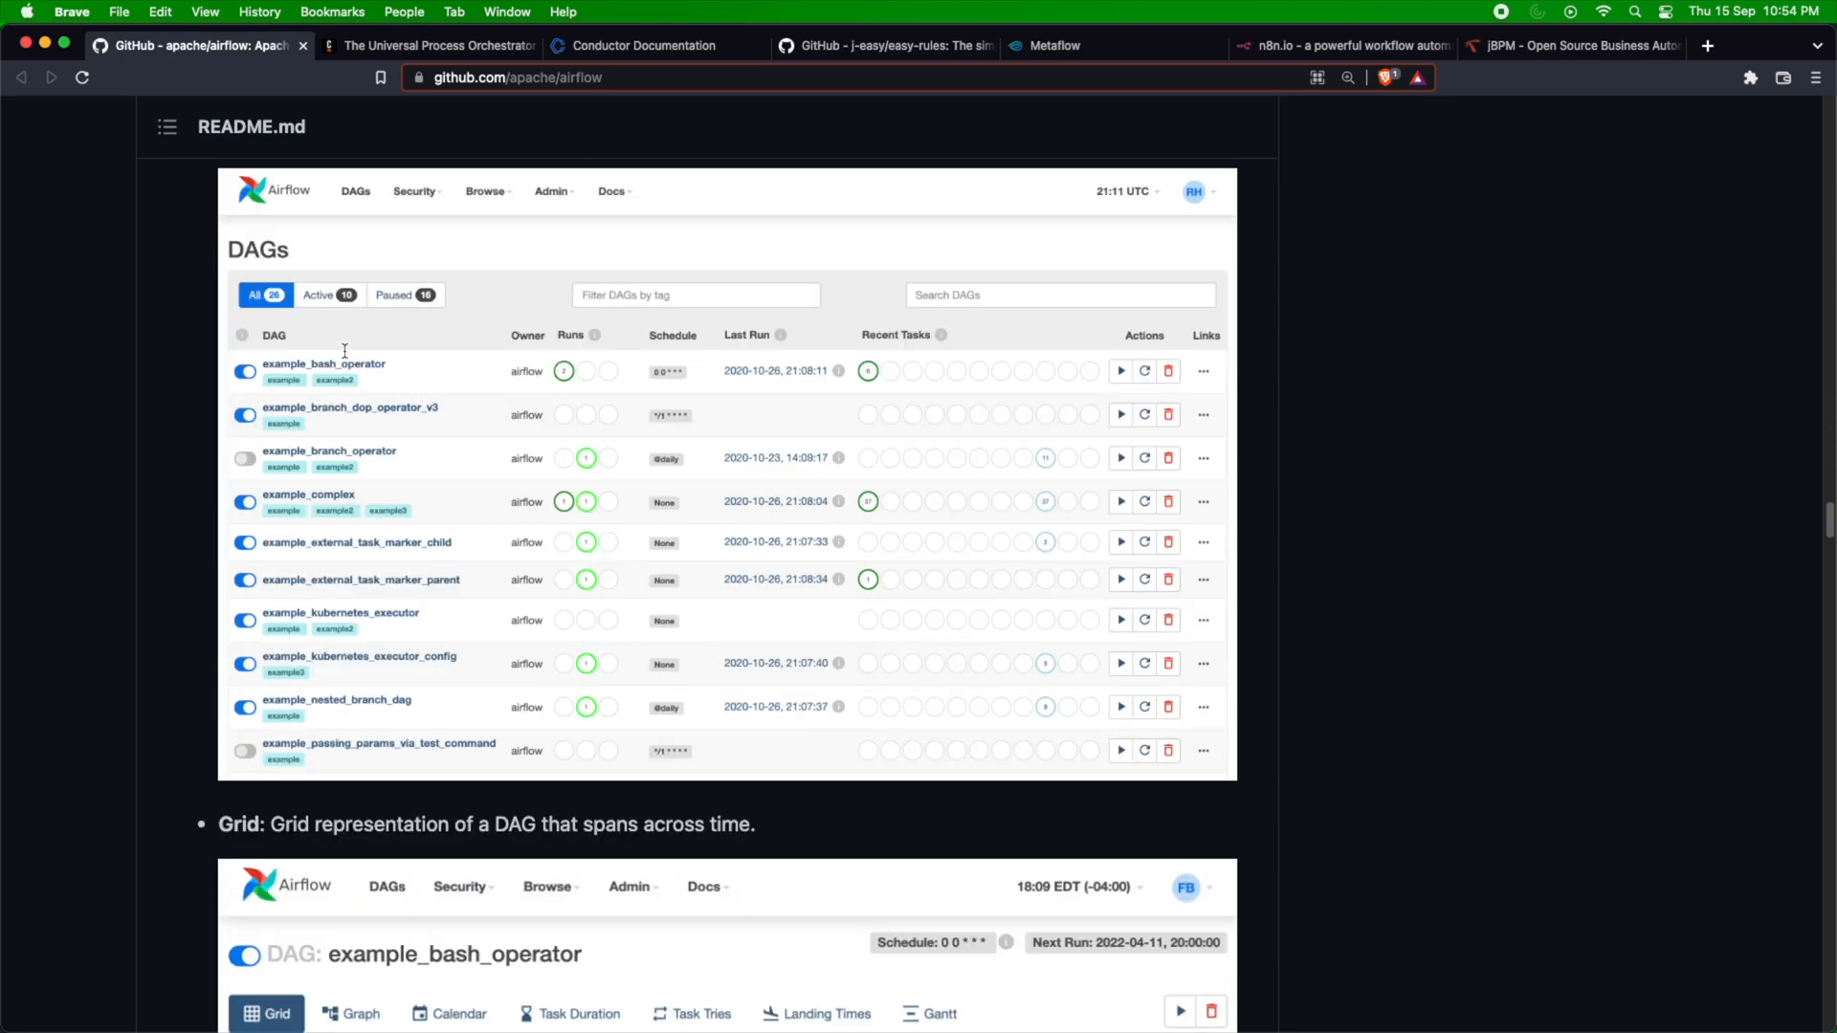
pyautogui.moveTo(344, 357)
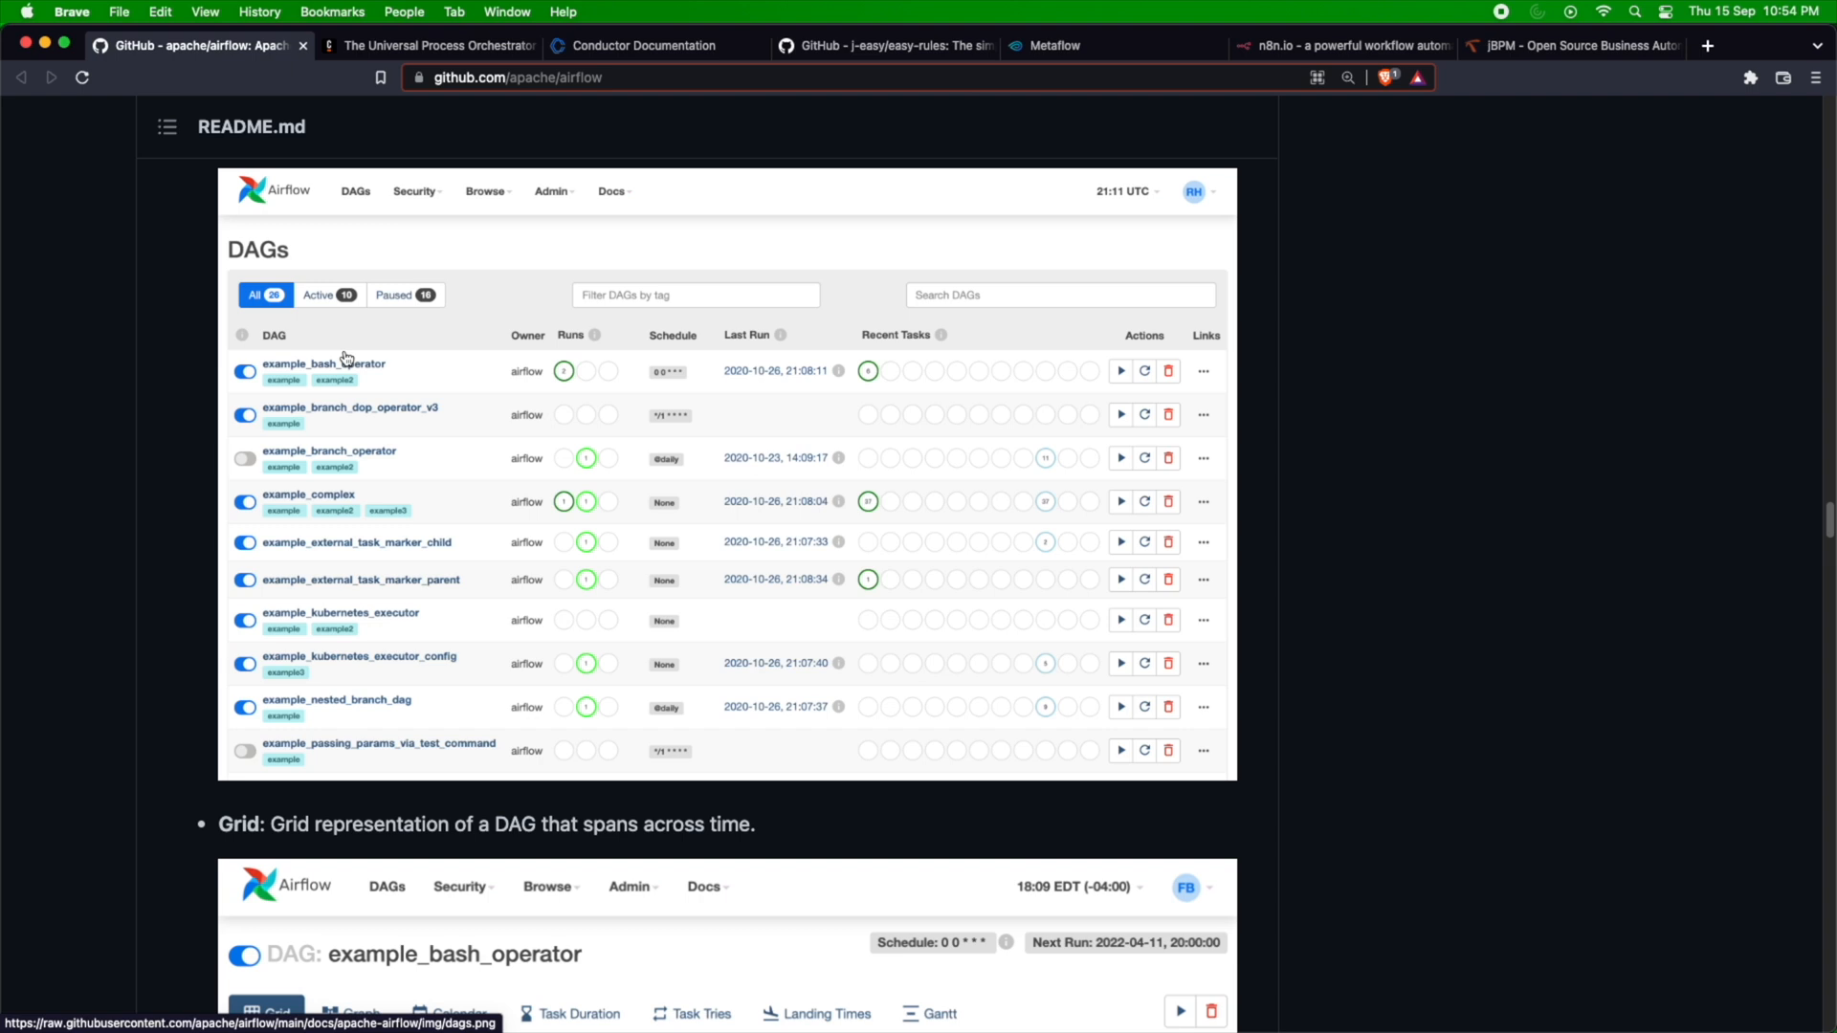
pyautogui.moveTo(1296, 554)
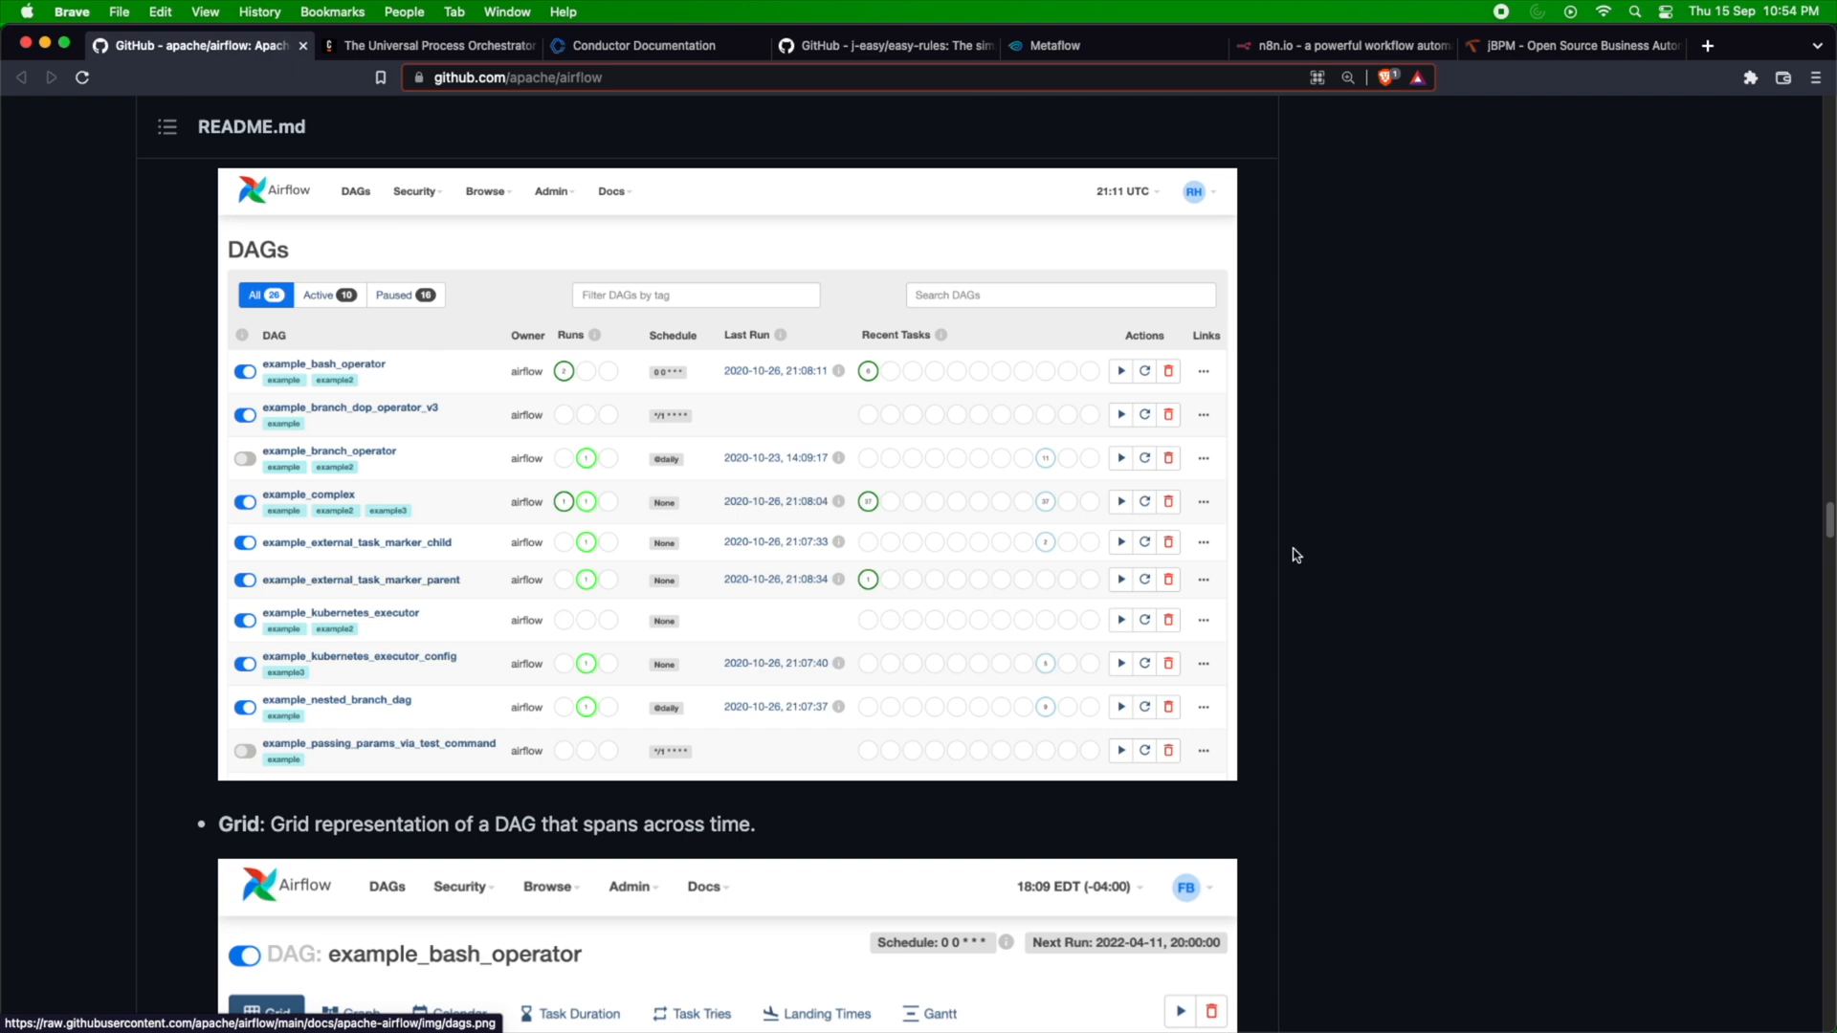
pyautogui.moveTo(1287, 558)
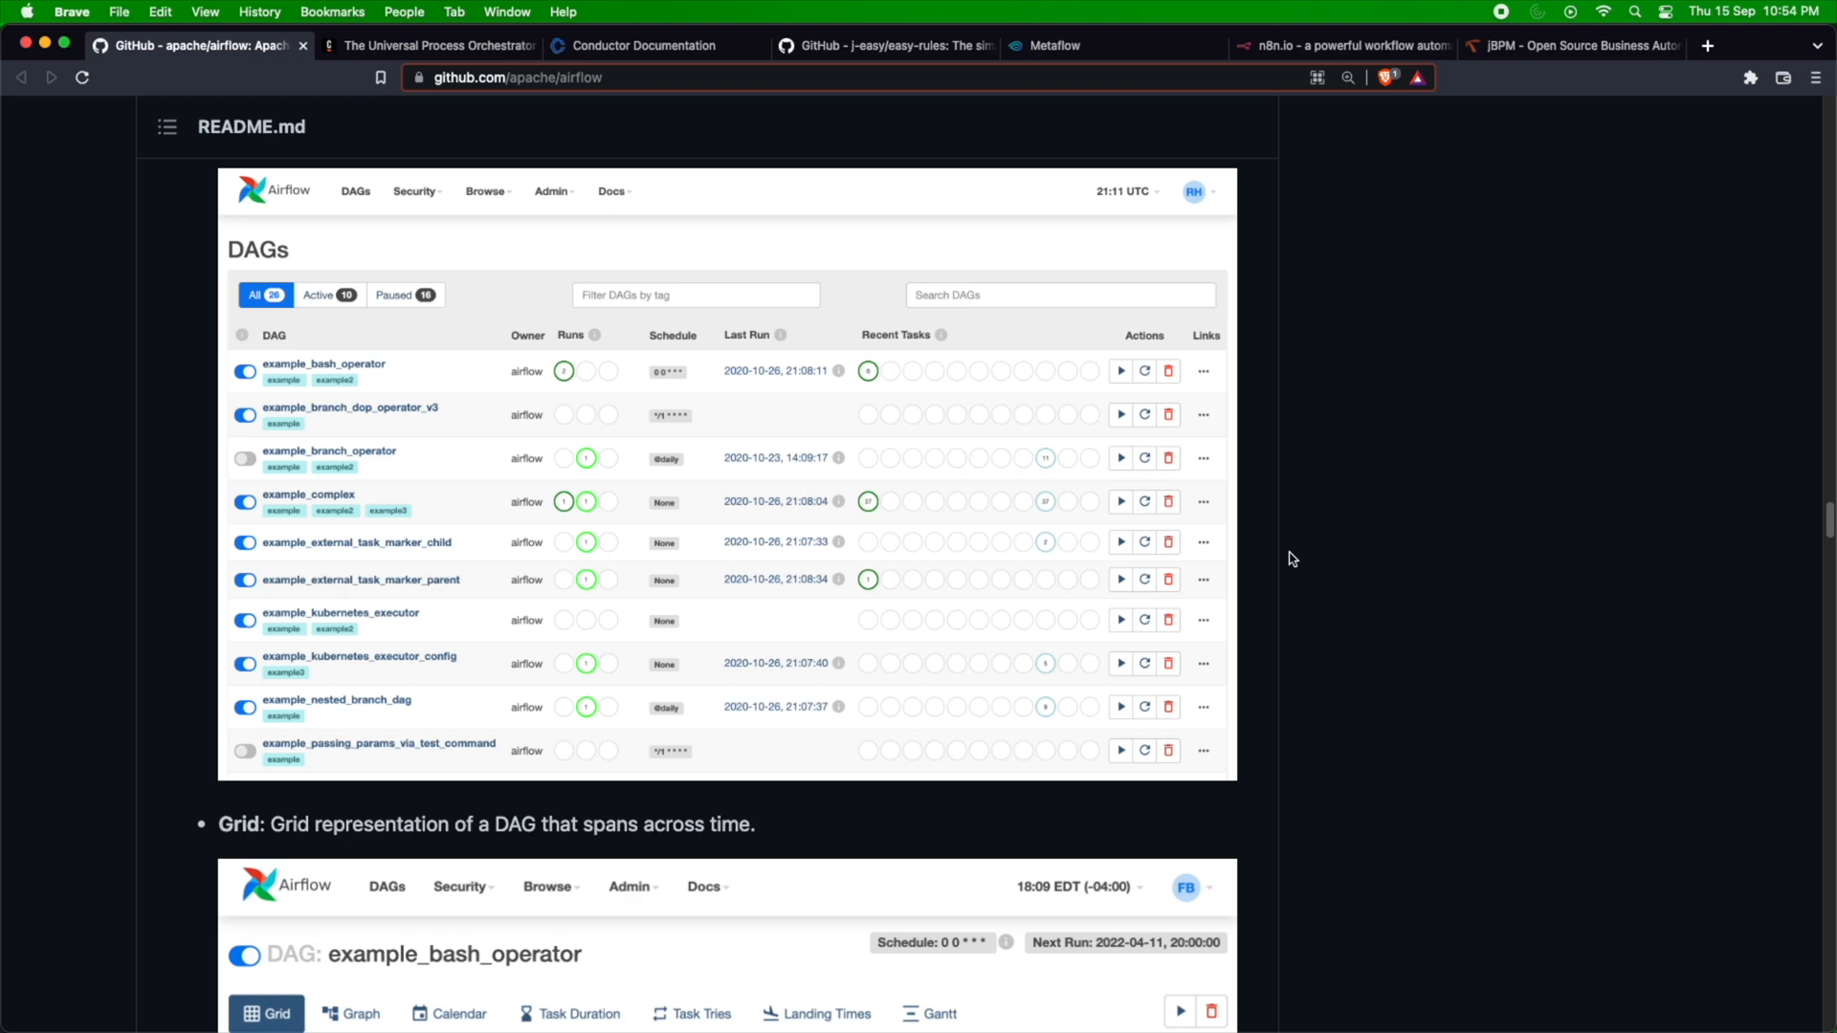
# Scroll past the Grid section to the example_bash_operator Graph screenshot.
pyautogui.scroll(-3)
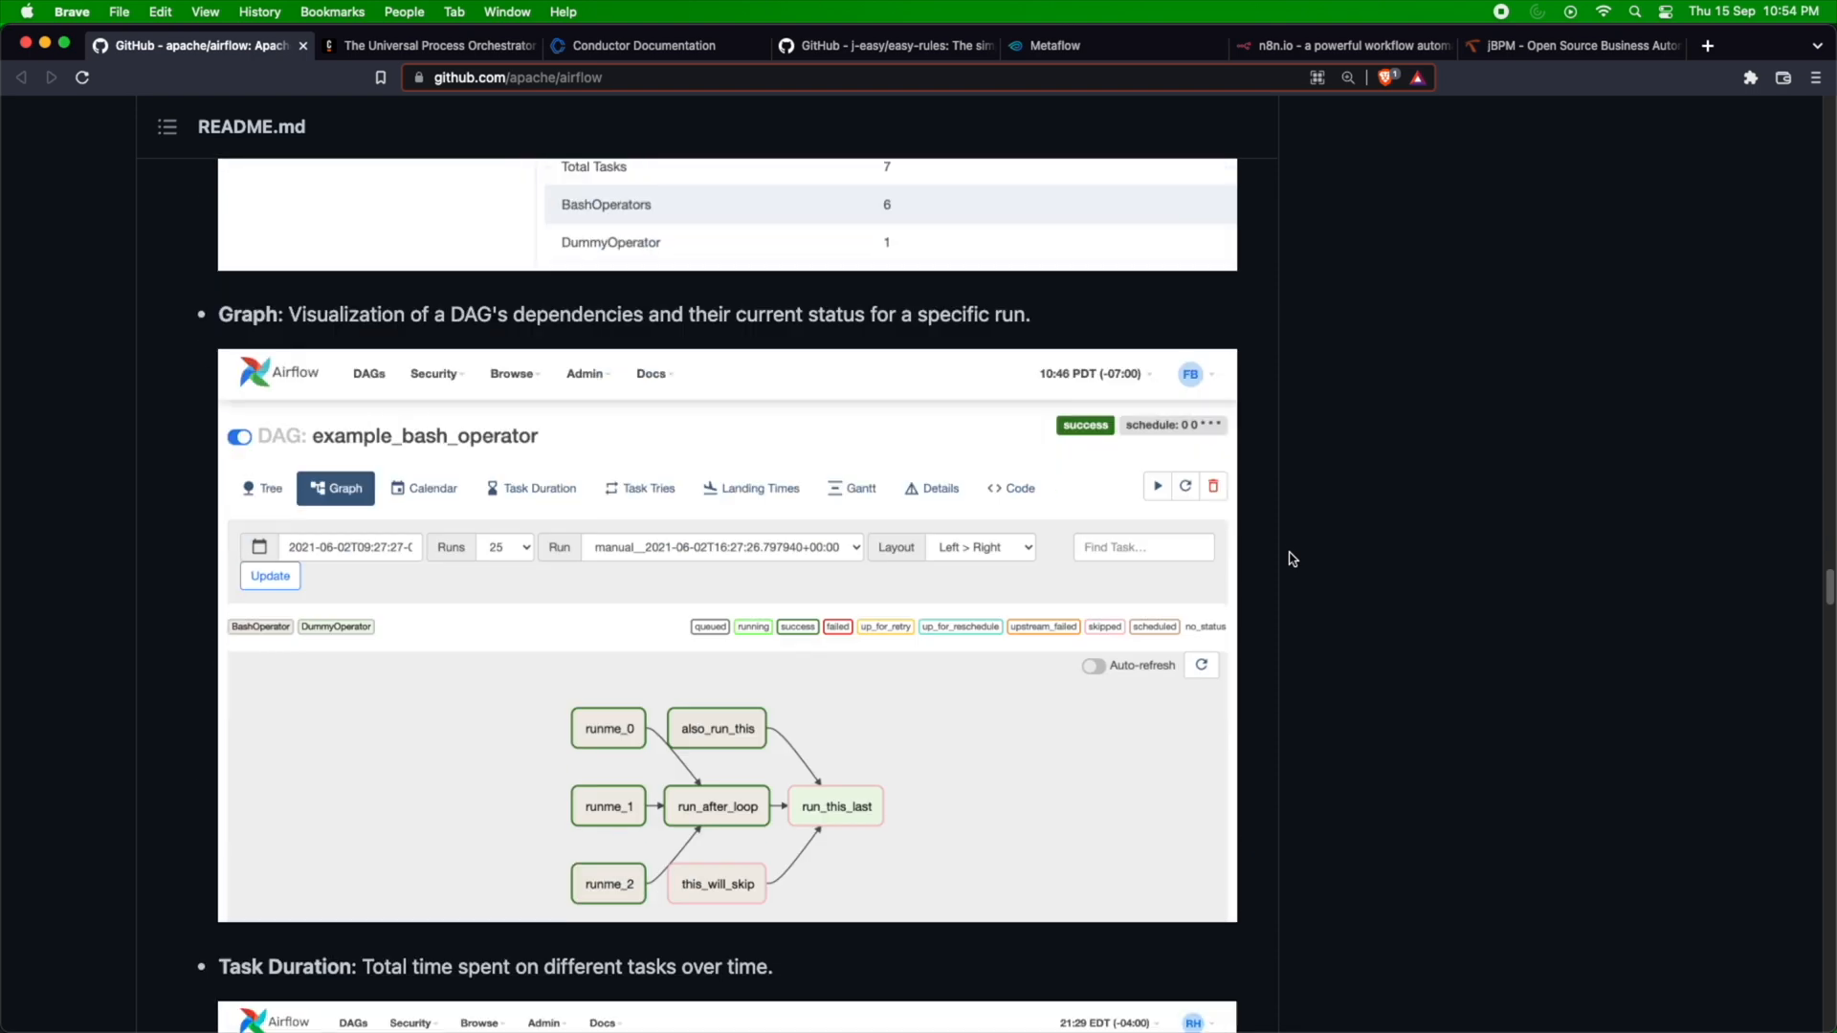
pyautogui.scroll(-3)
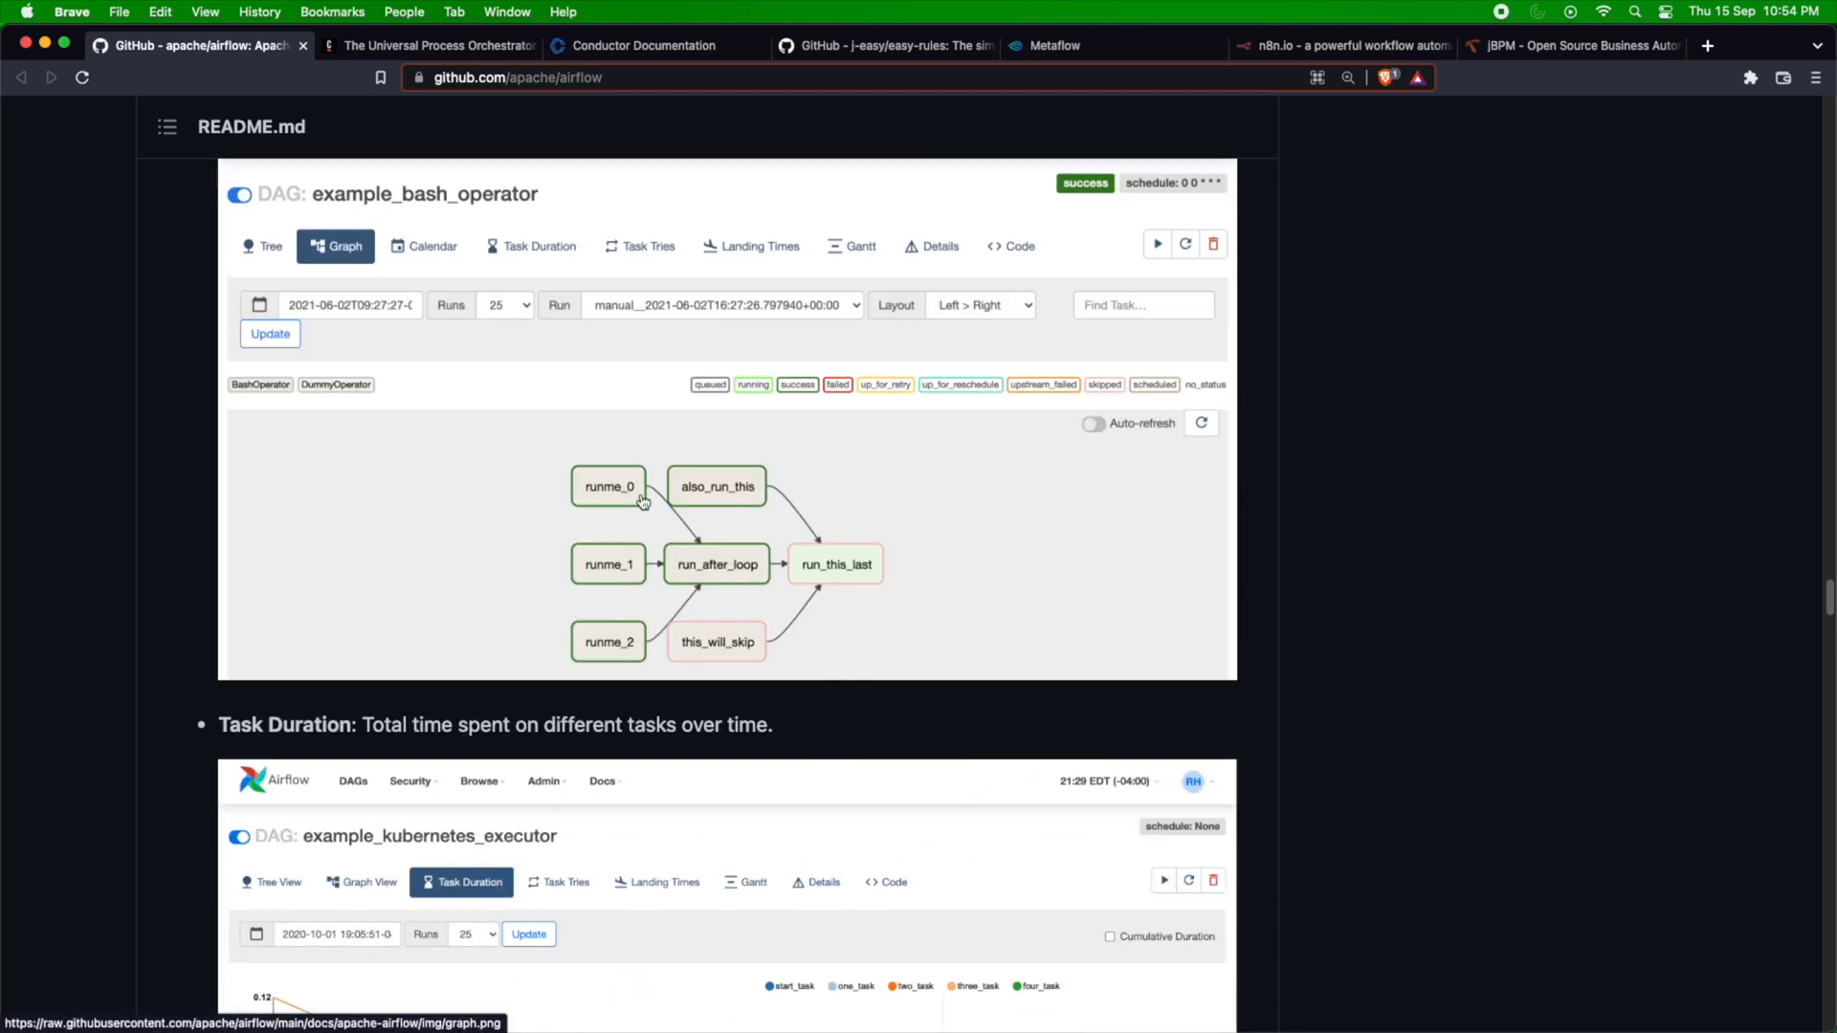
pyautogui.scroll(-3)
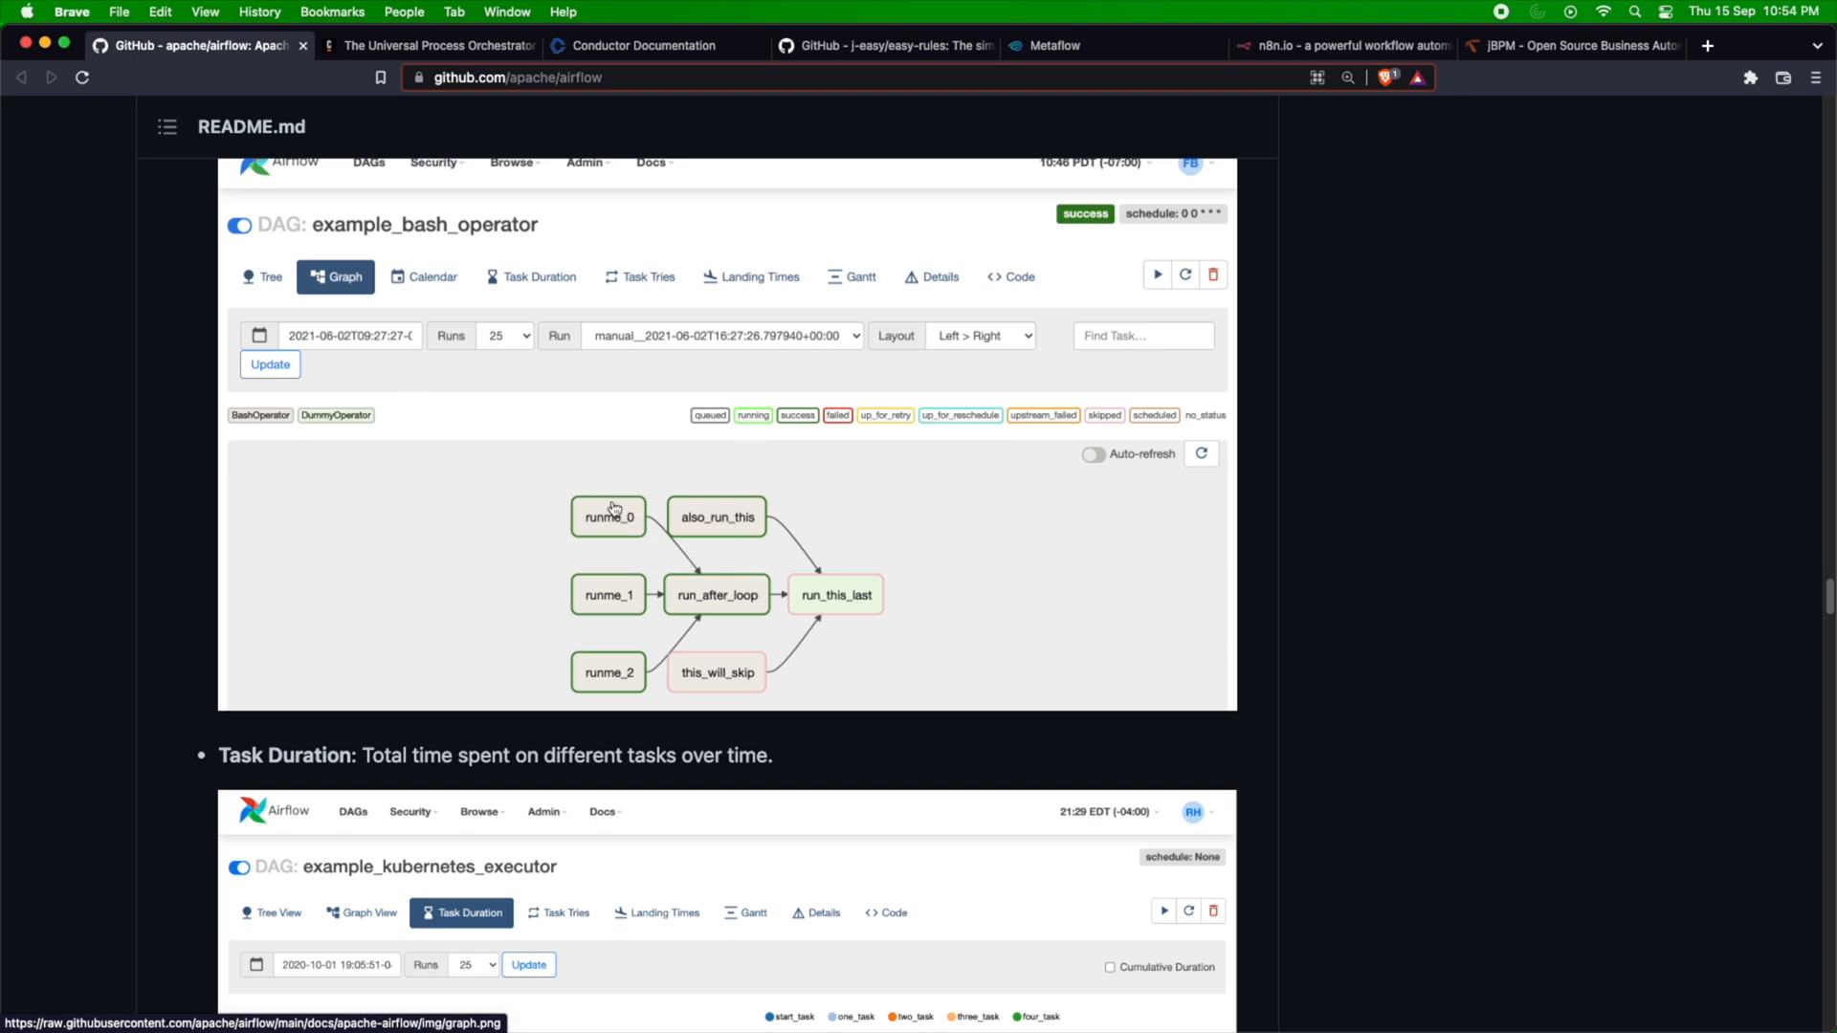
pyautogui.moveTo(642, 553)
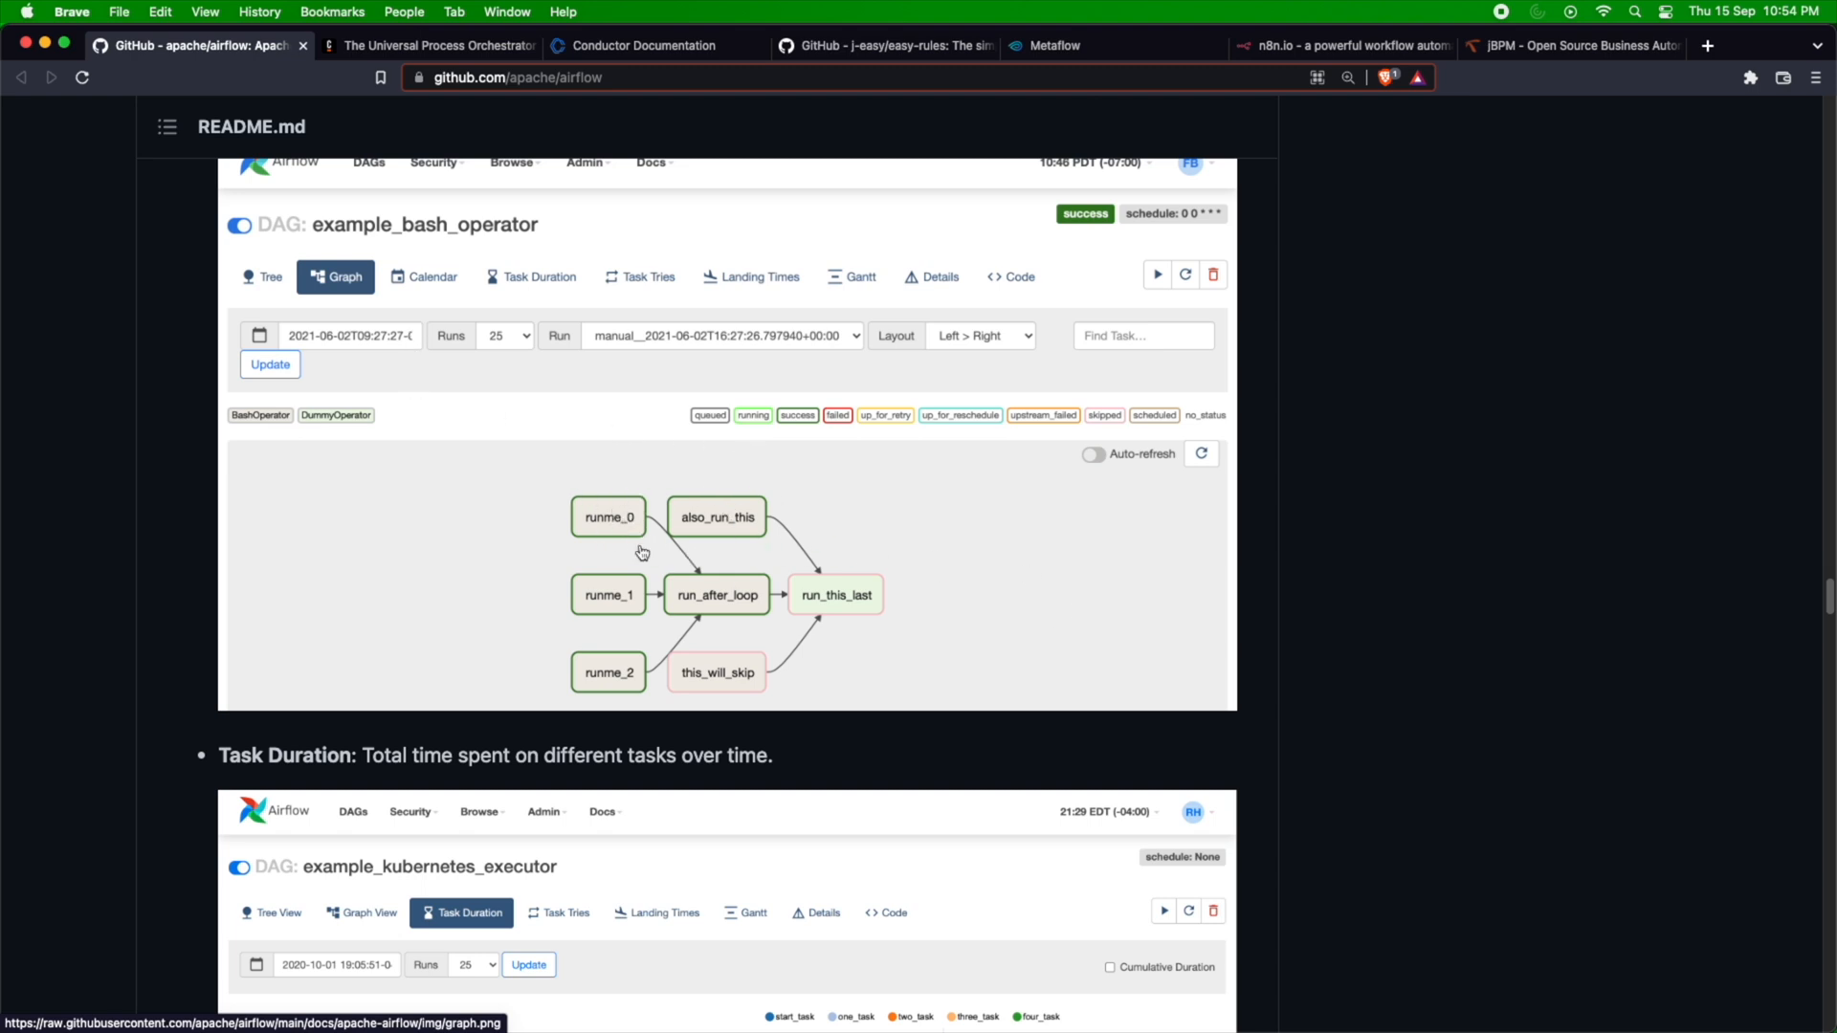
pyautogui.moveTo(432, 338)
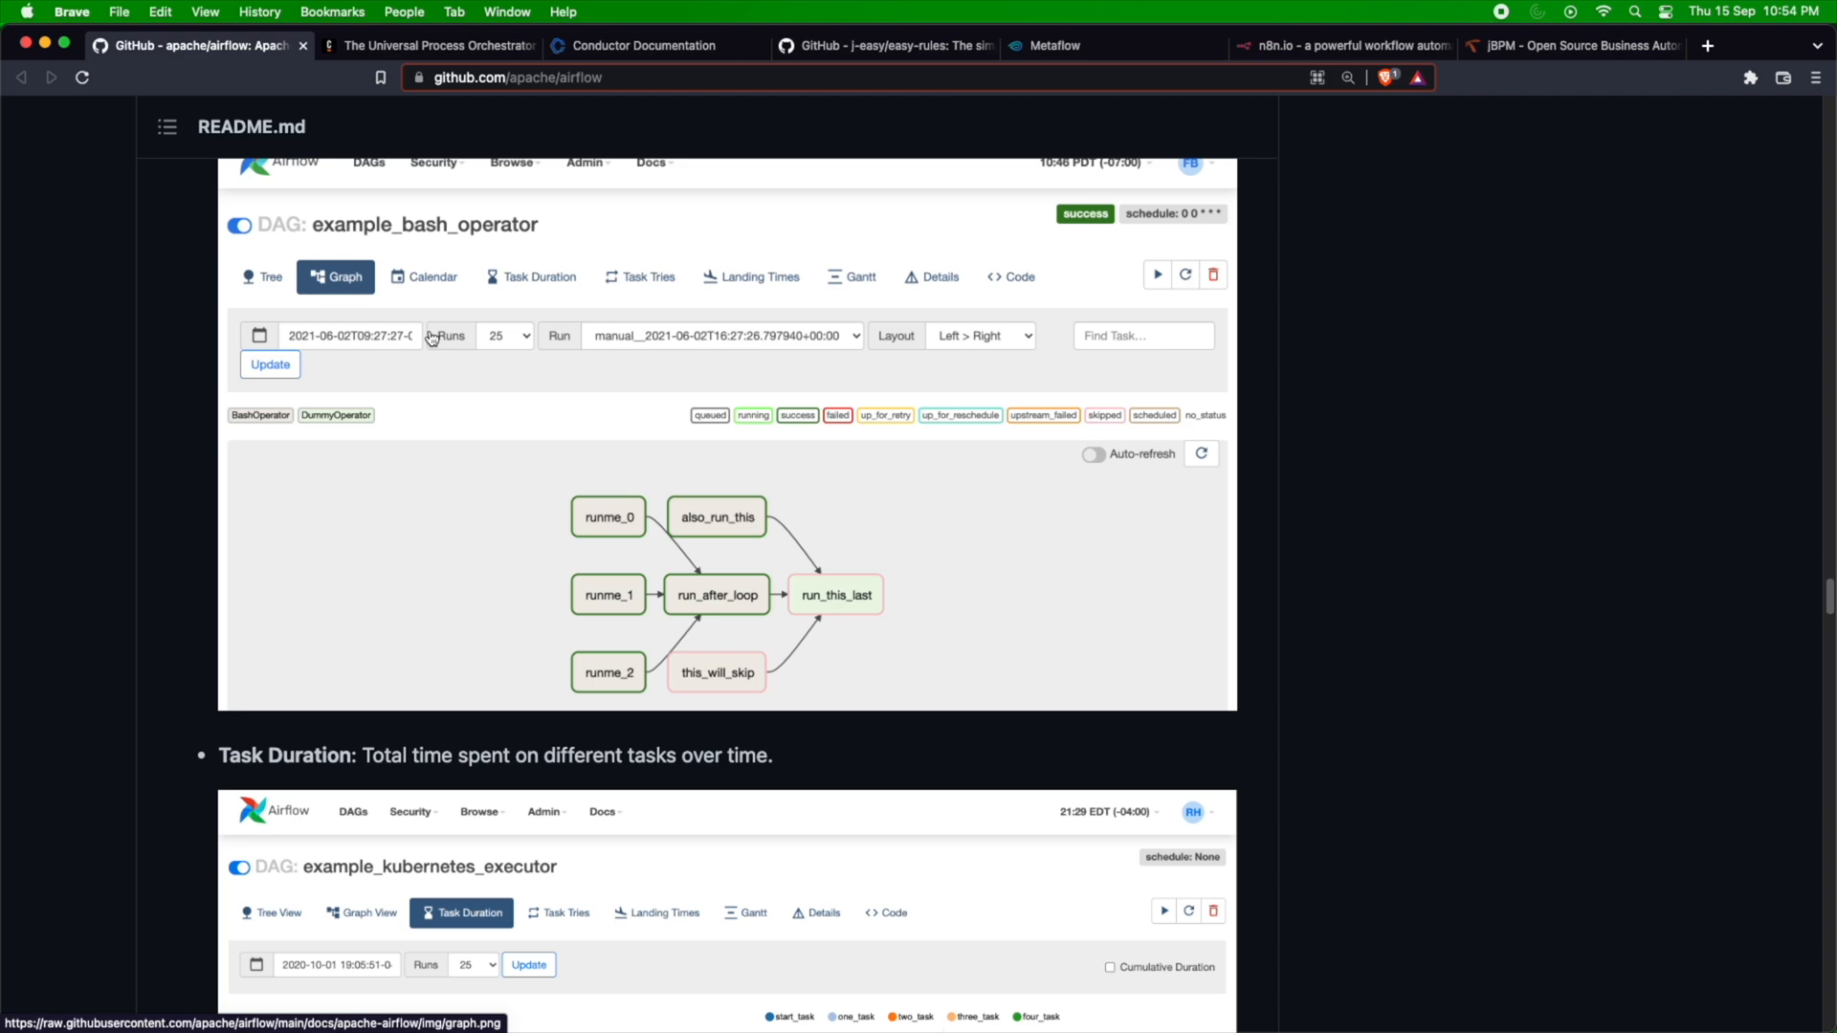
pyautogui.moveTo(621, 289)
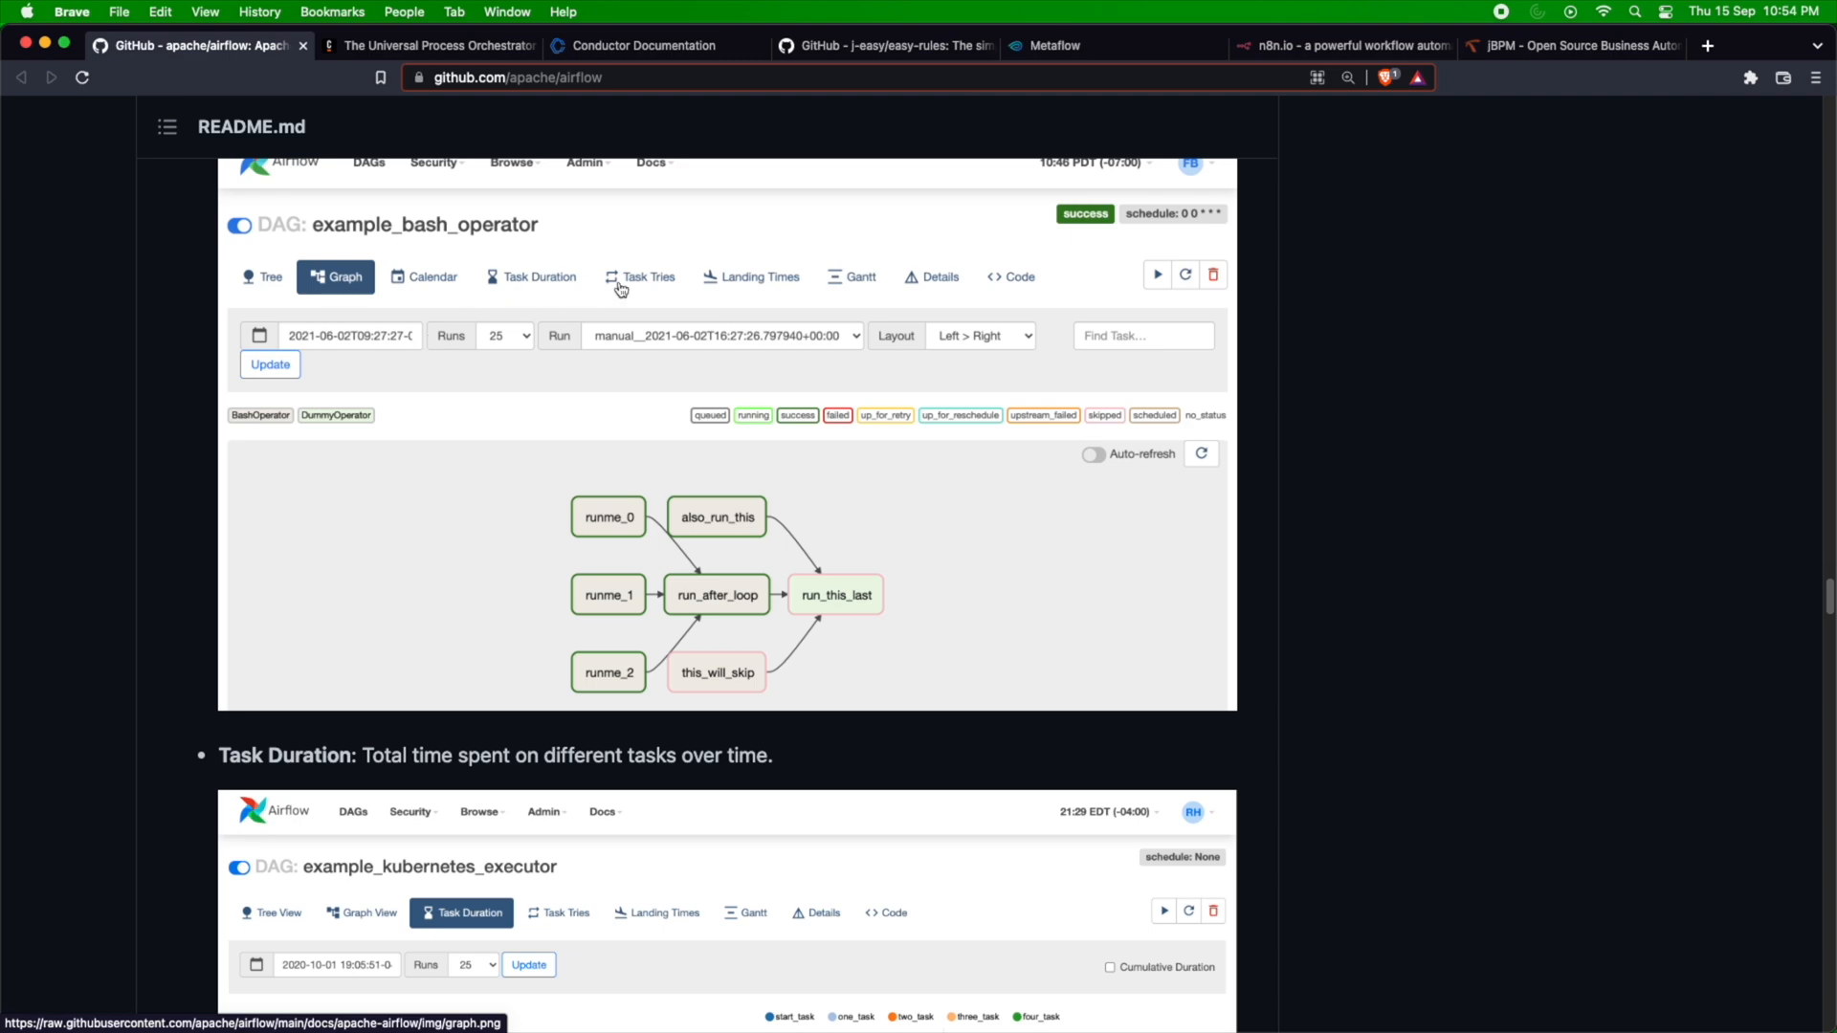
pyautogui.scroll(3)
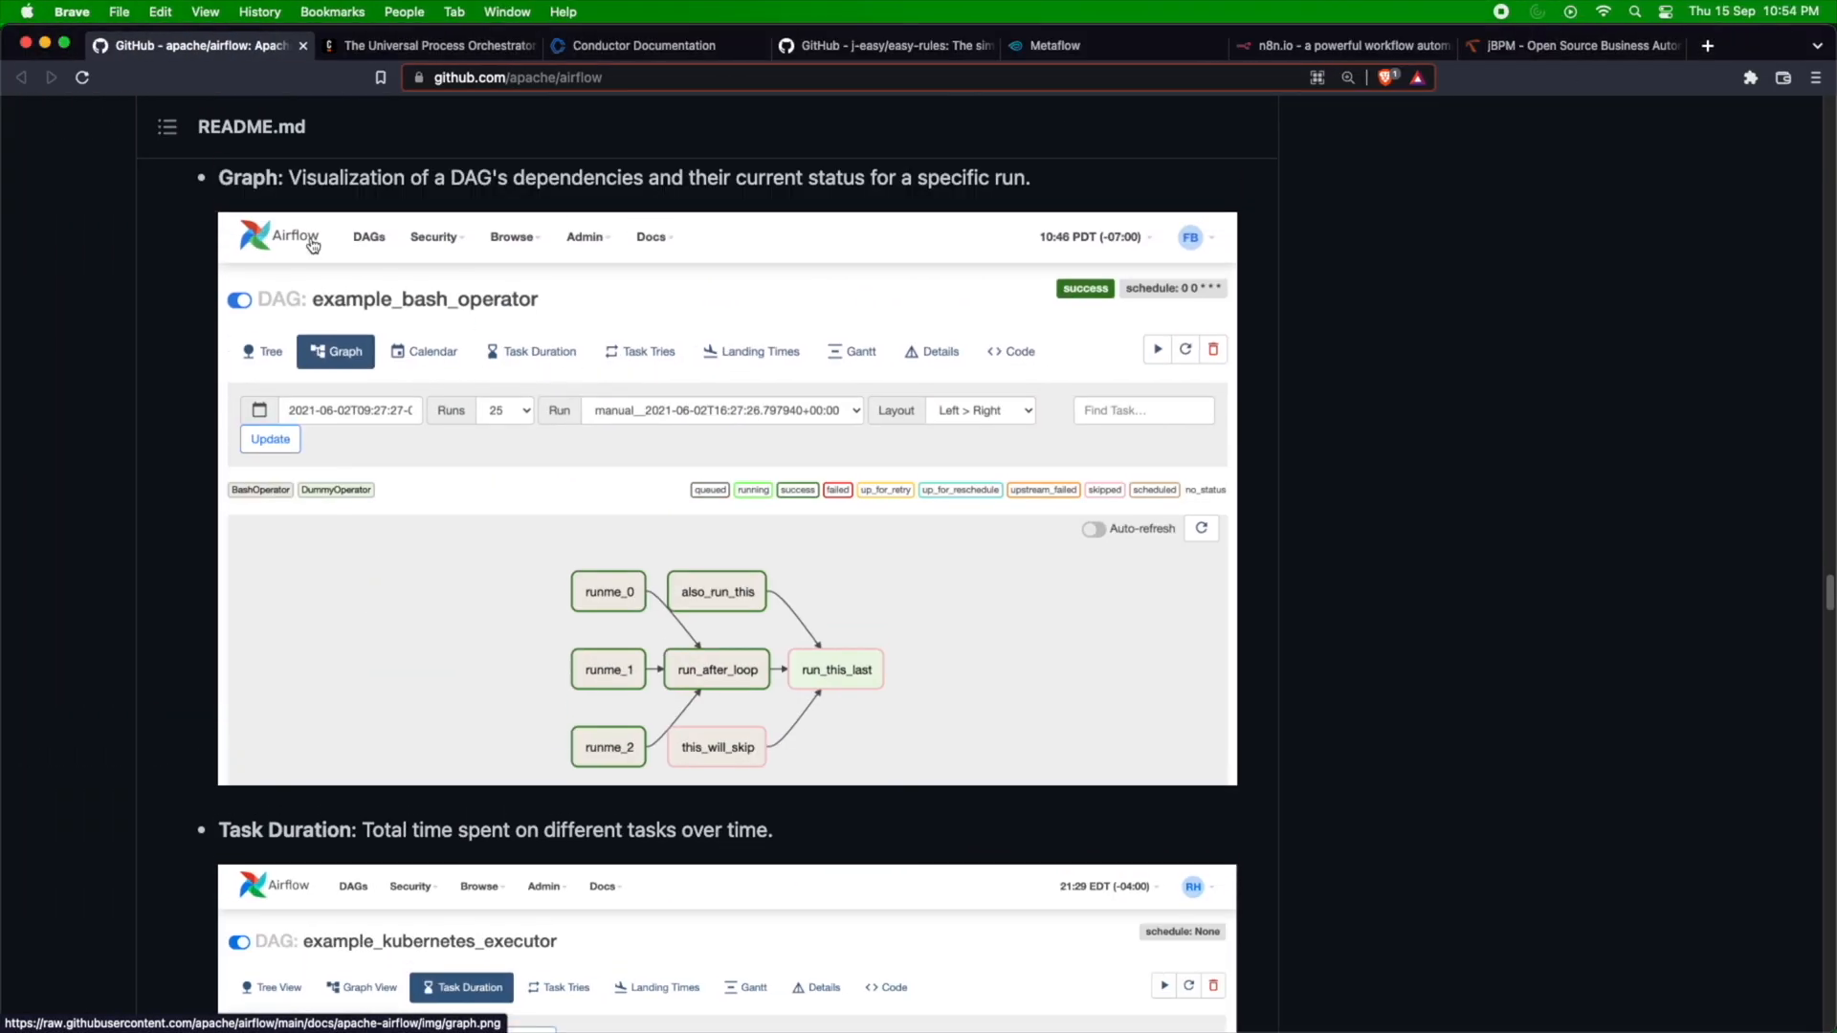
pyautogui.moveTo(643, 317)
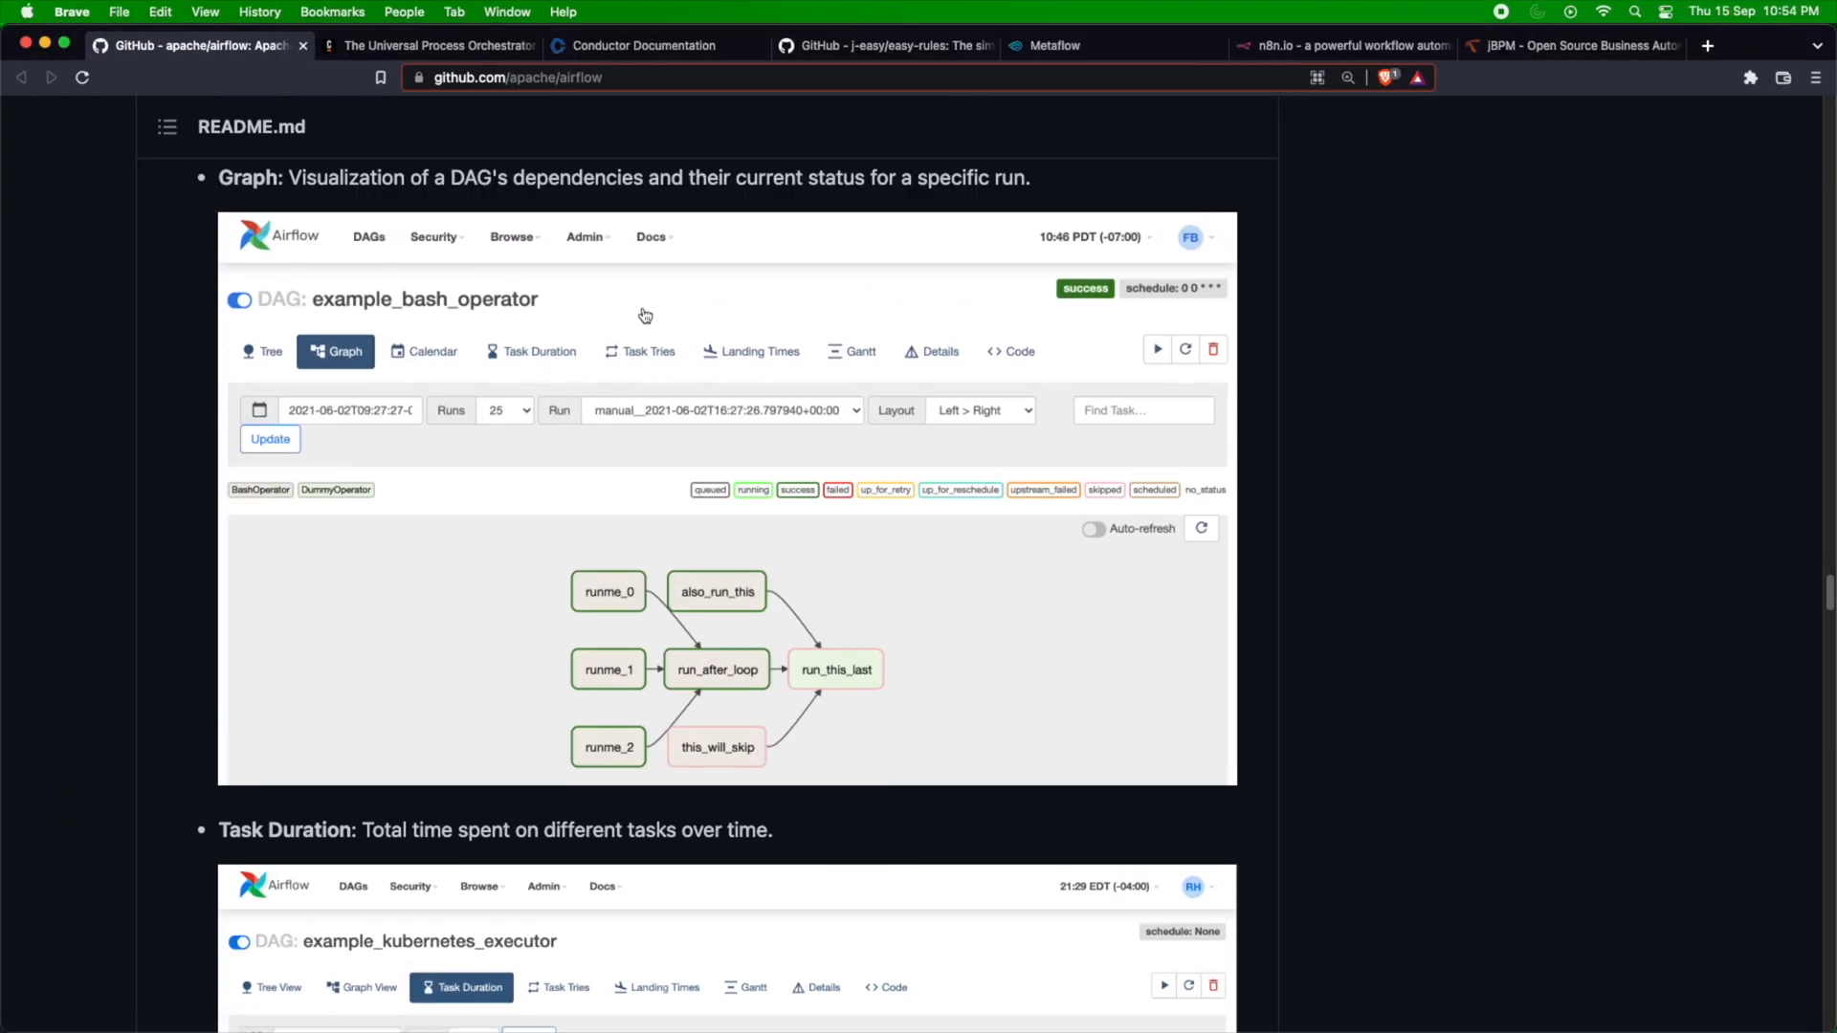
pyautogui.moveTo(1330, 190)
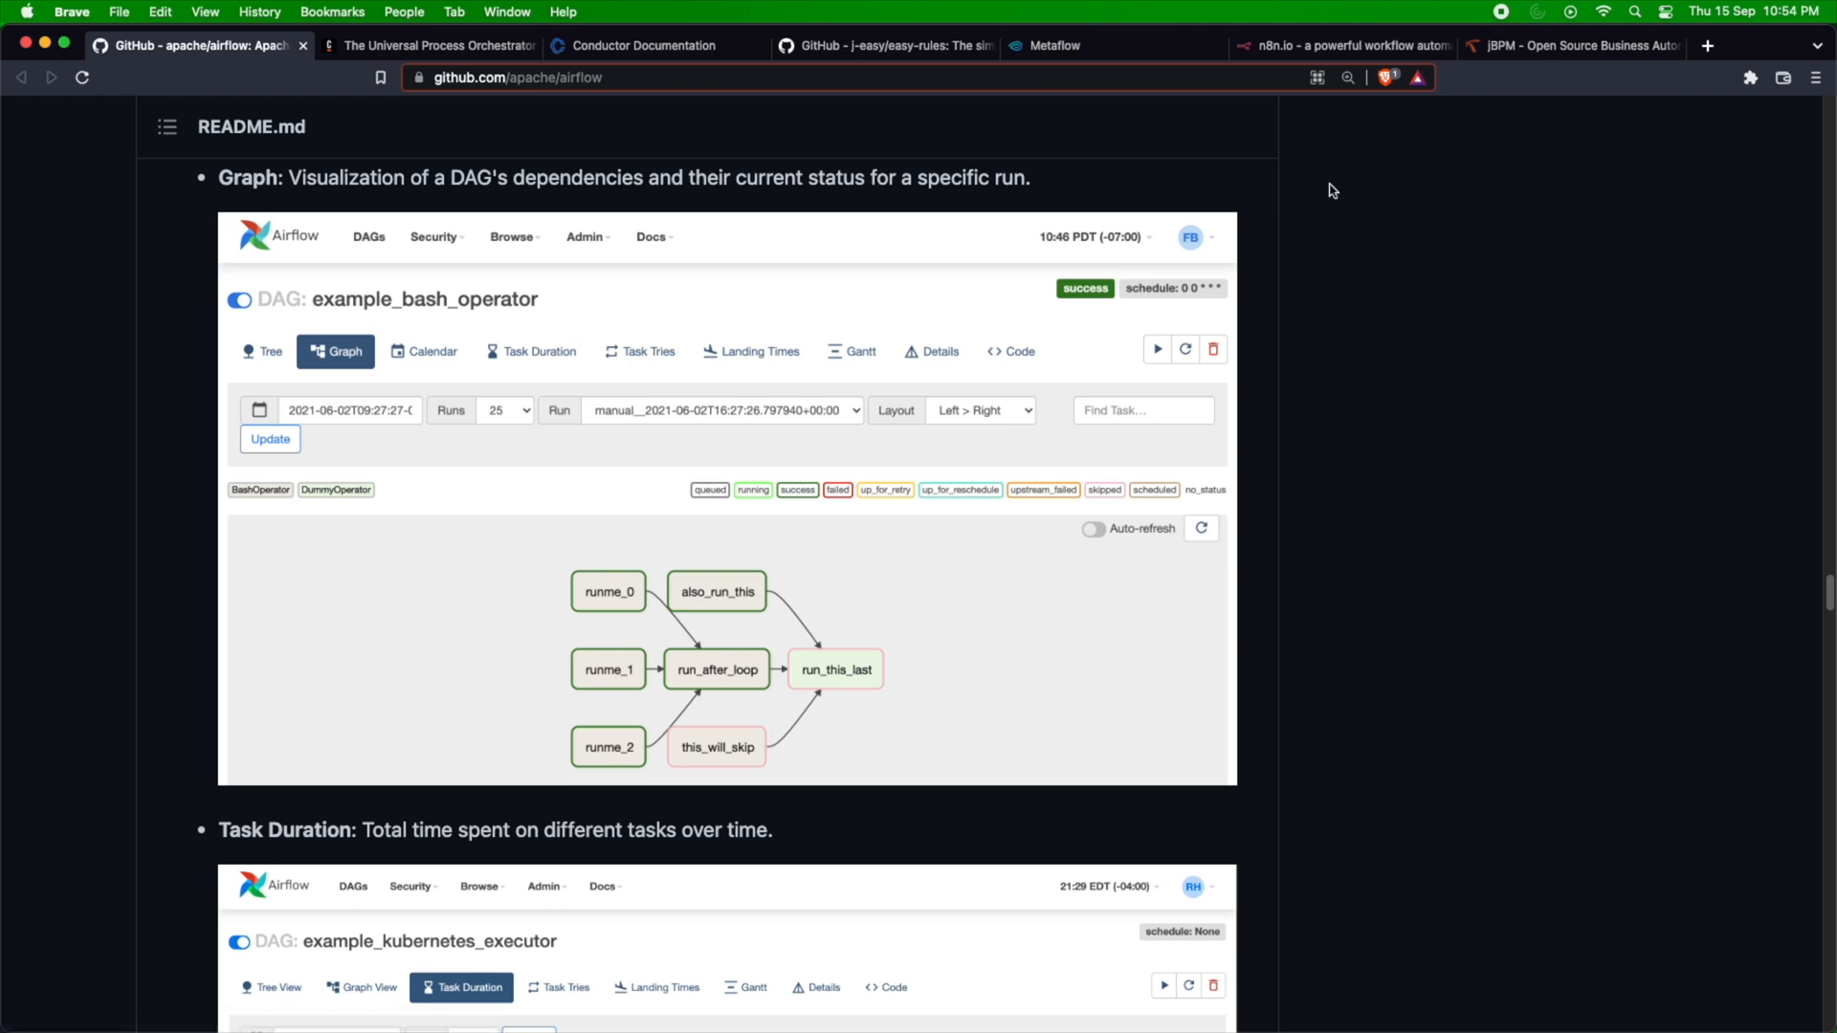
pyautogui.moveTo(408, 270)
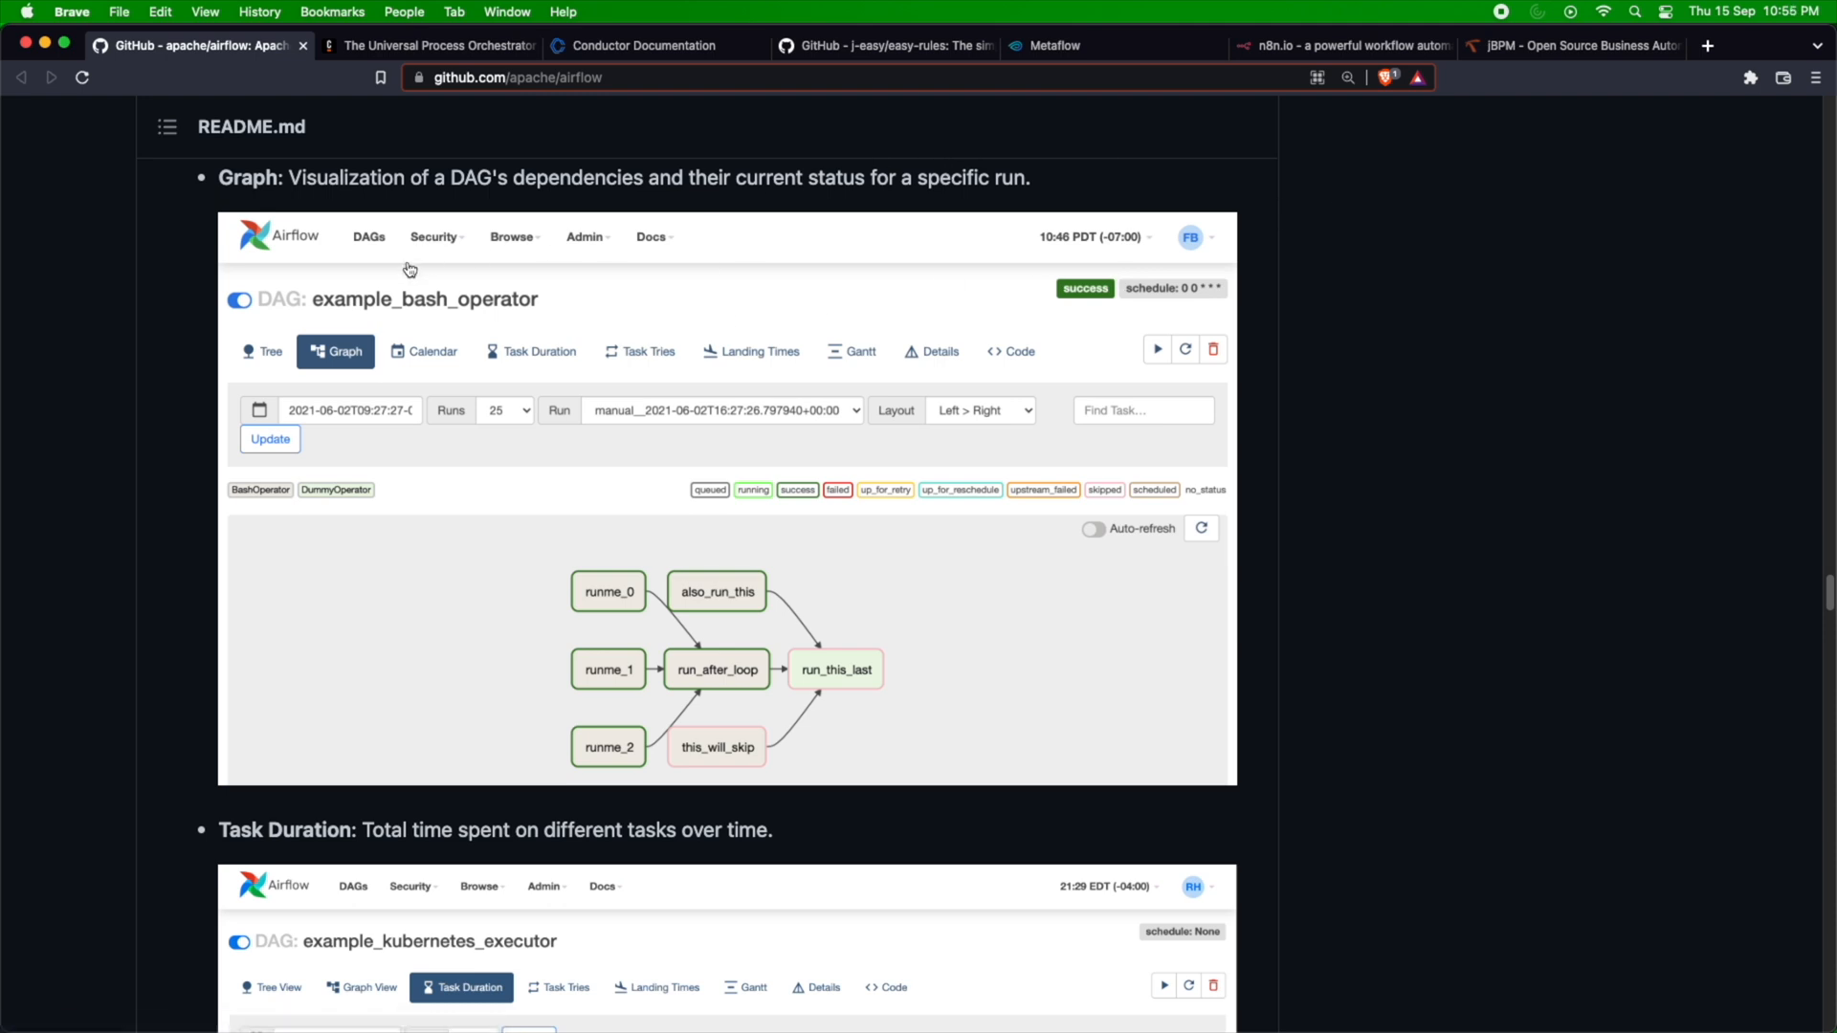
pyautogui.moveTo(471, 384)
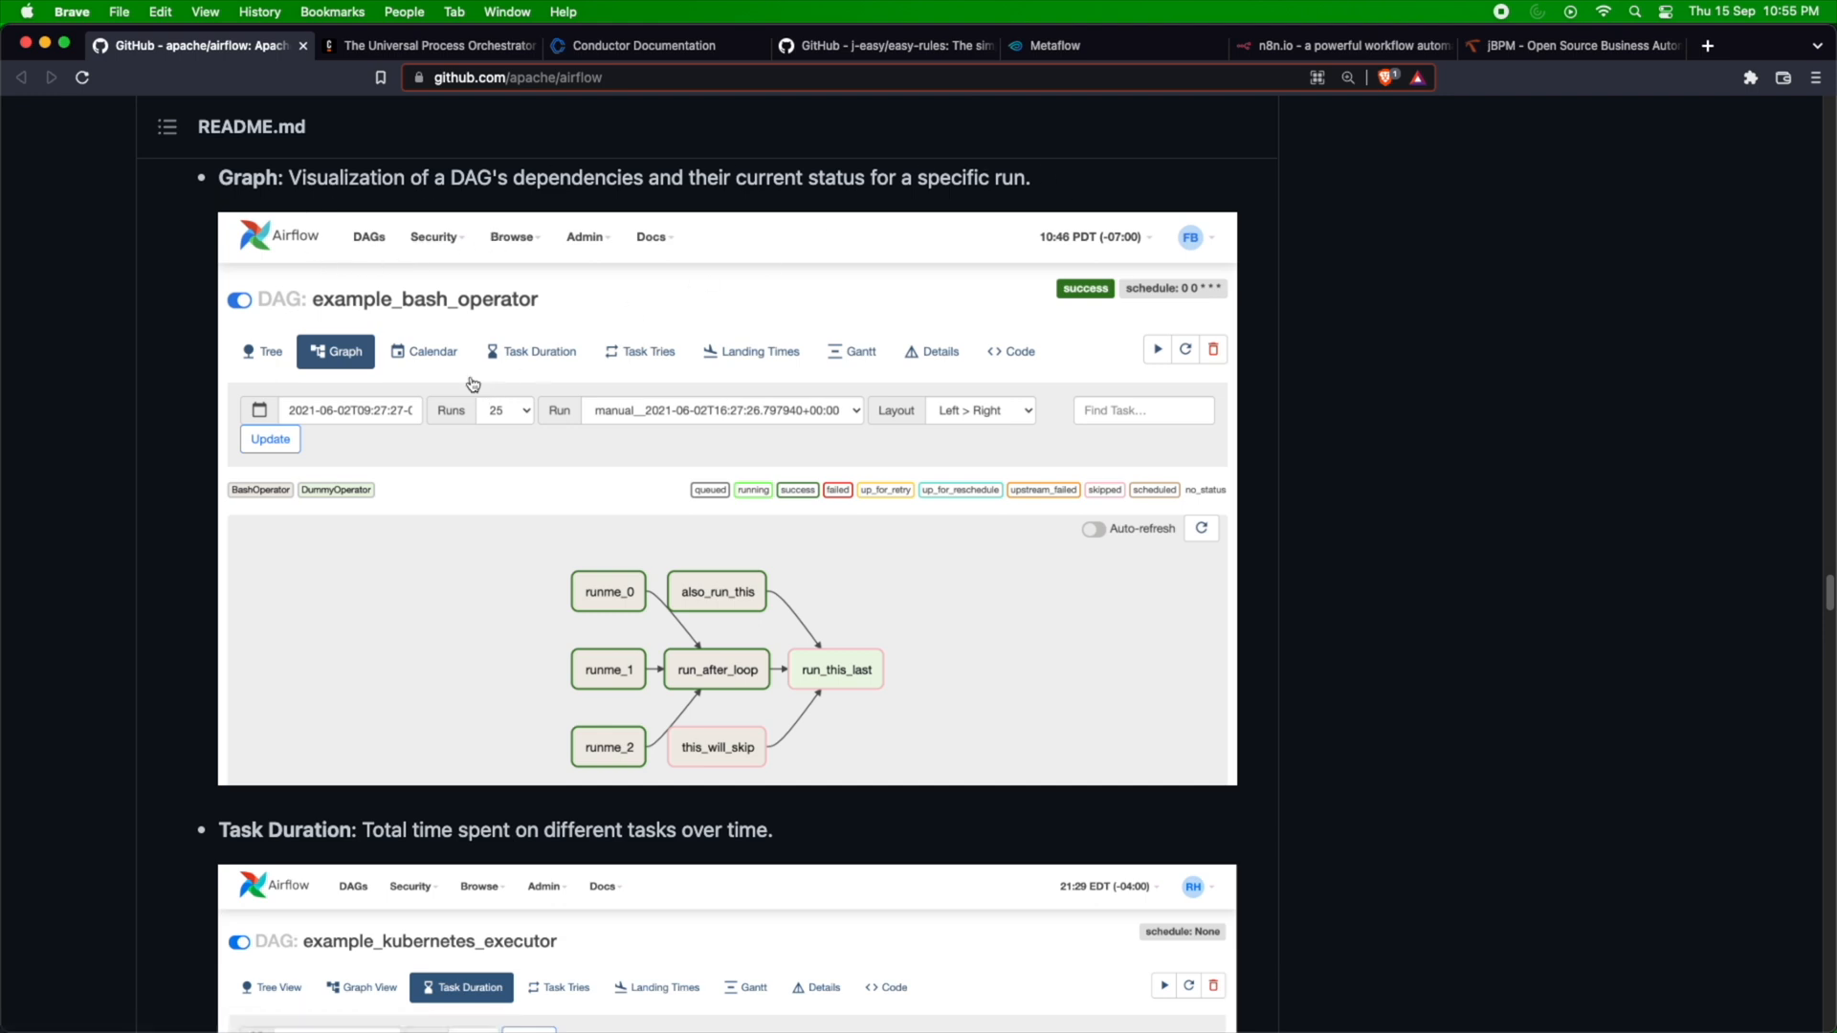
pyautogui.moveTo(756, 575)
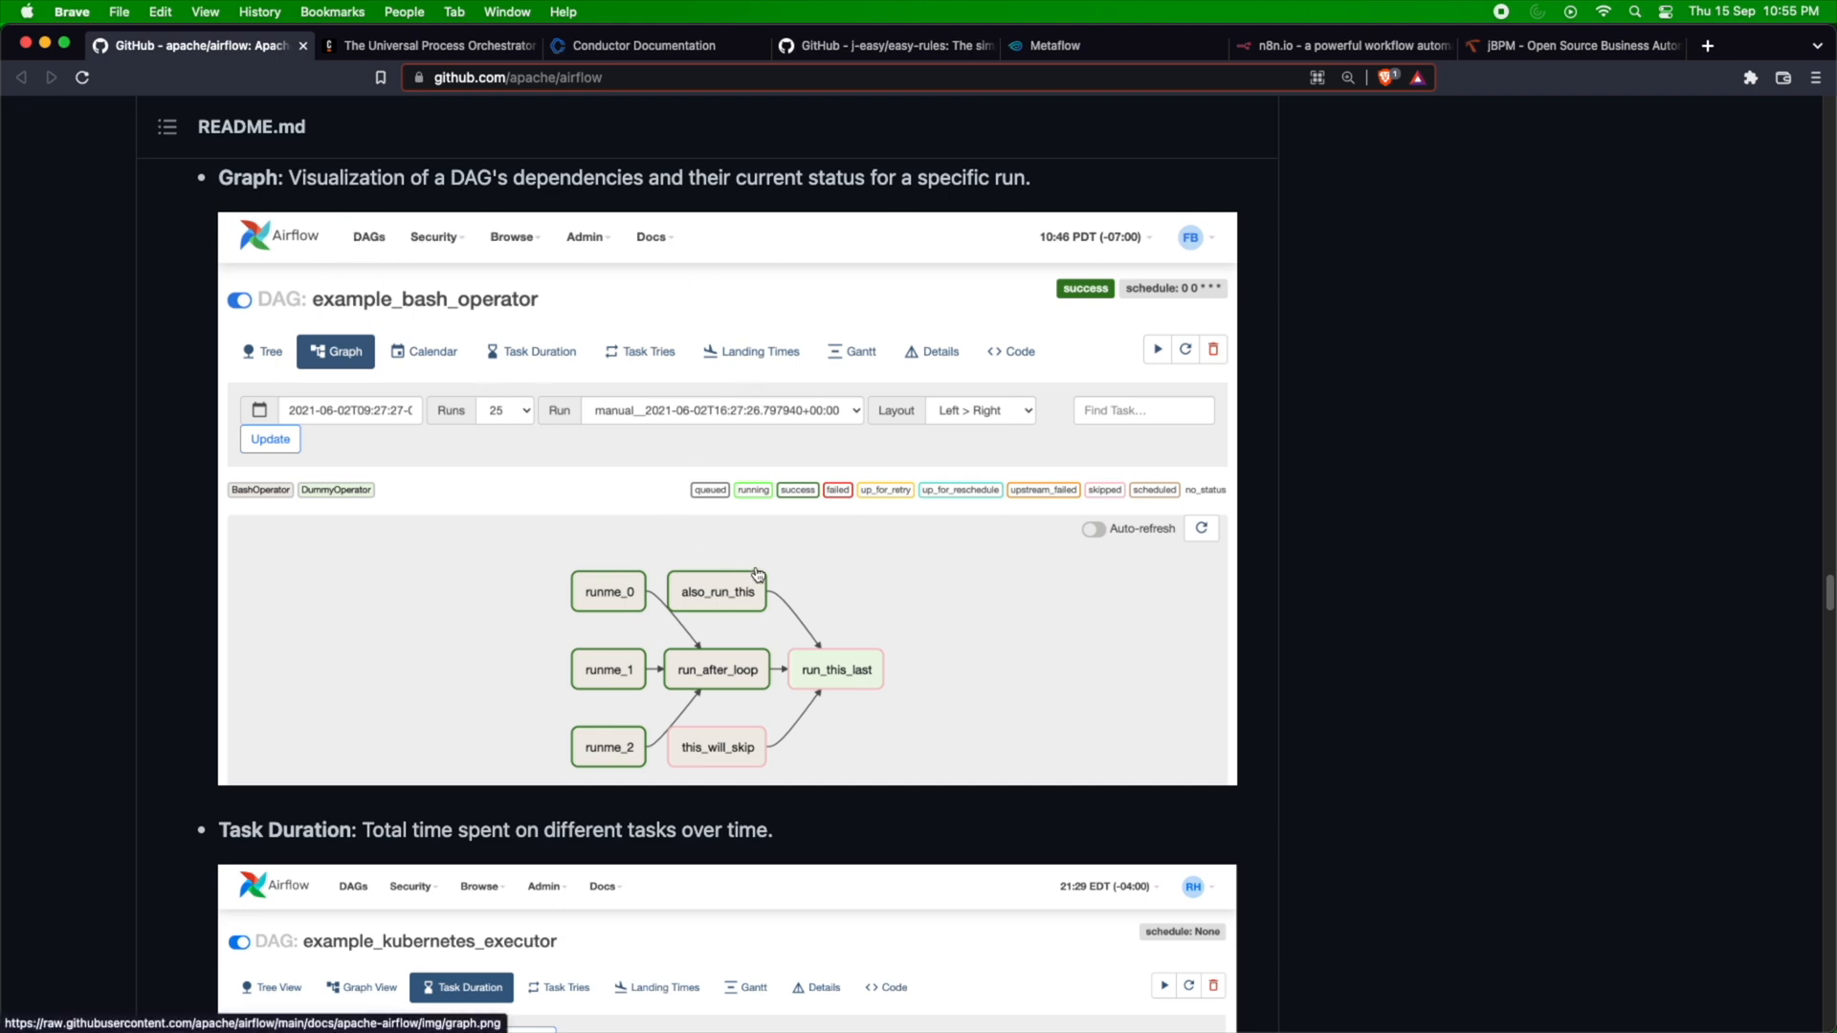
pyautogui.moveTo(814, 594)
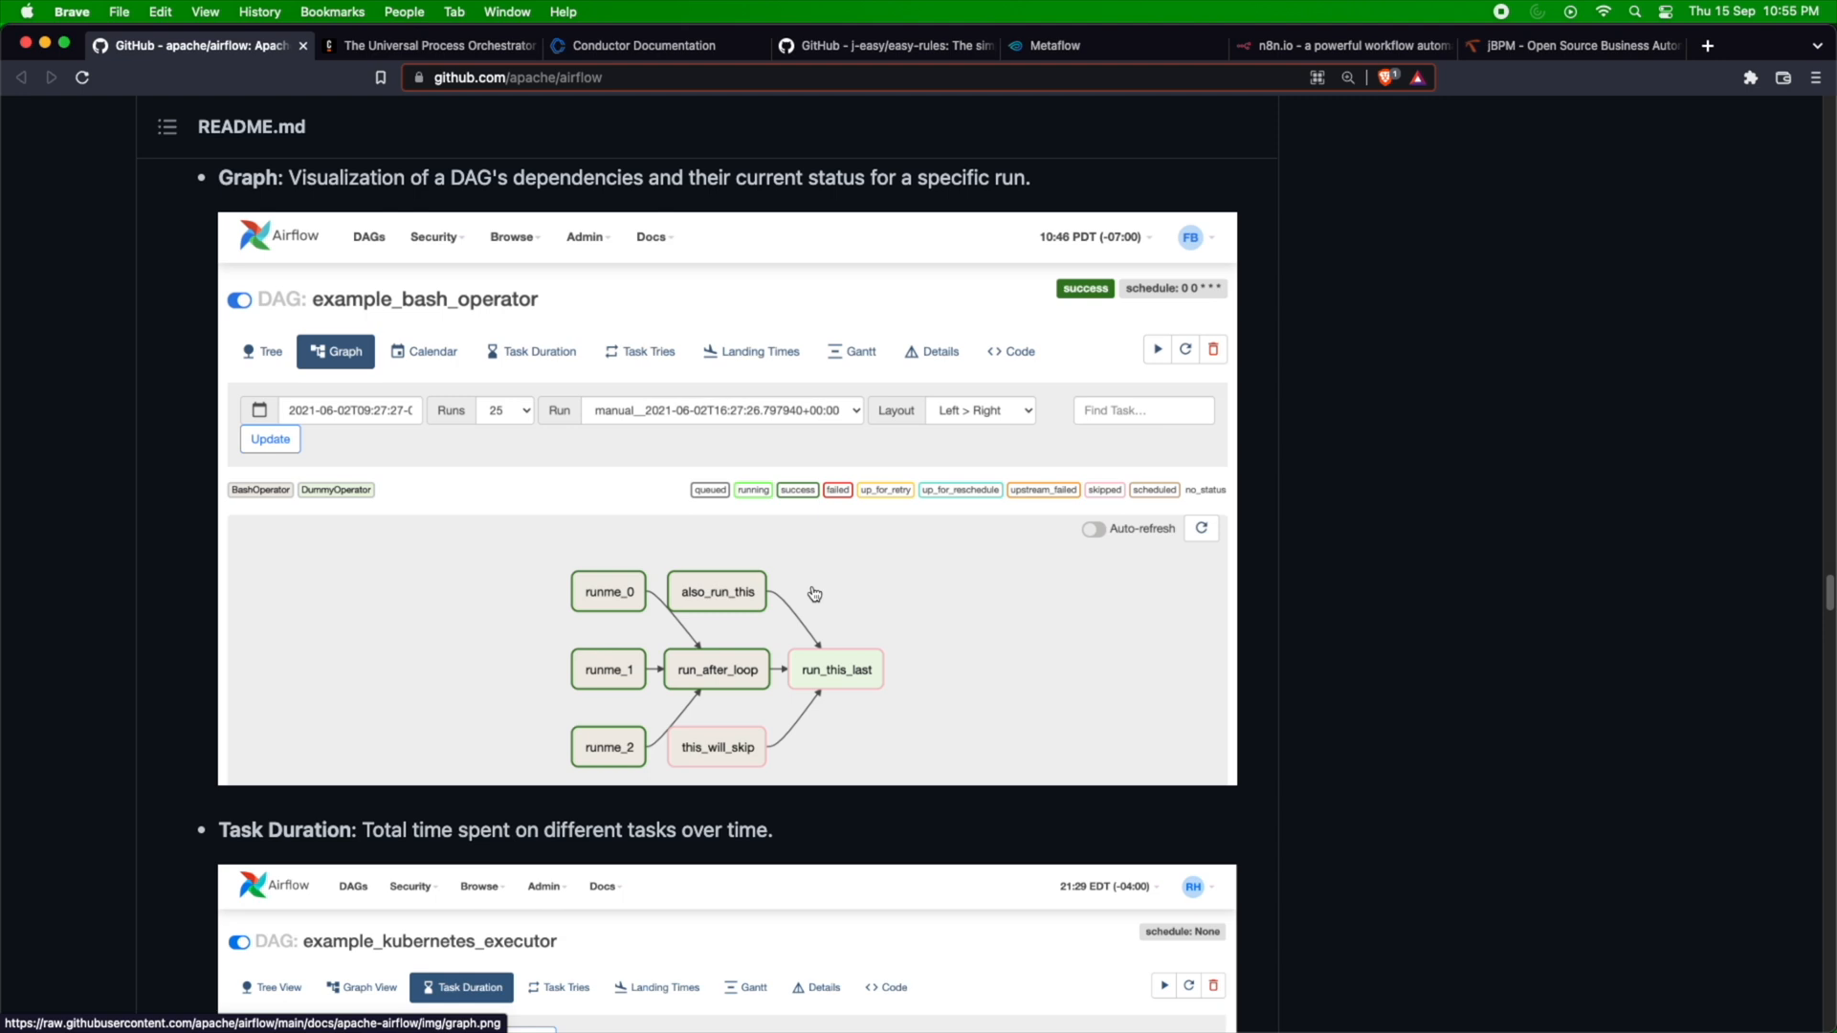
pyautogui.moveTo(1273, 705)
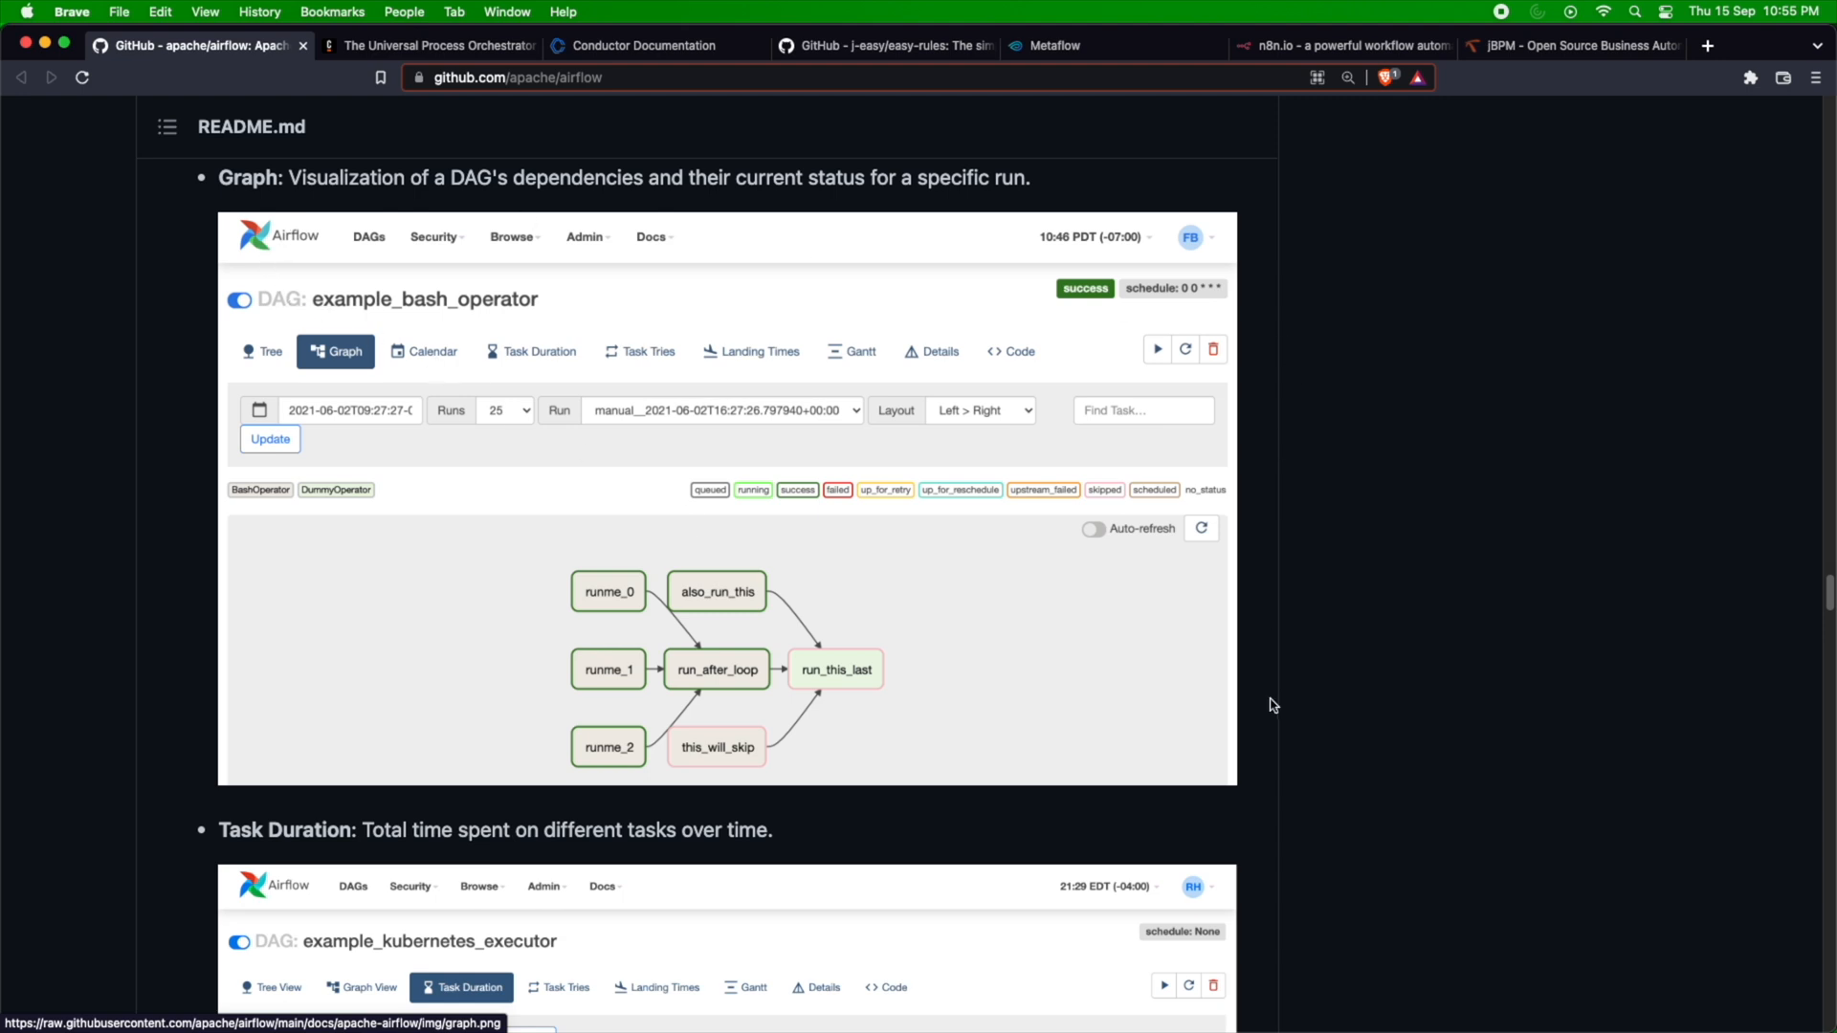
pyautogui.moveTo(454, 67)
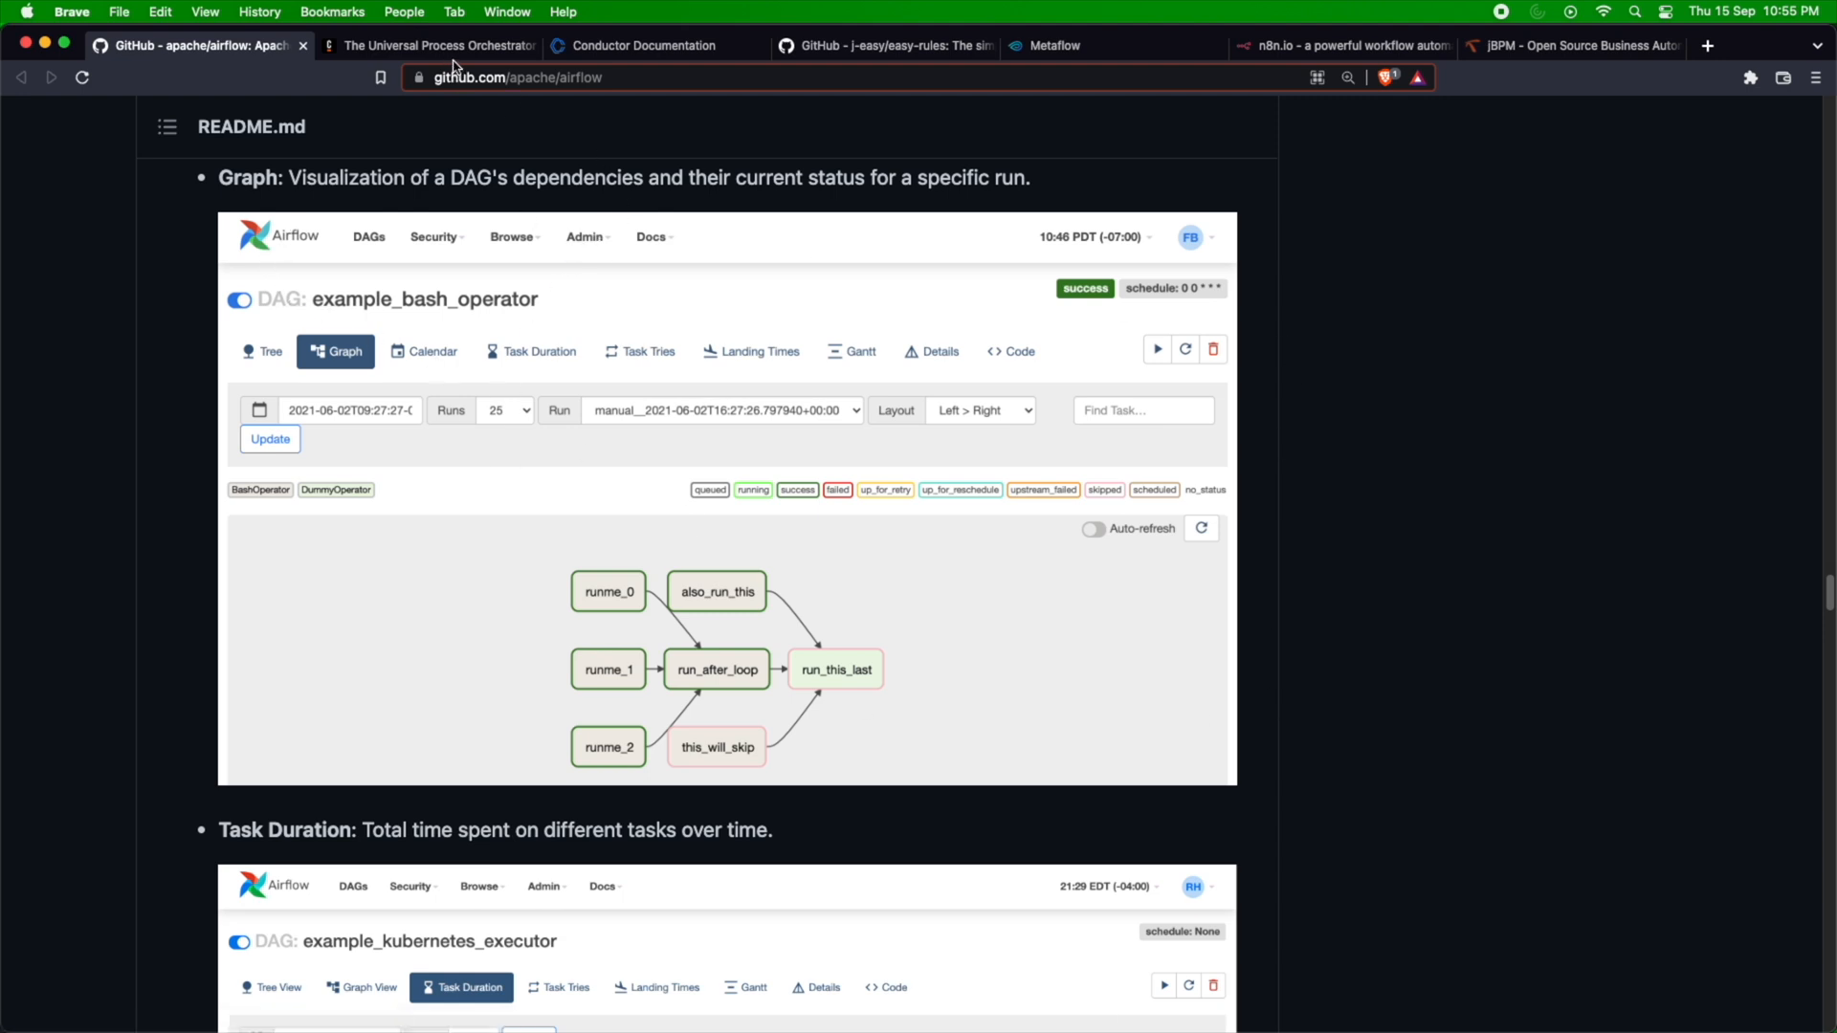
pyautogui.moveTo(451, 52)
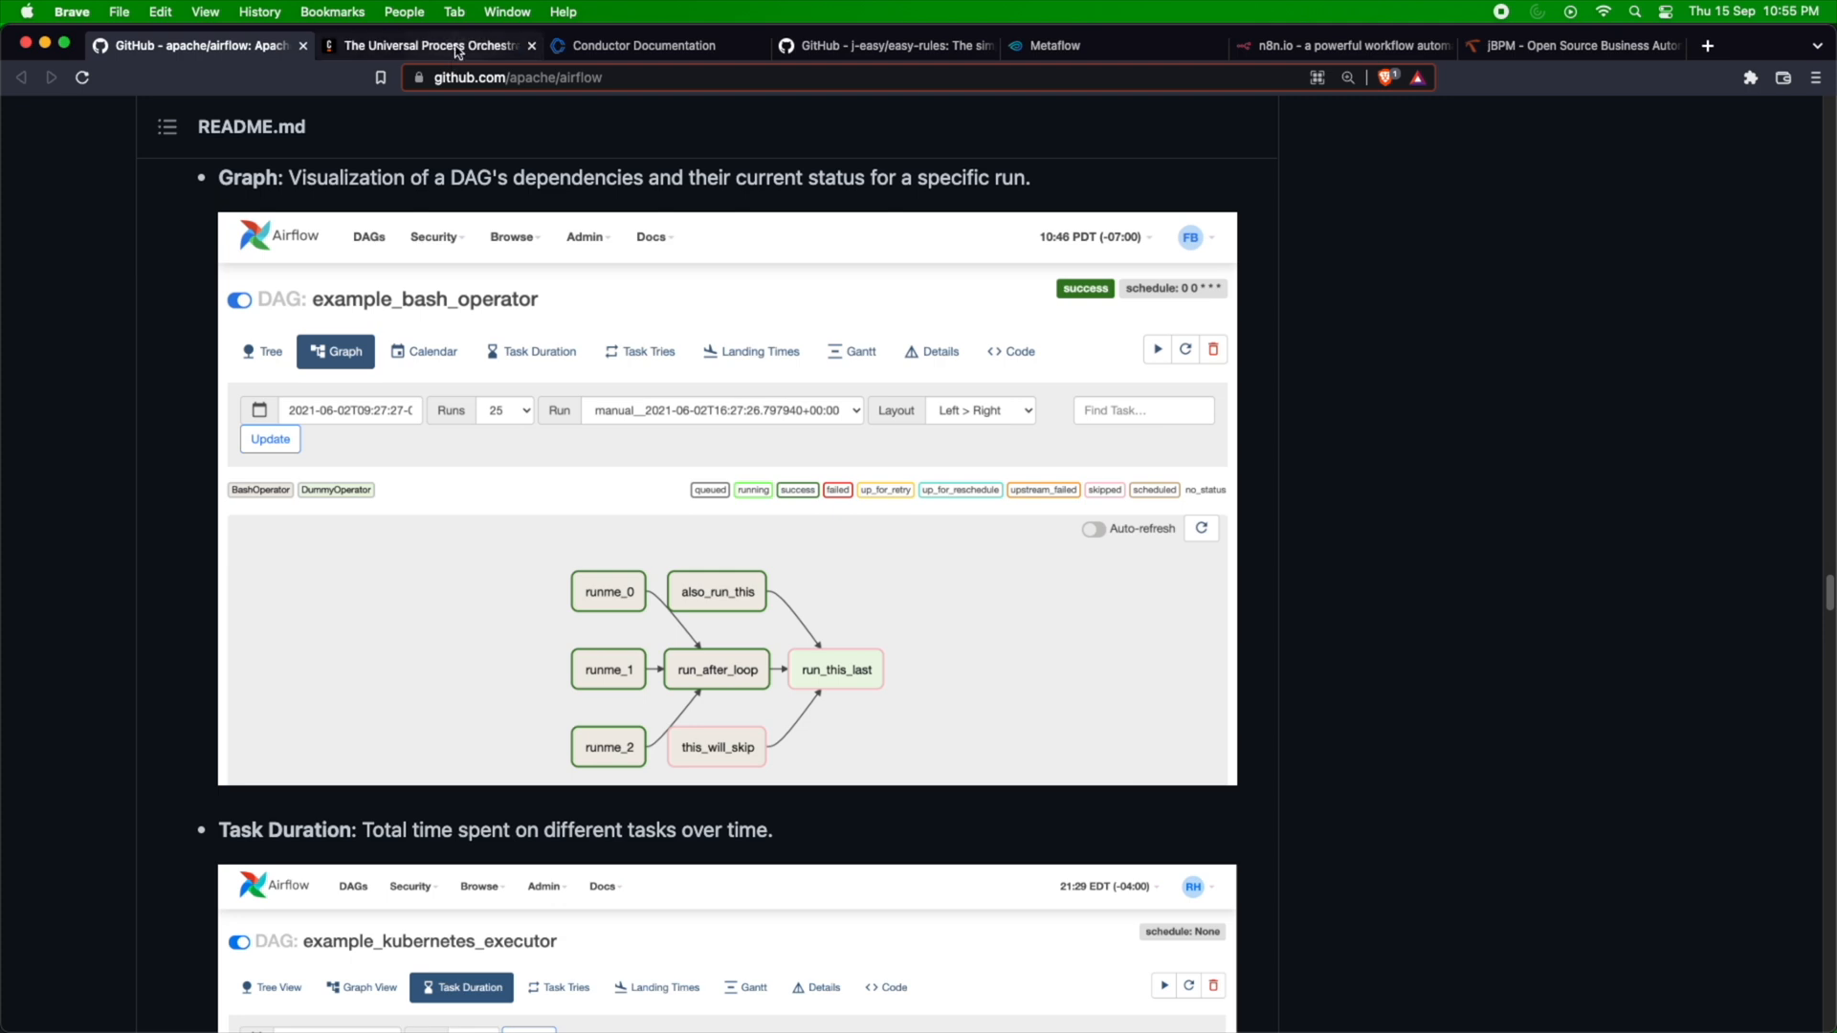
# Switch to camunda.com and skim down through its event cards.
pyautogui.click(430, 46)
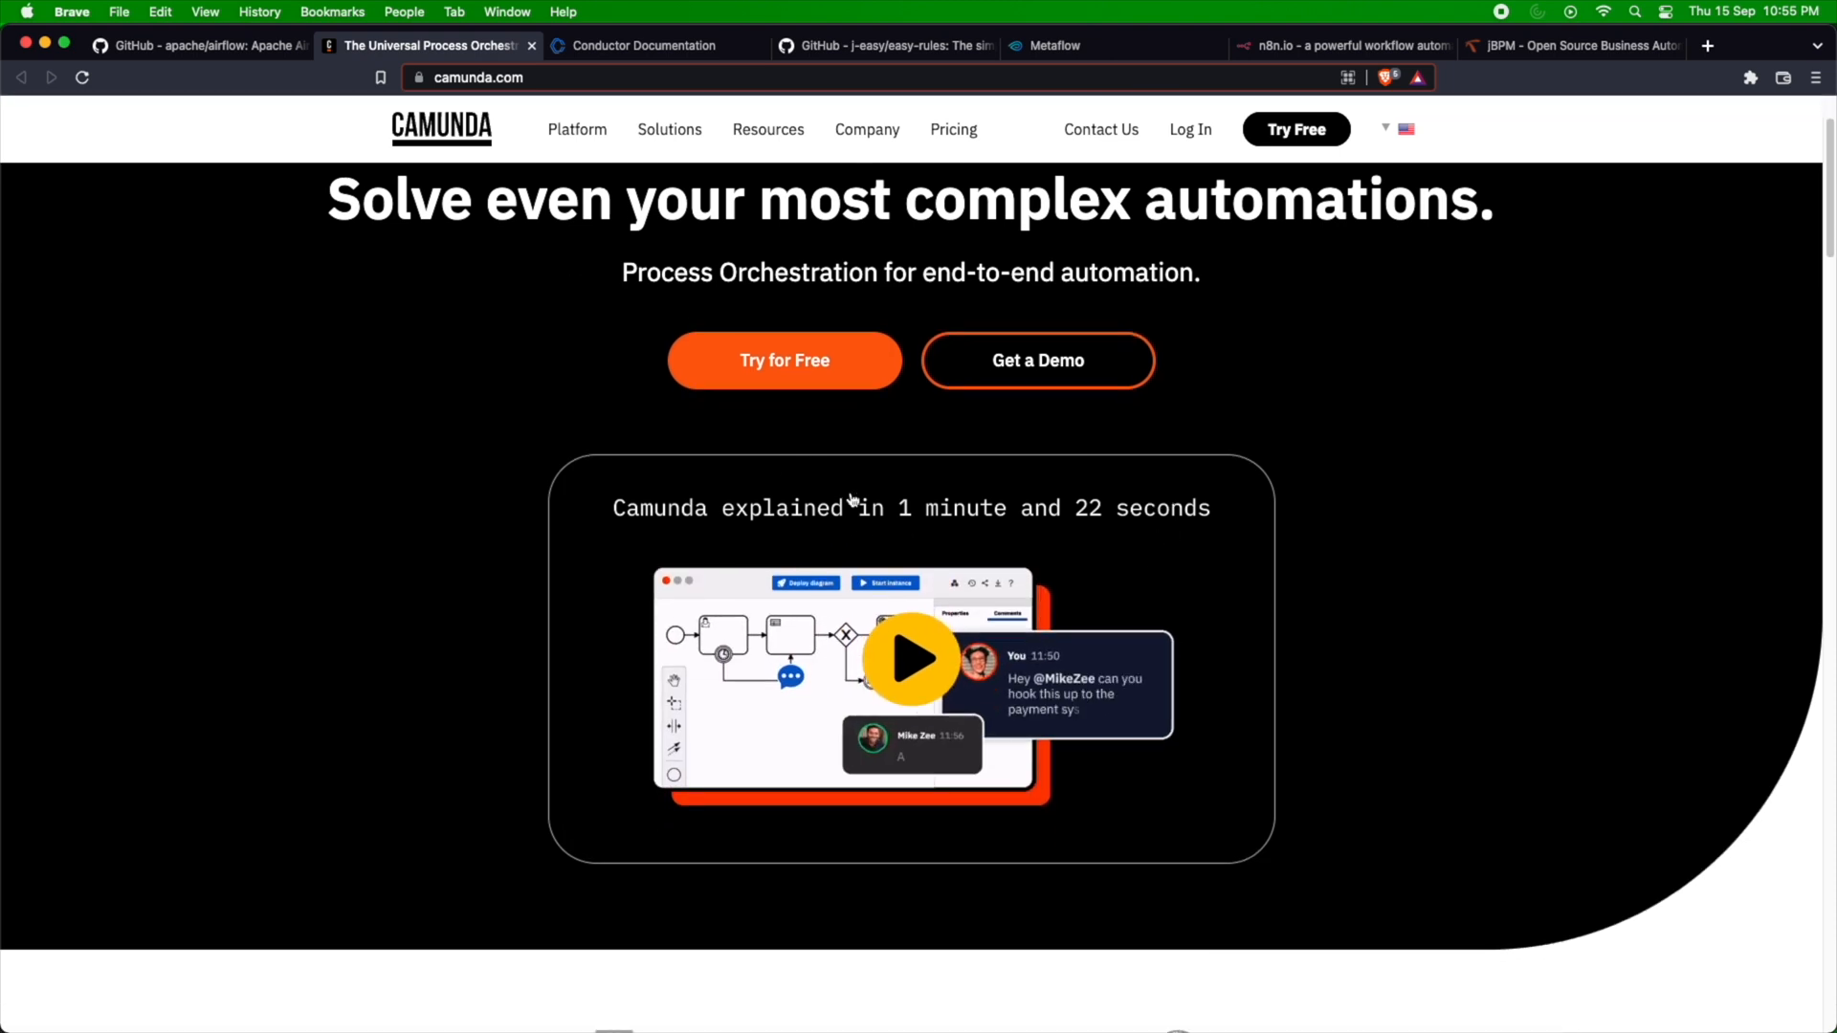
pyautogui.scroll(-3)
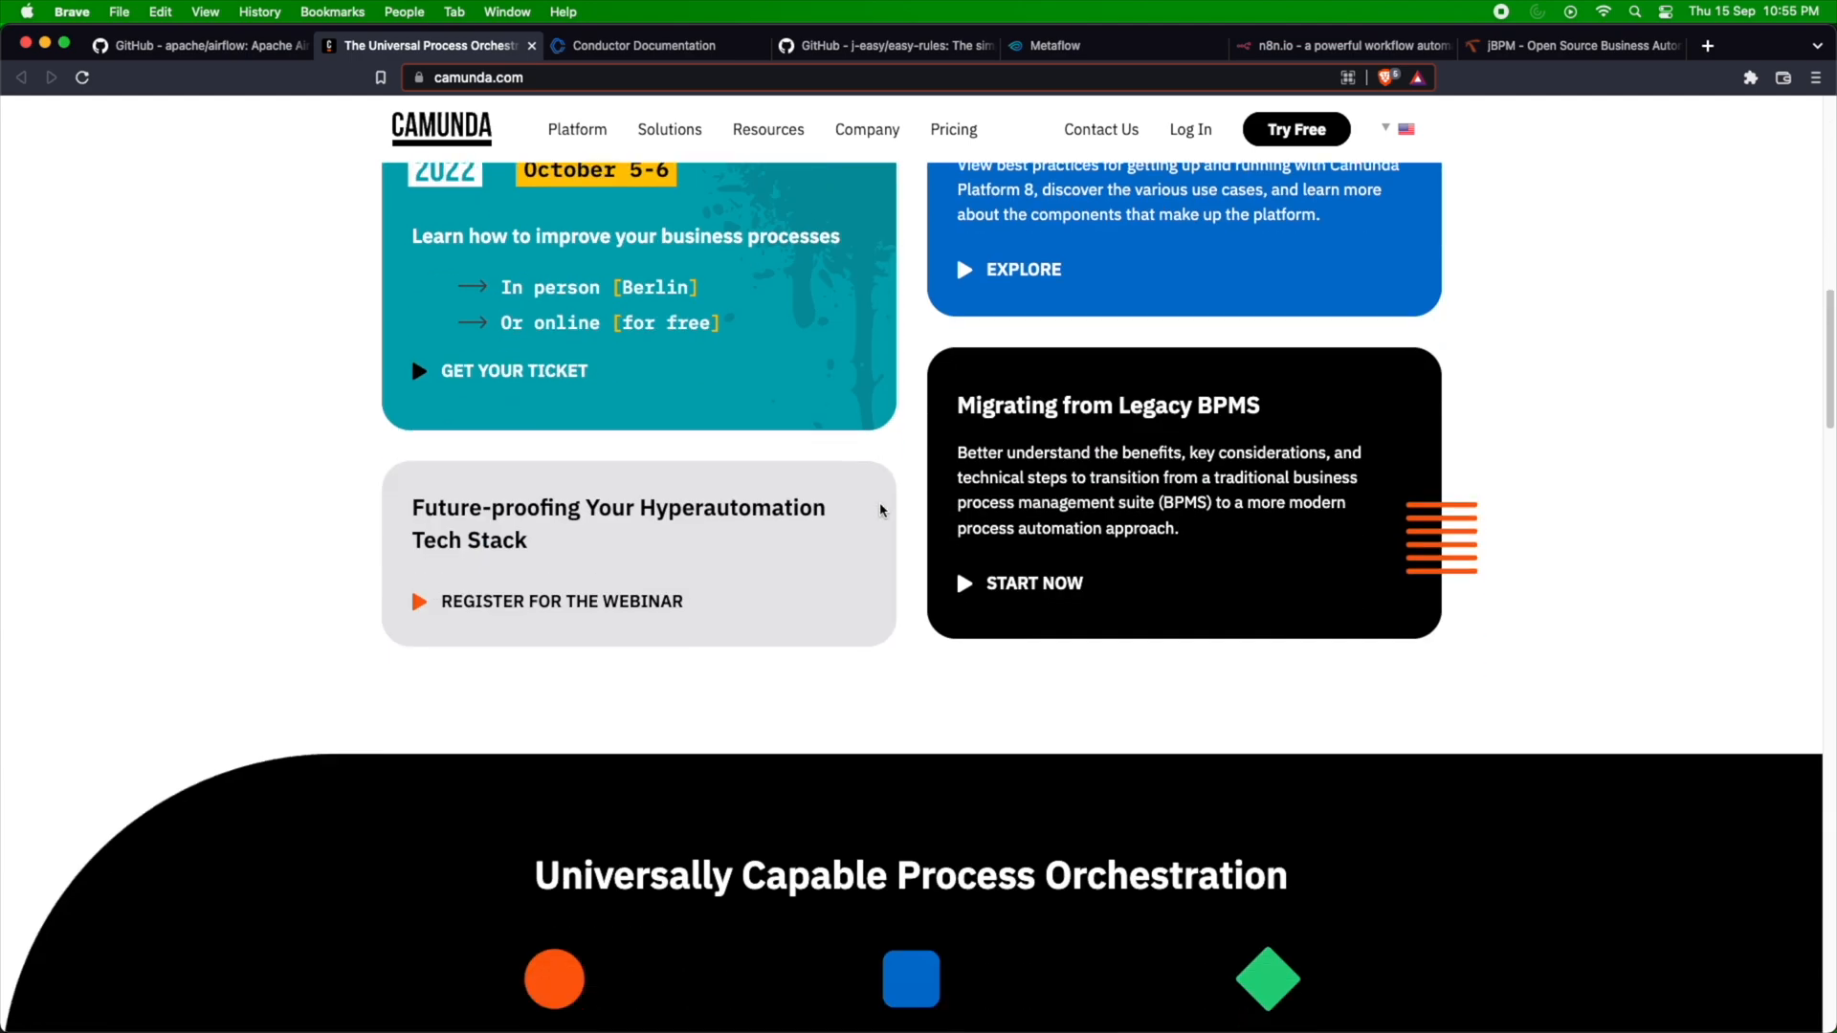
pyautogui.scroll(-3)
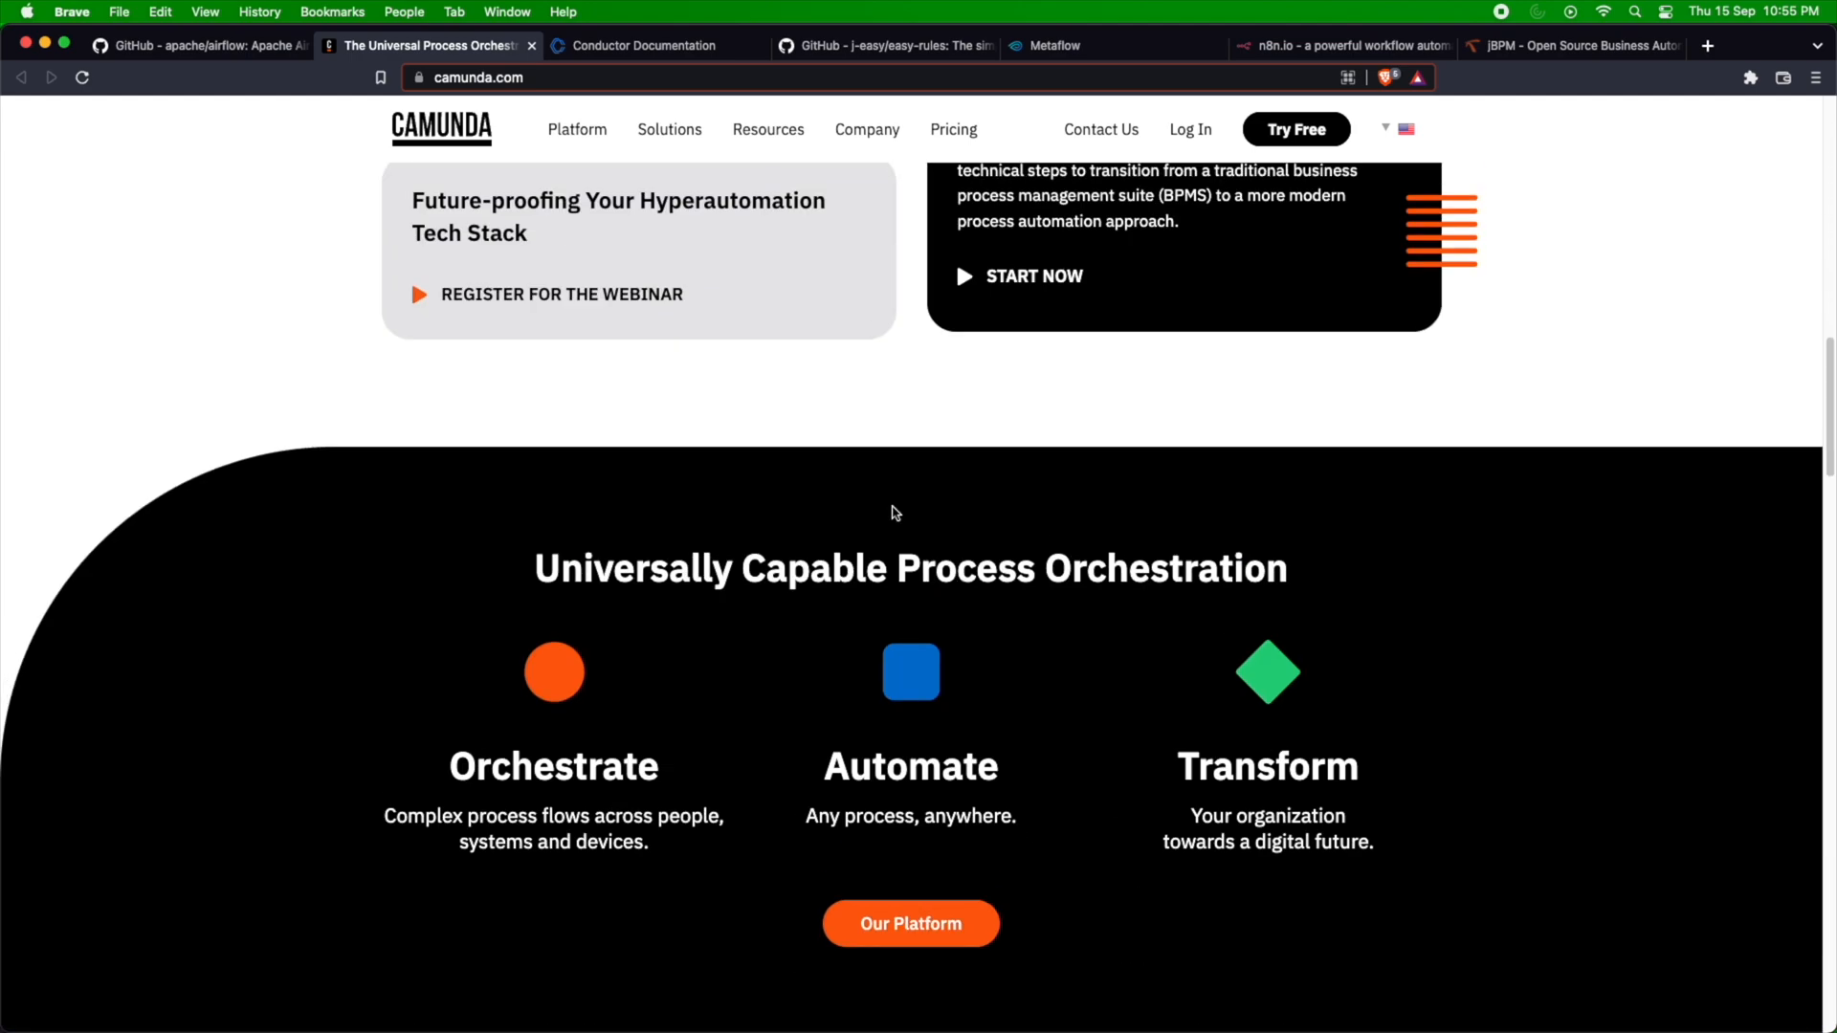
# Return to the homepage headline and view the Solutions dropdown categories.
pyautogui.scroll(3)
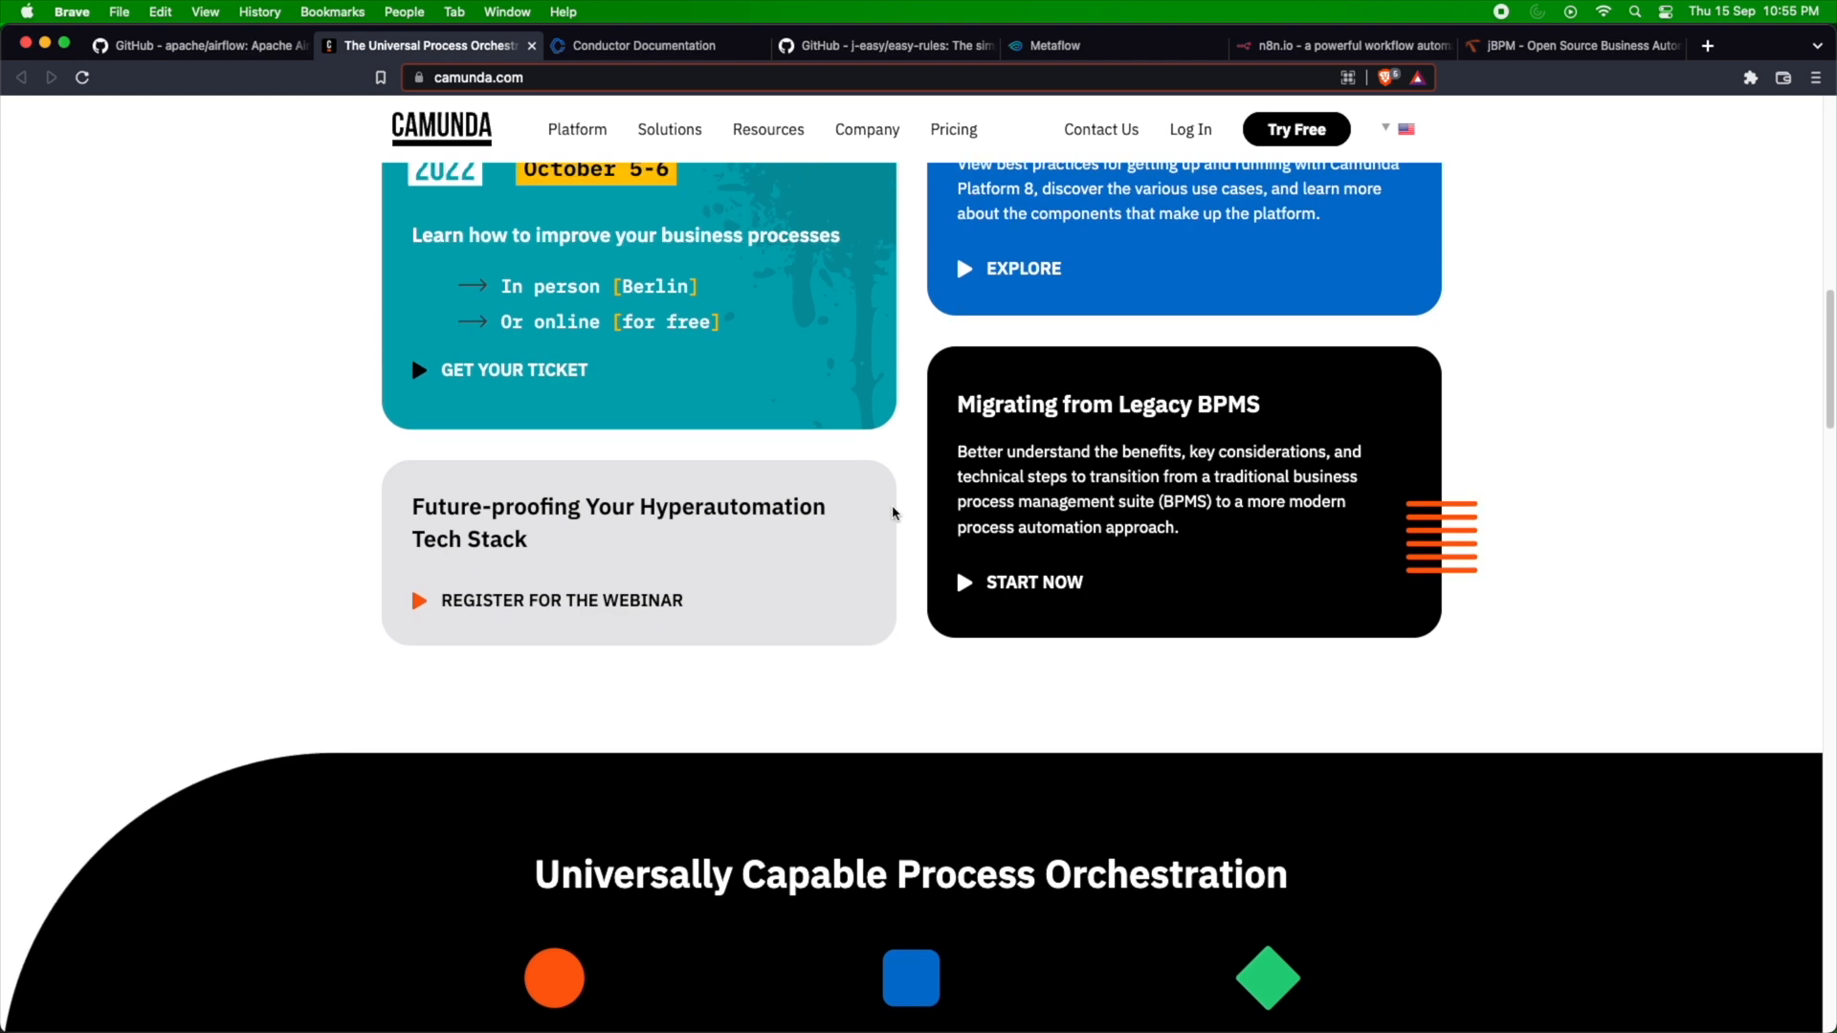
pyautogui.scroll(3)
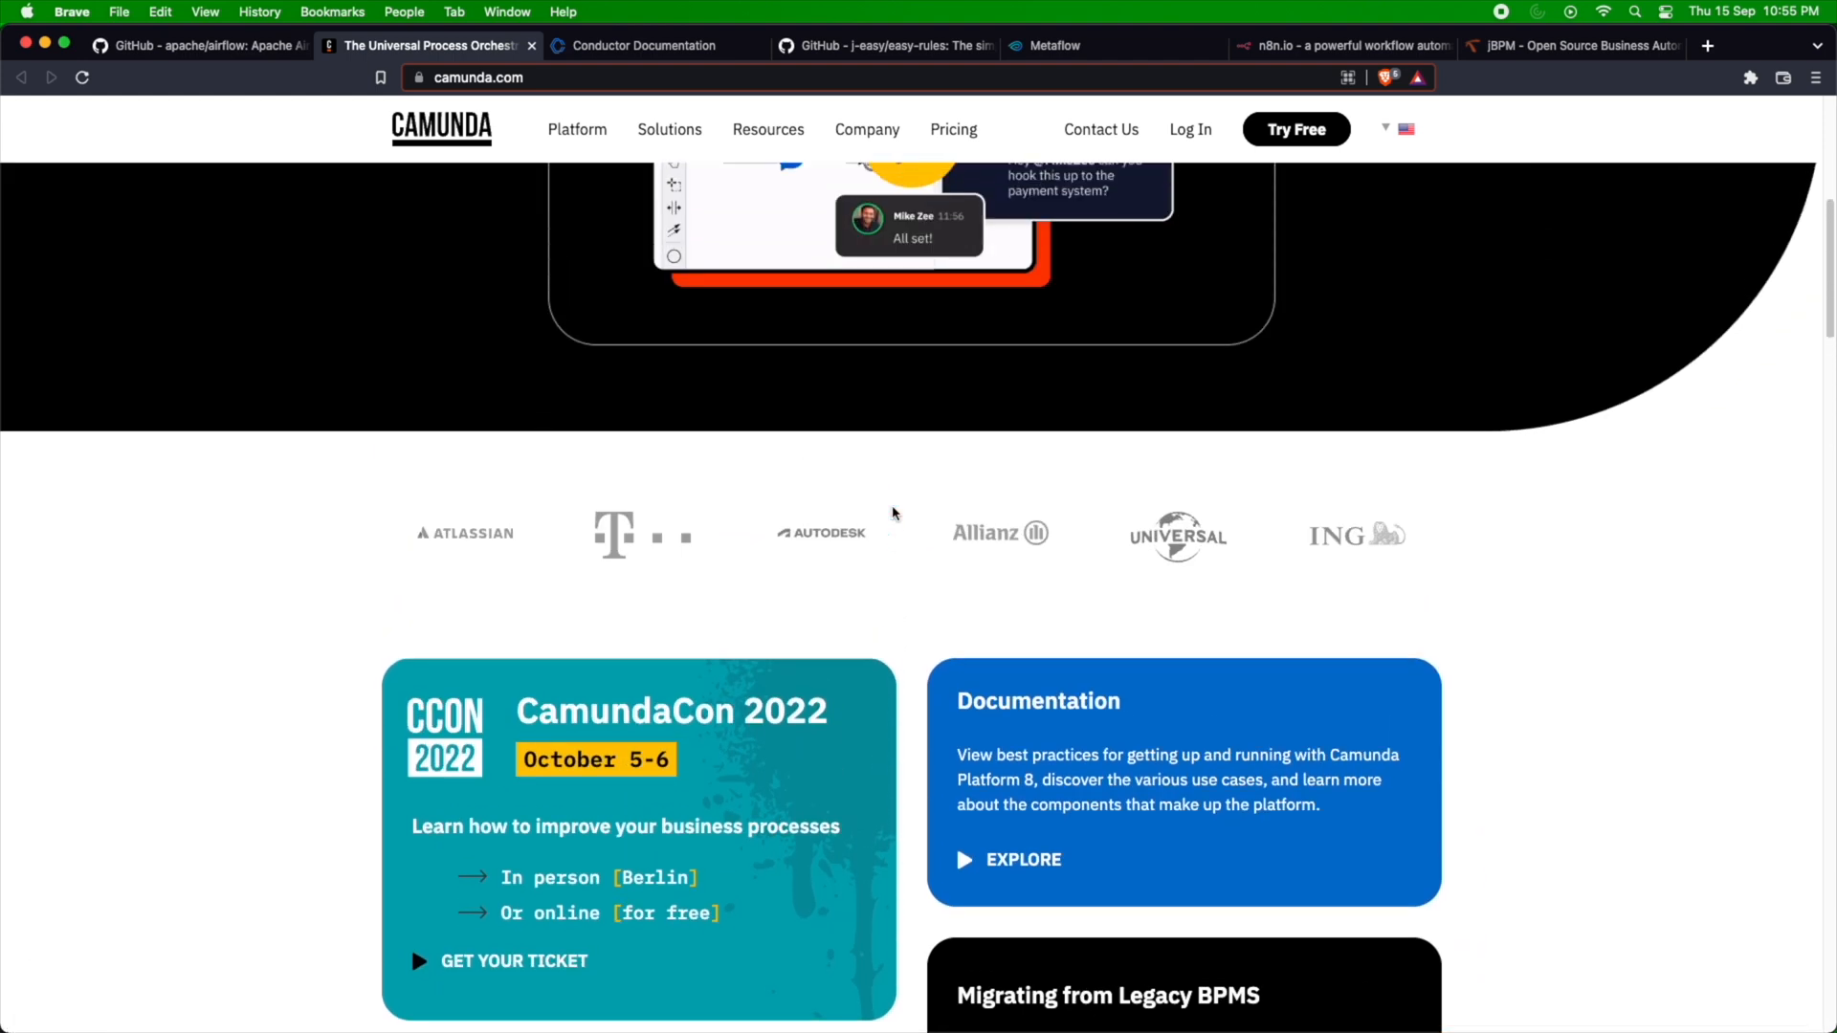
pyautogui.scroll(3)
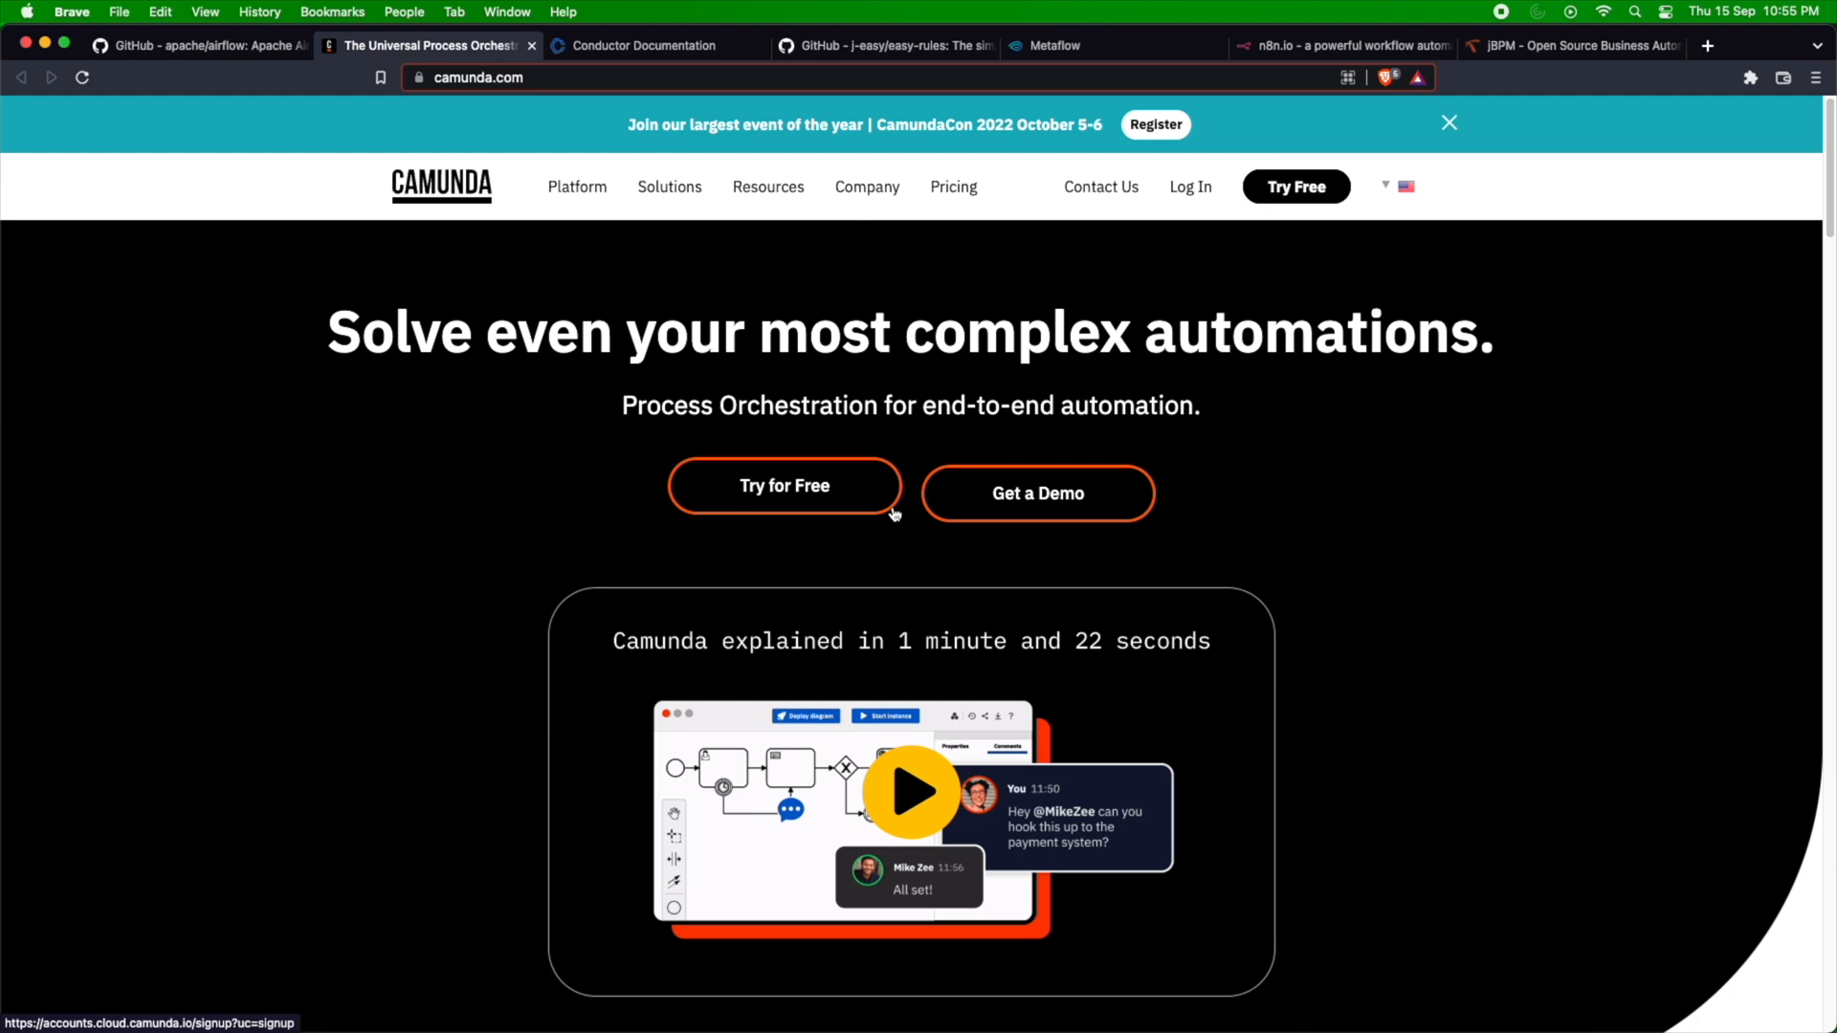
pyautogui.moveTo(1242, 286)
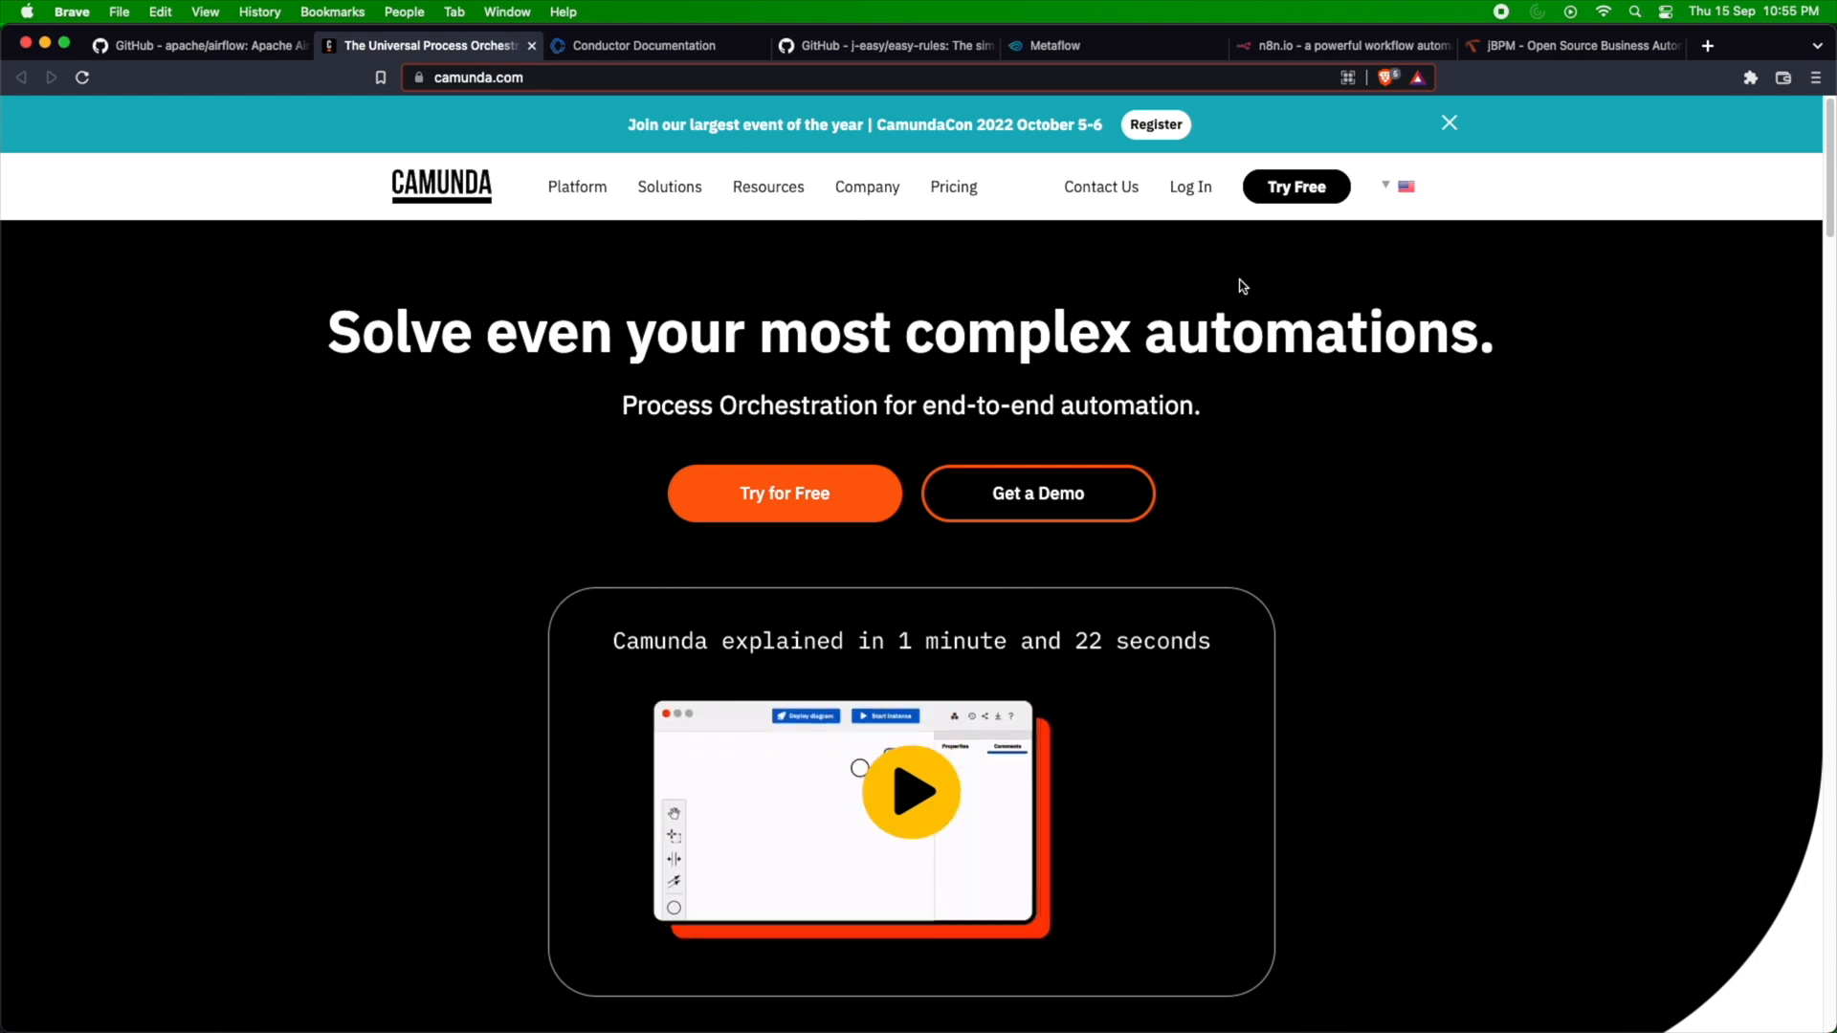
pyautogui.click(668, 186)
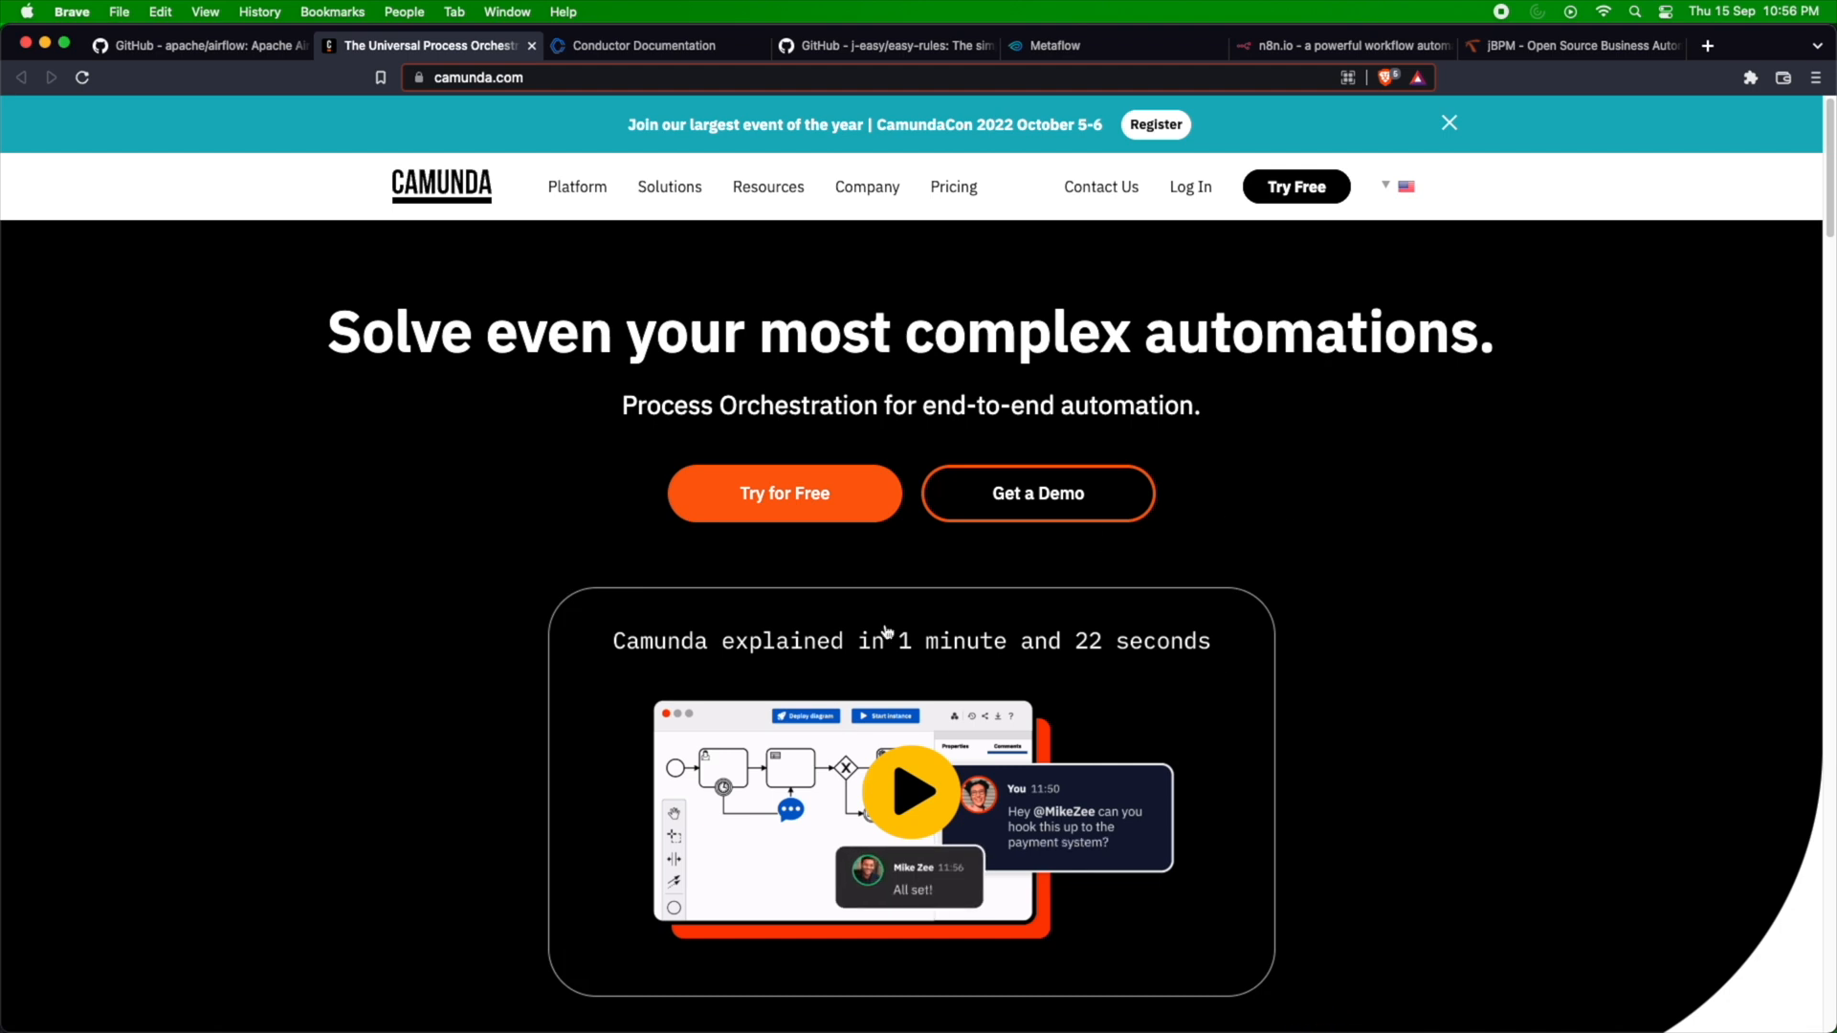
pyautogui.click(668, 186)
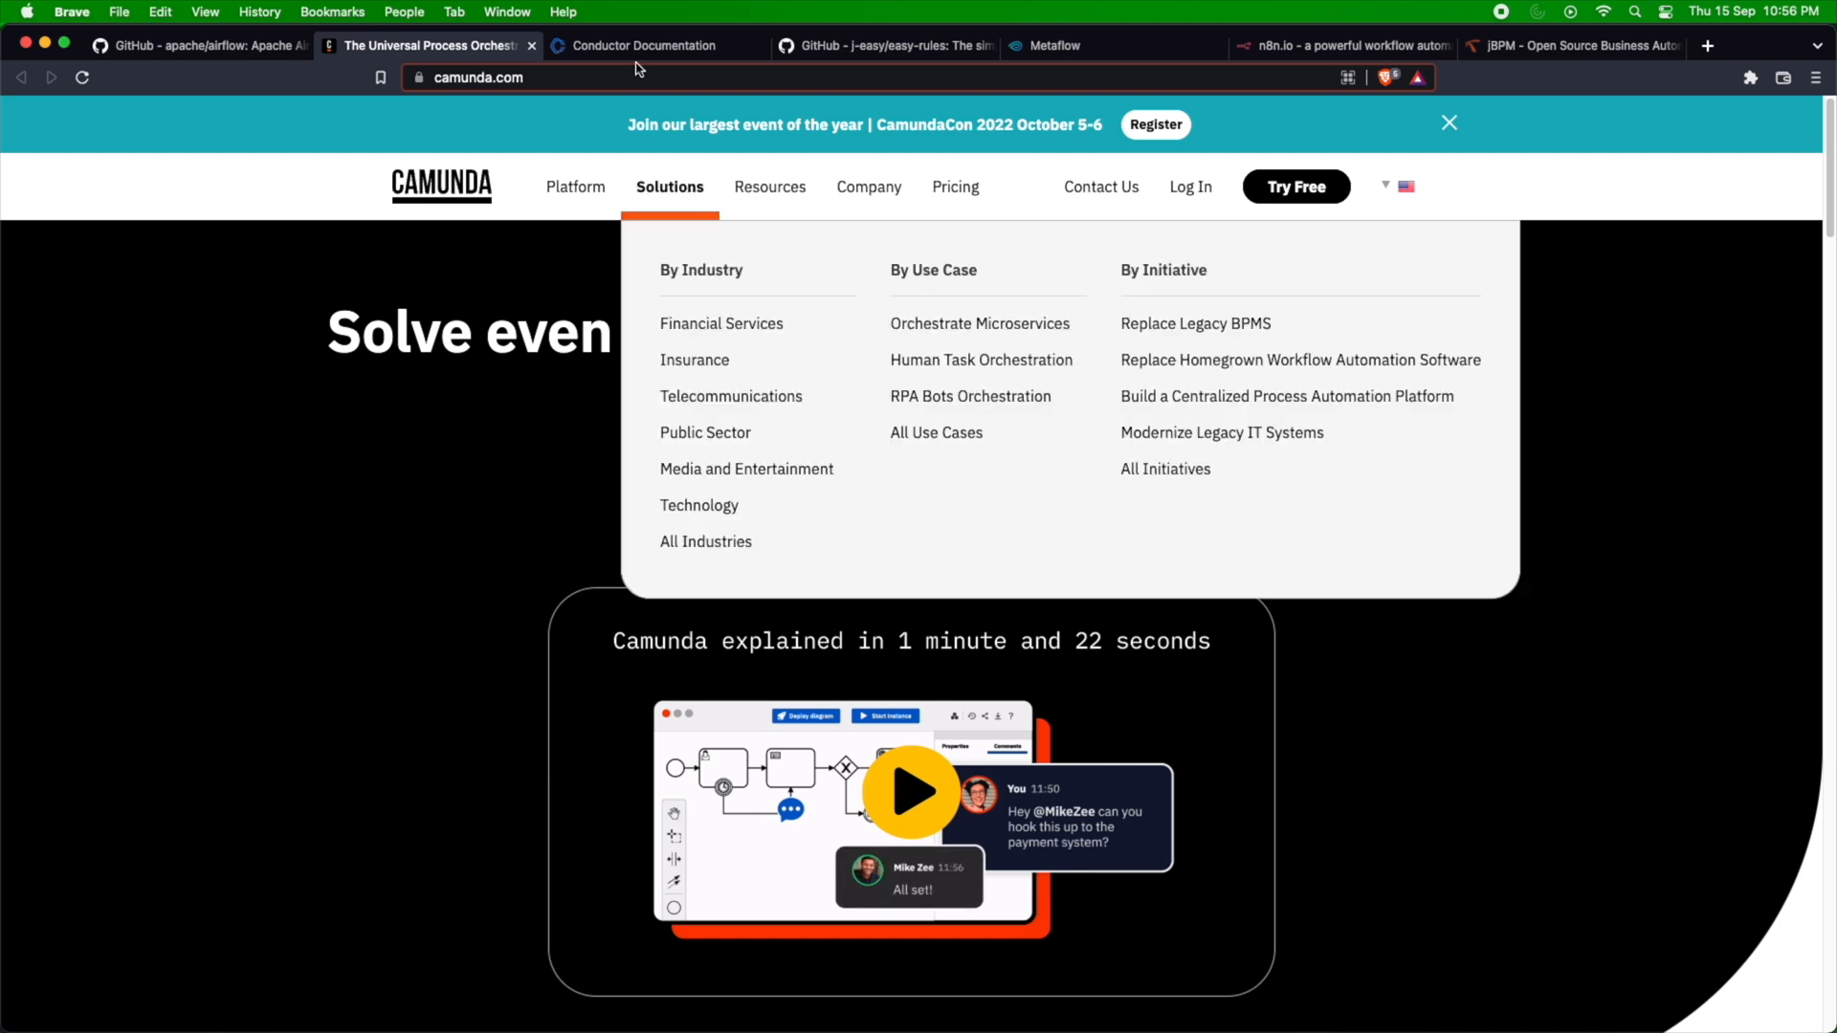
# Read the Conductor docs homepage down to Developer Experience and Observability.
pyautogui.click(653, 45)
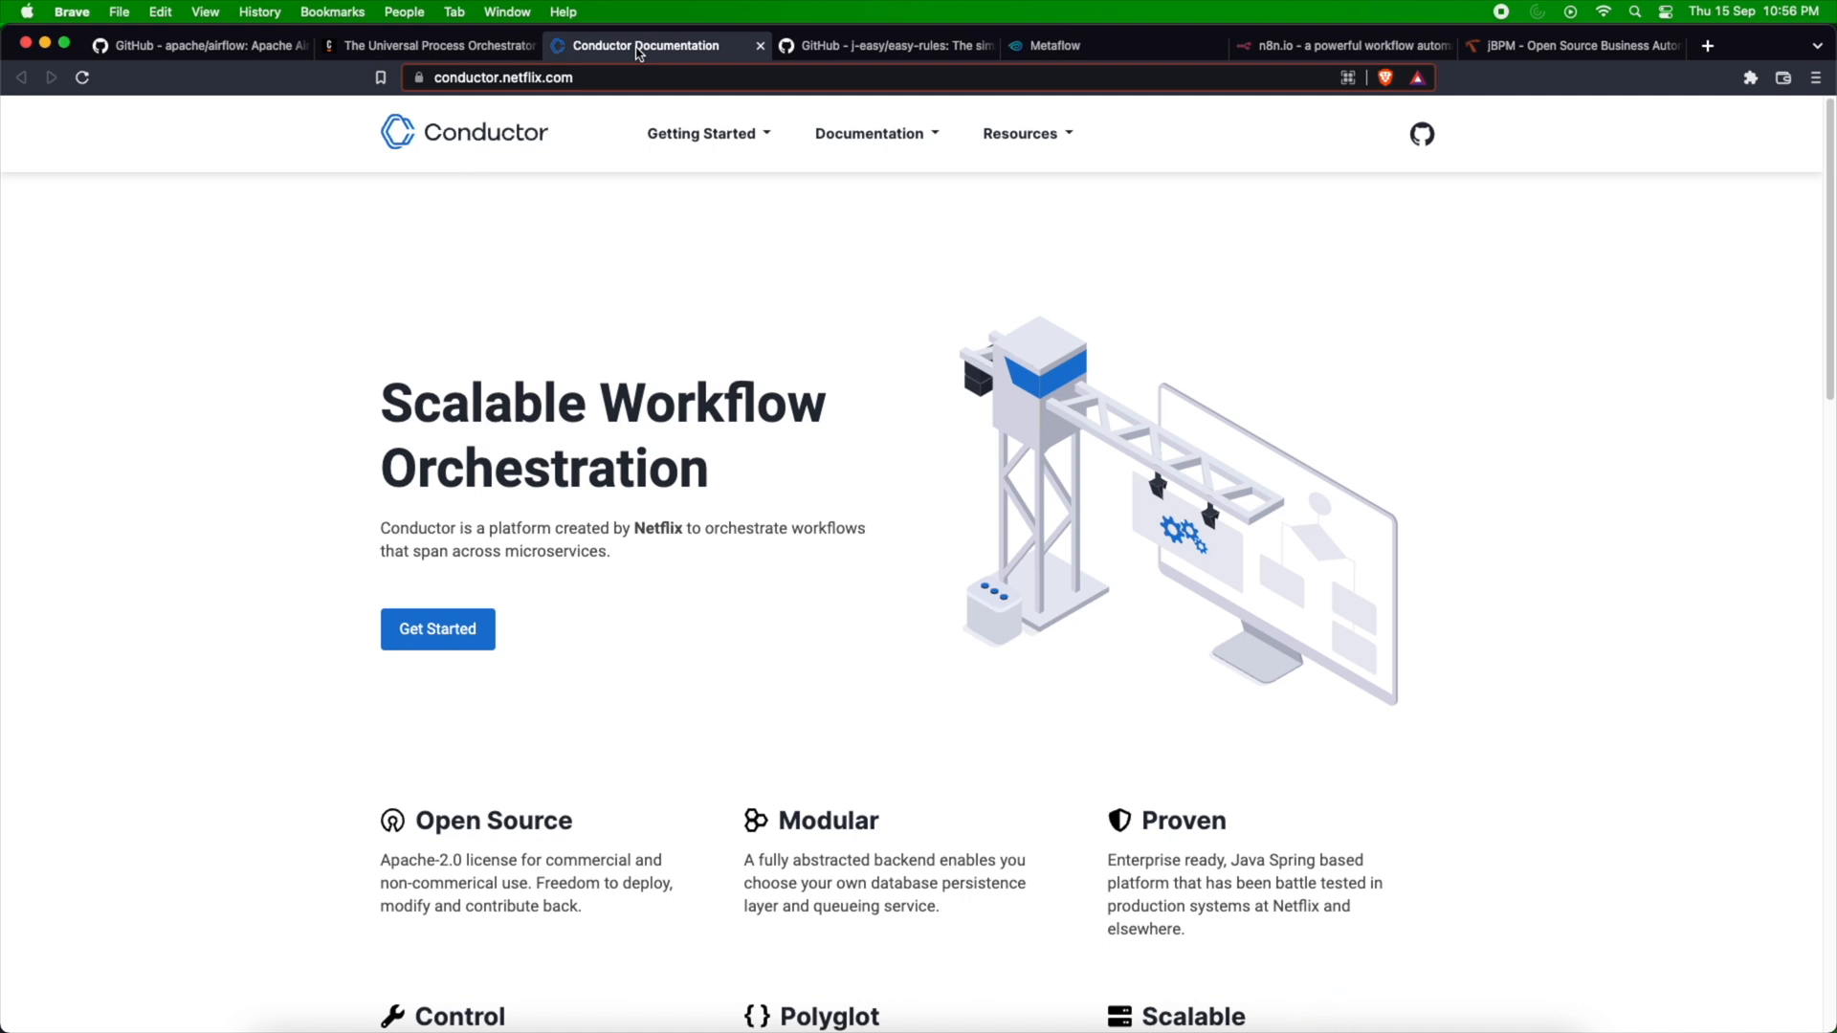
pyautogui.moveTo(967, 257)
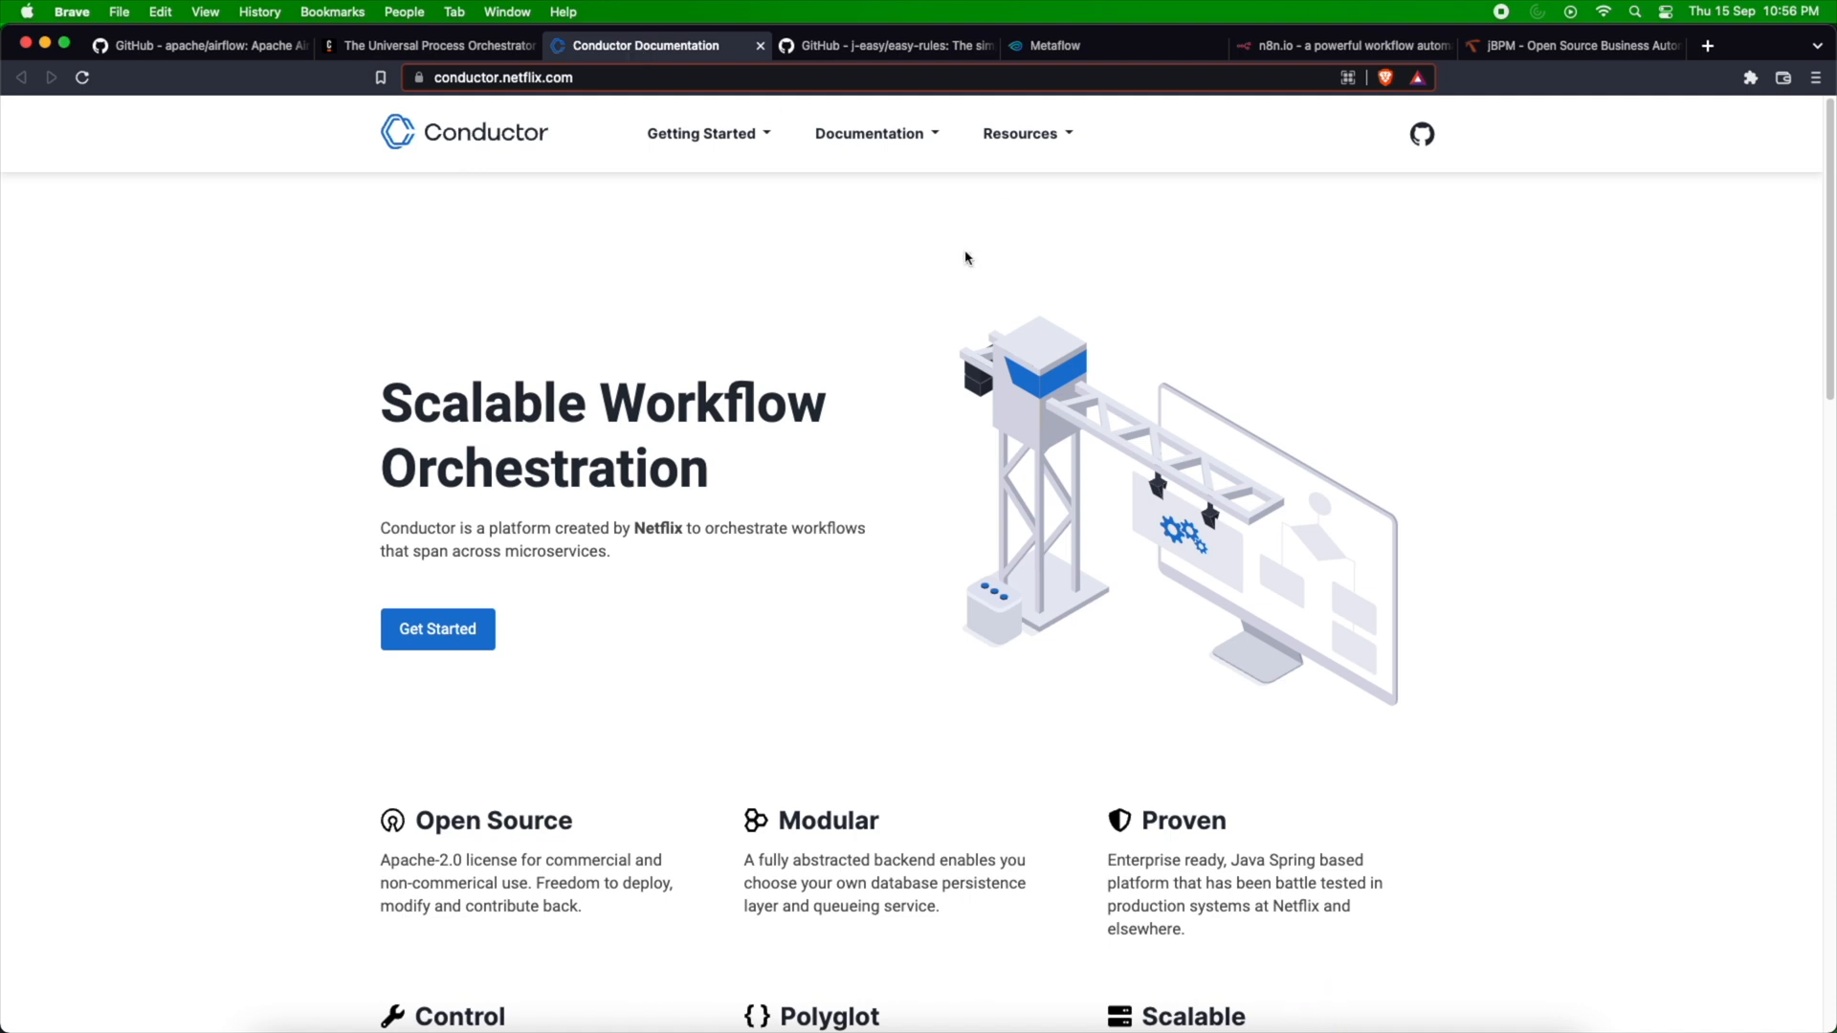
pyautogui.scroll(-3)
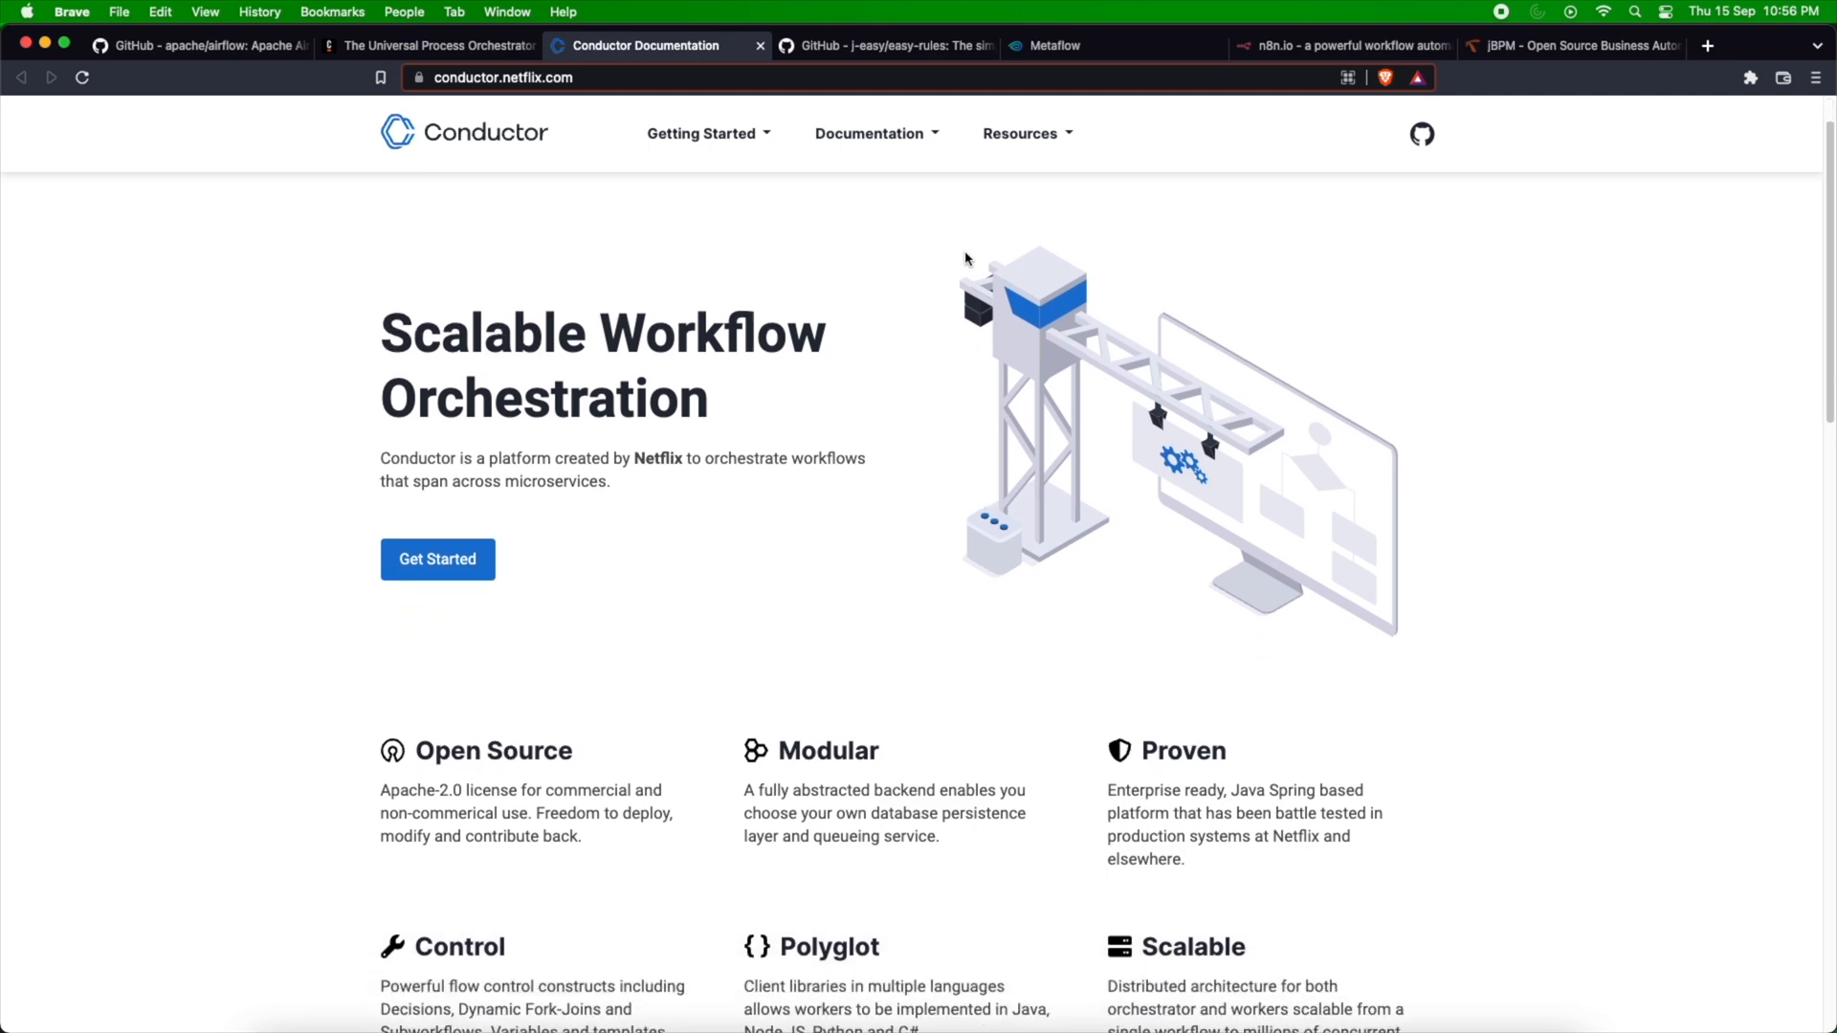
pyautogui.scroll(-3)
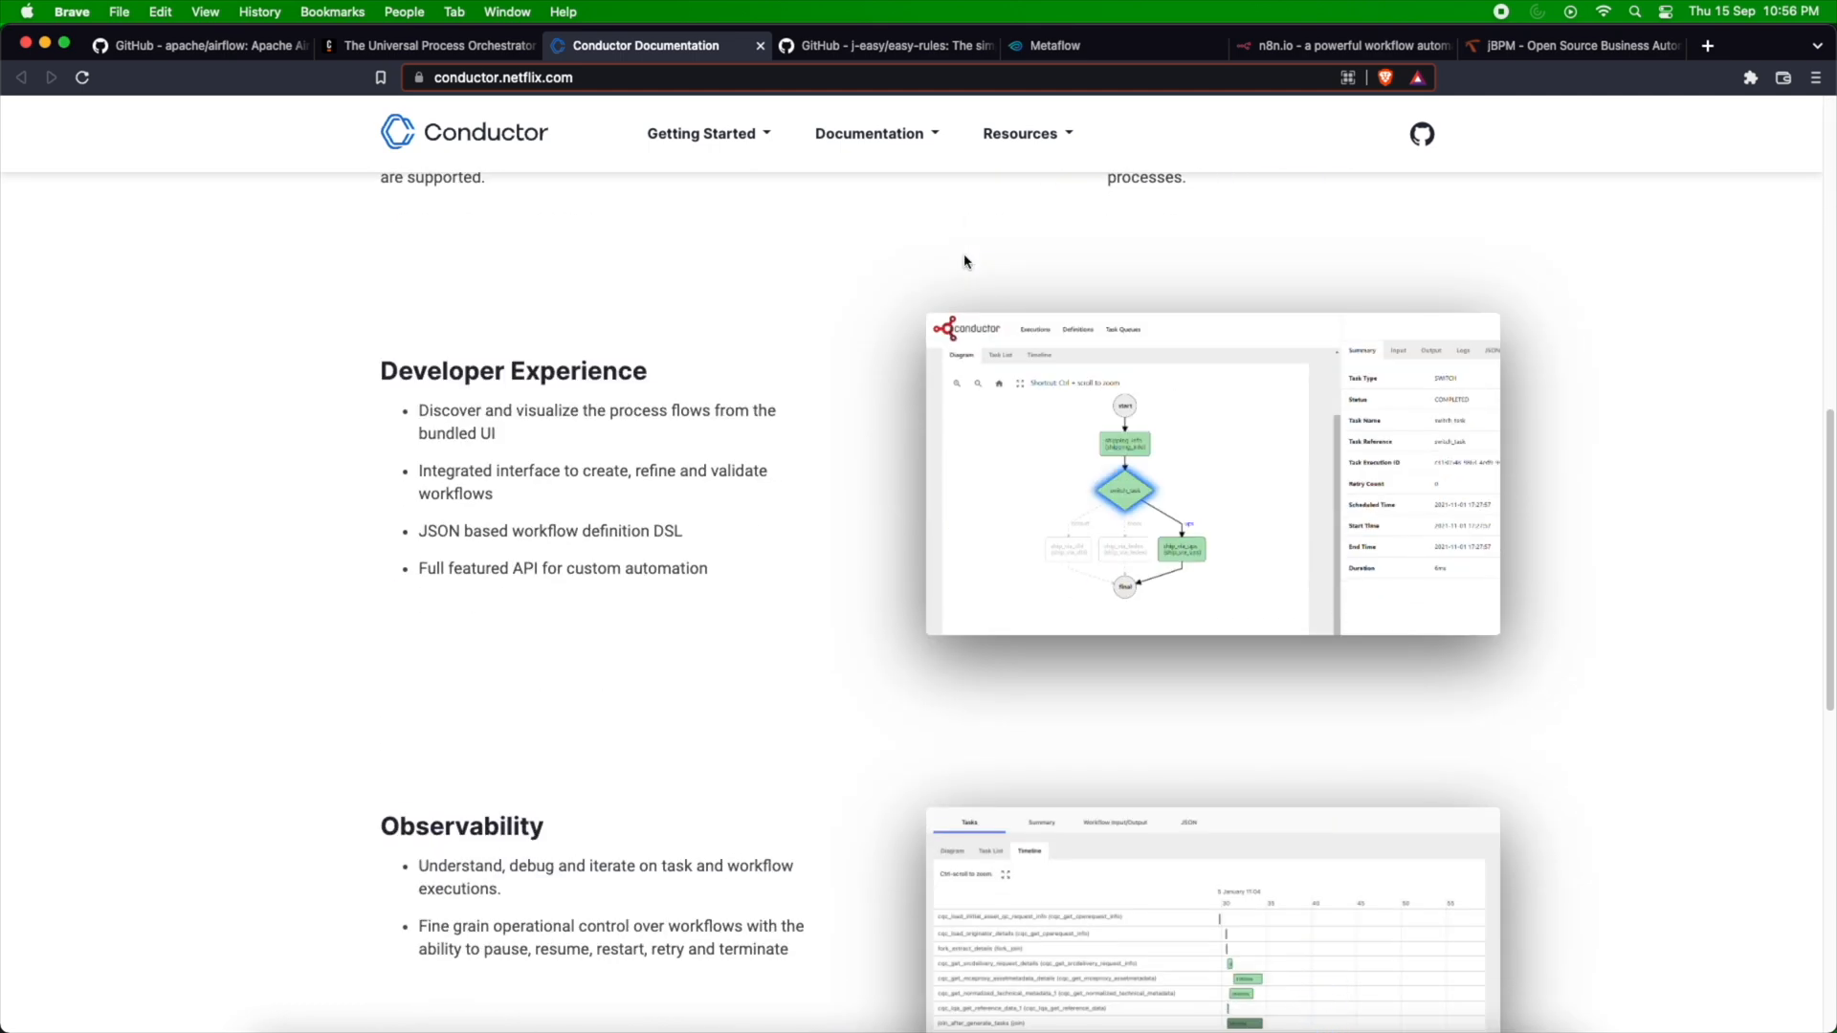
pyautogui.scroll(-3)
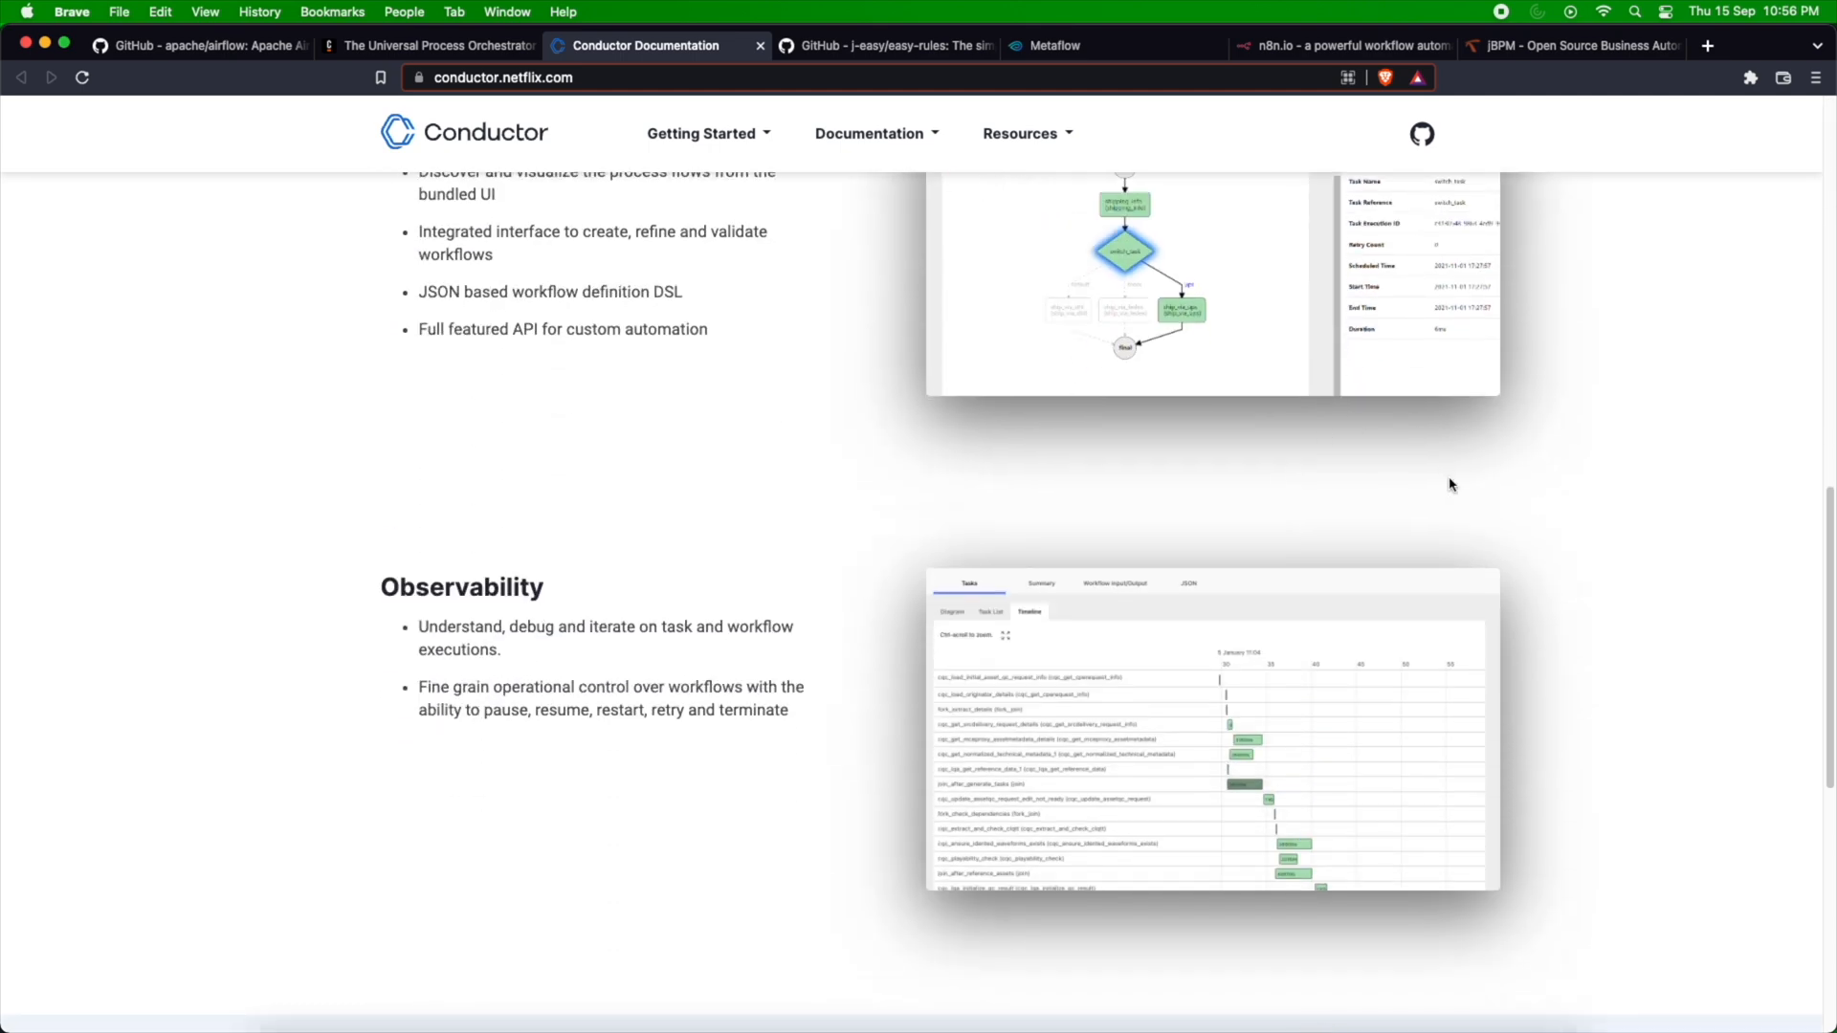
pyautogui.scroll(-3)
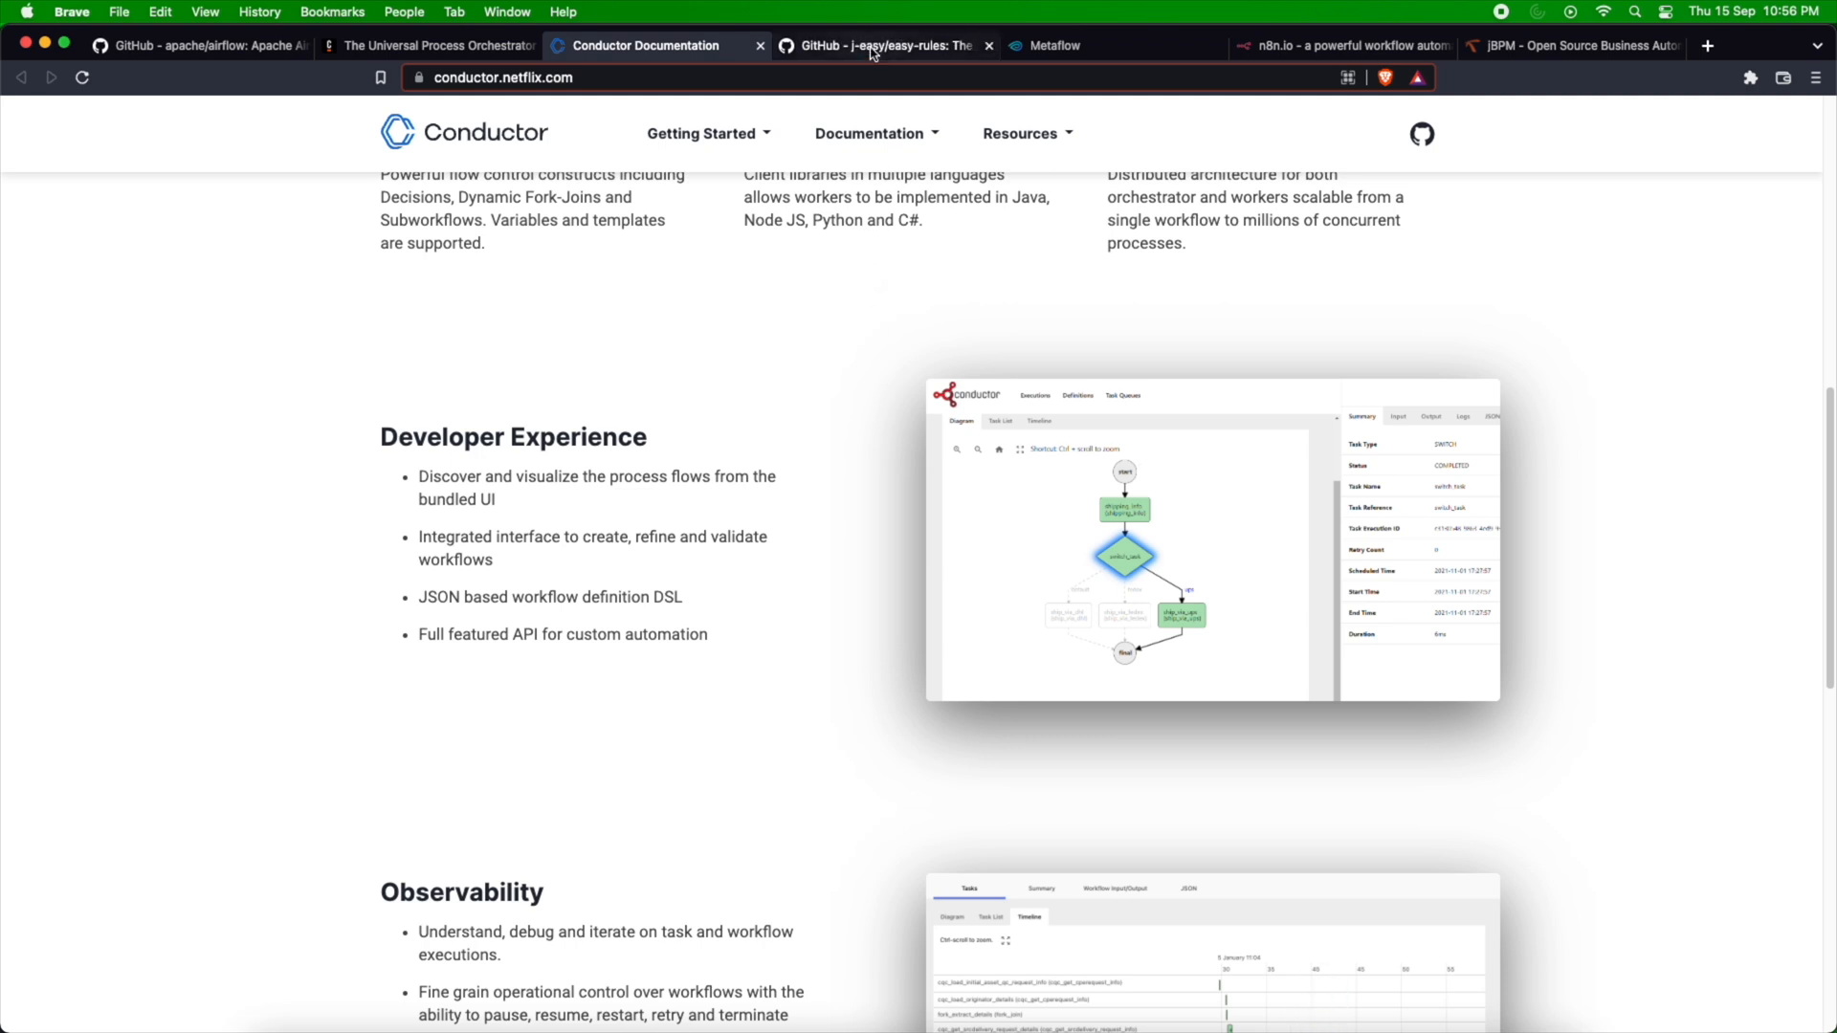
# Open the j-easy/easy-rules README showing Project status and Latest news.
pyautogui.click(882, 45)
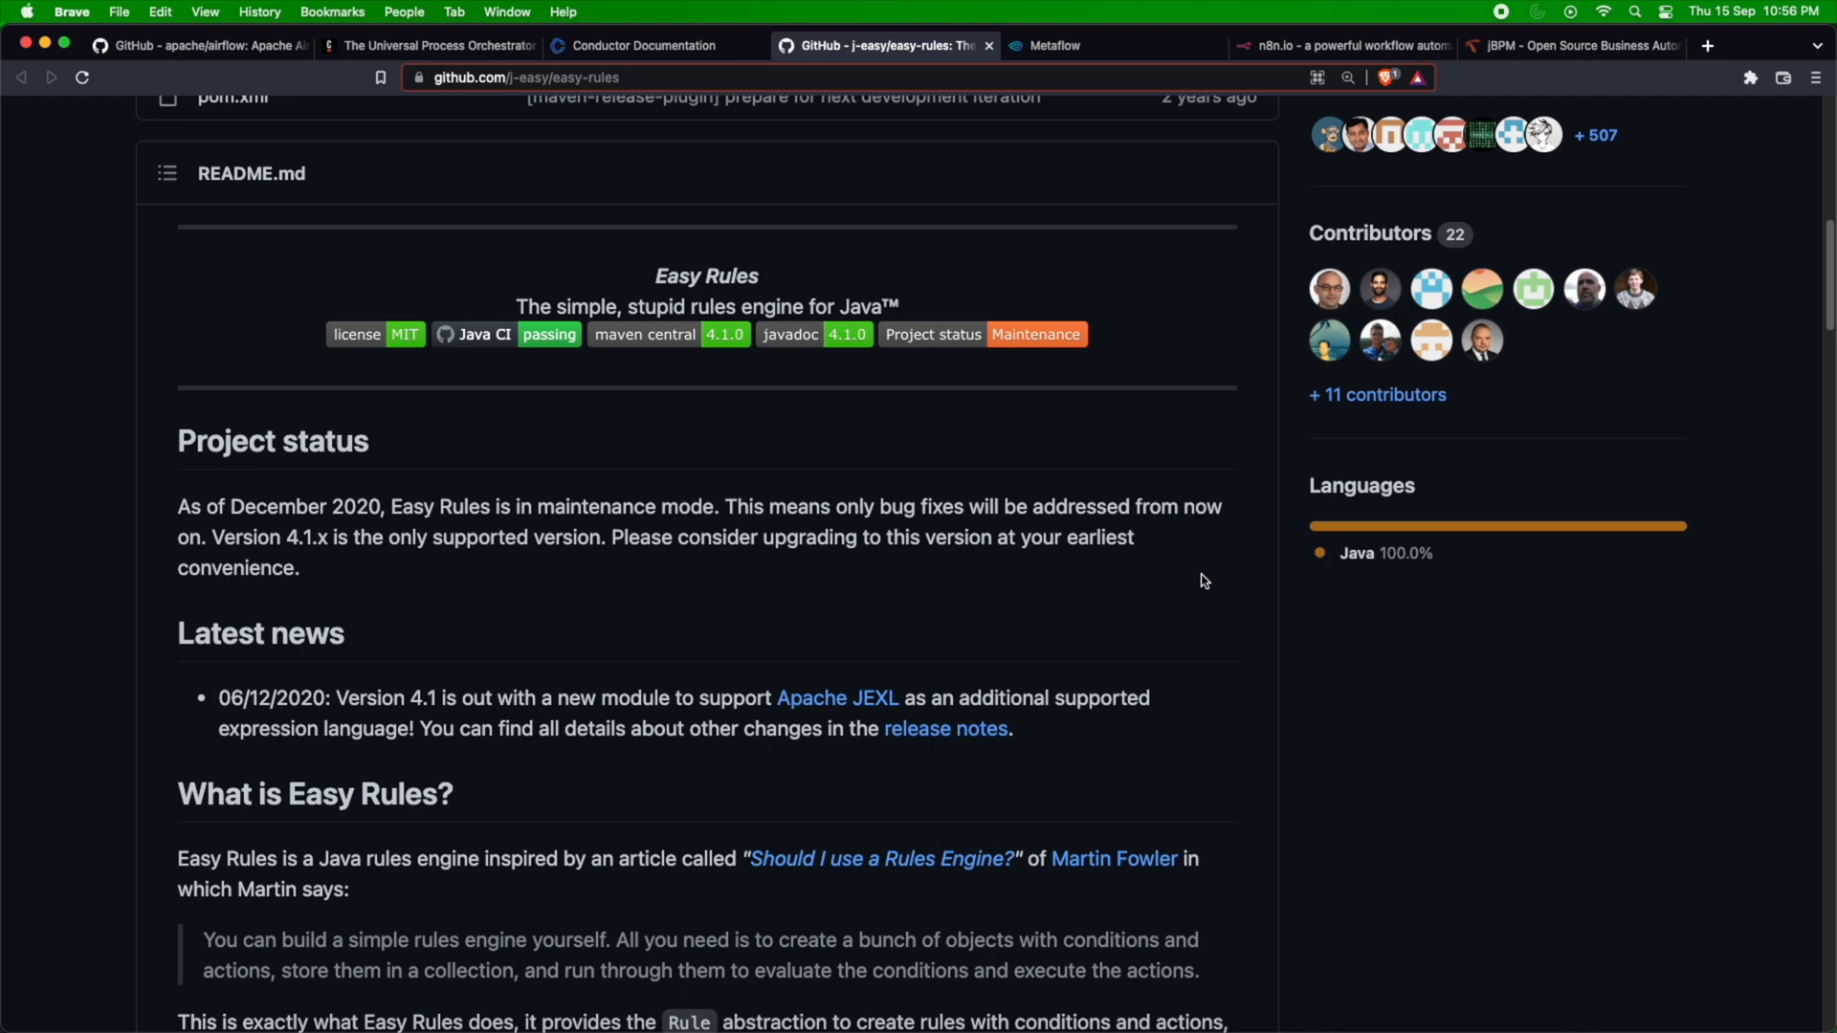
pyautogui.moveTo(771, 338)
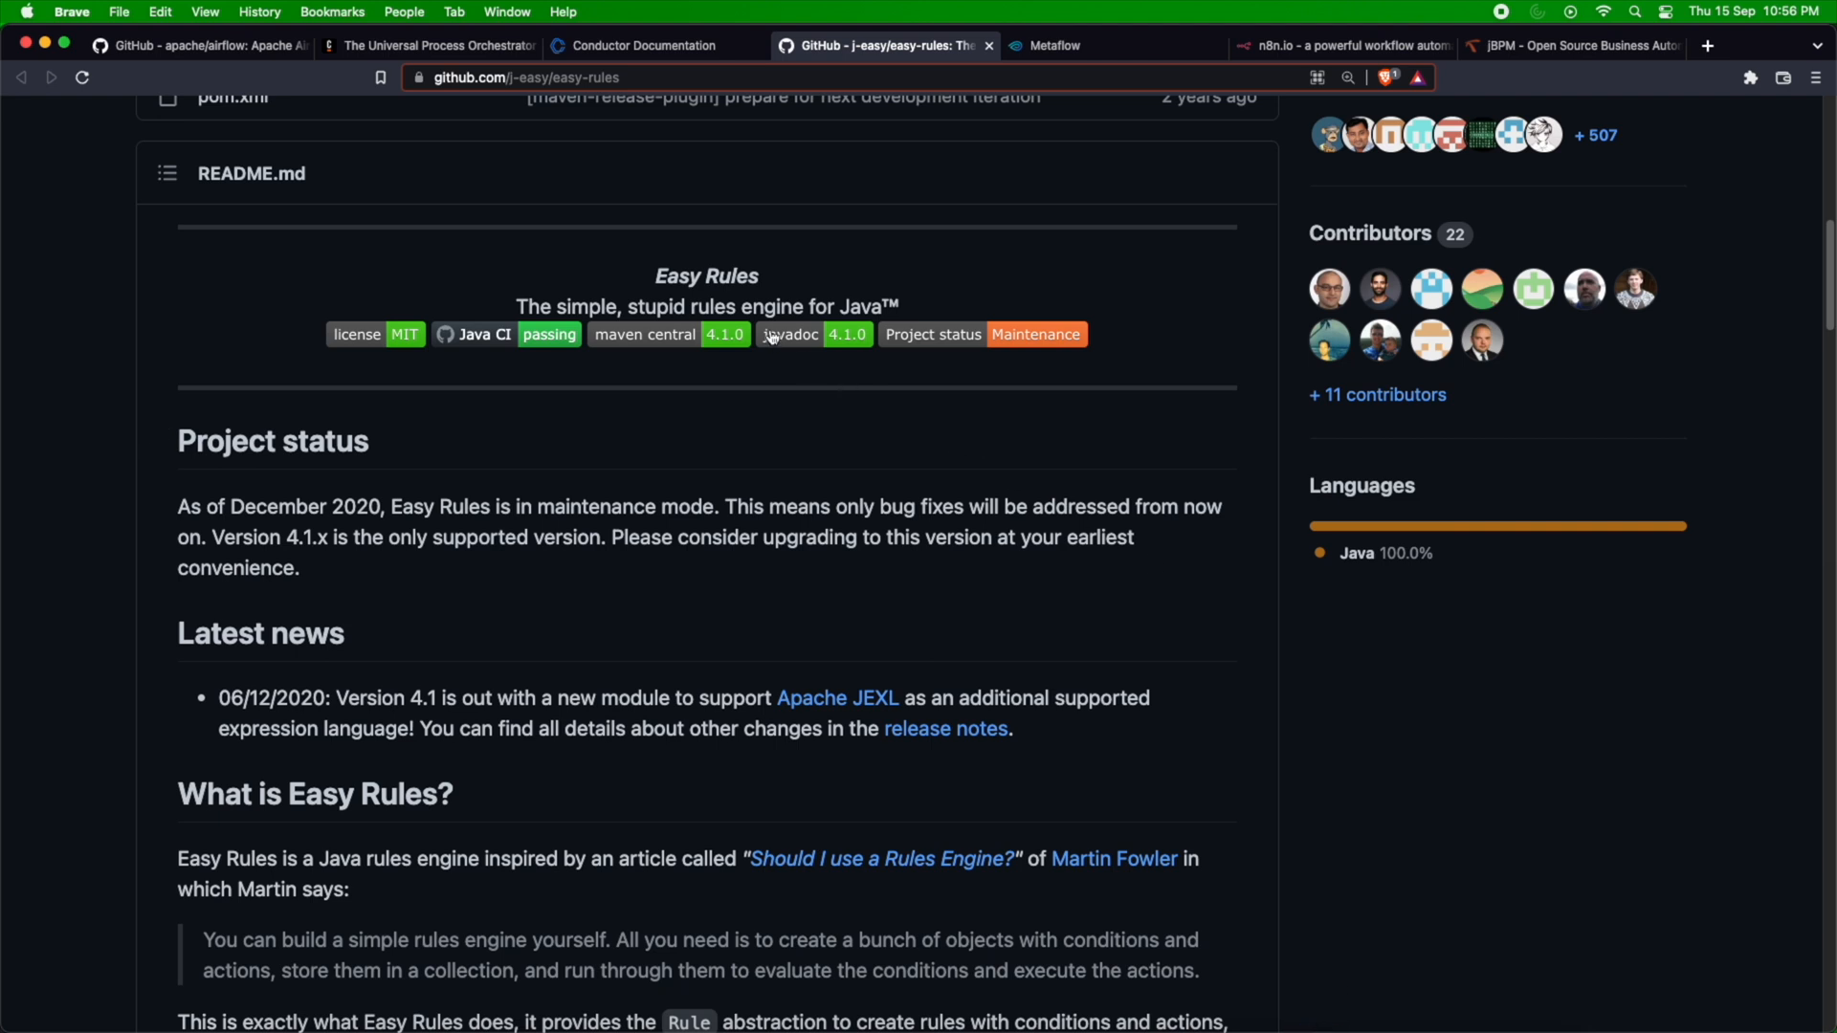
pyautogui.moveTo(818, 366)
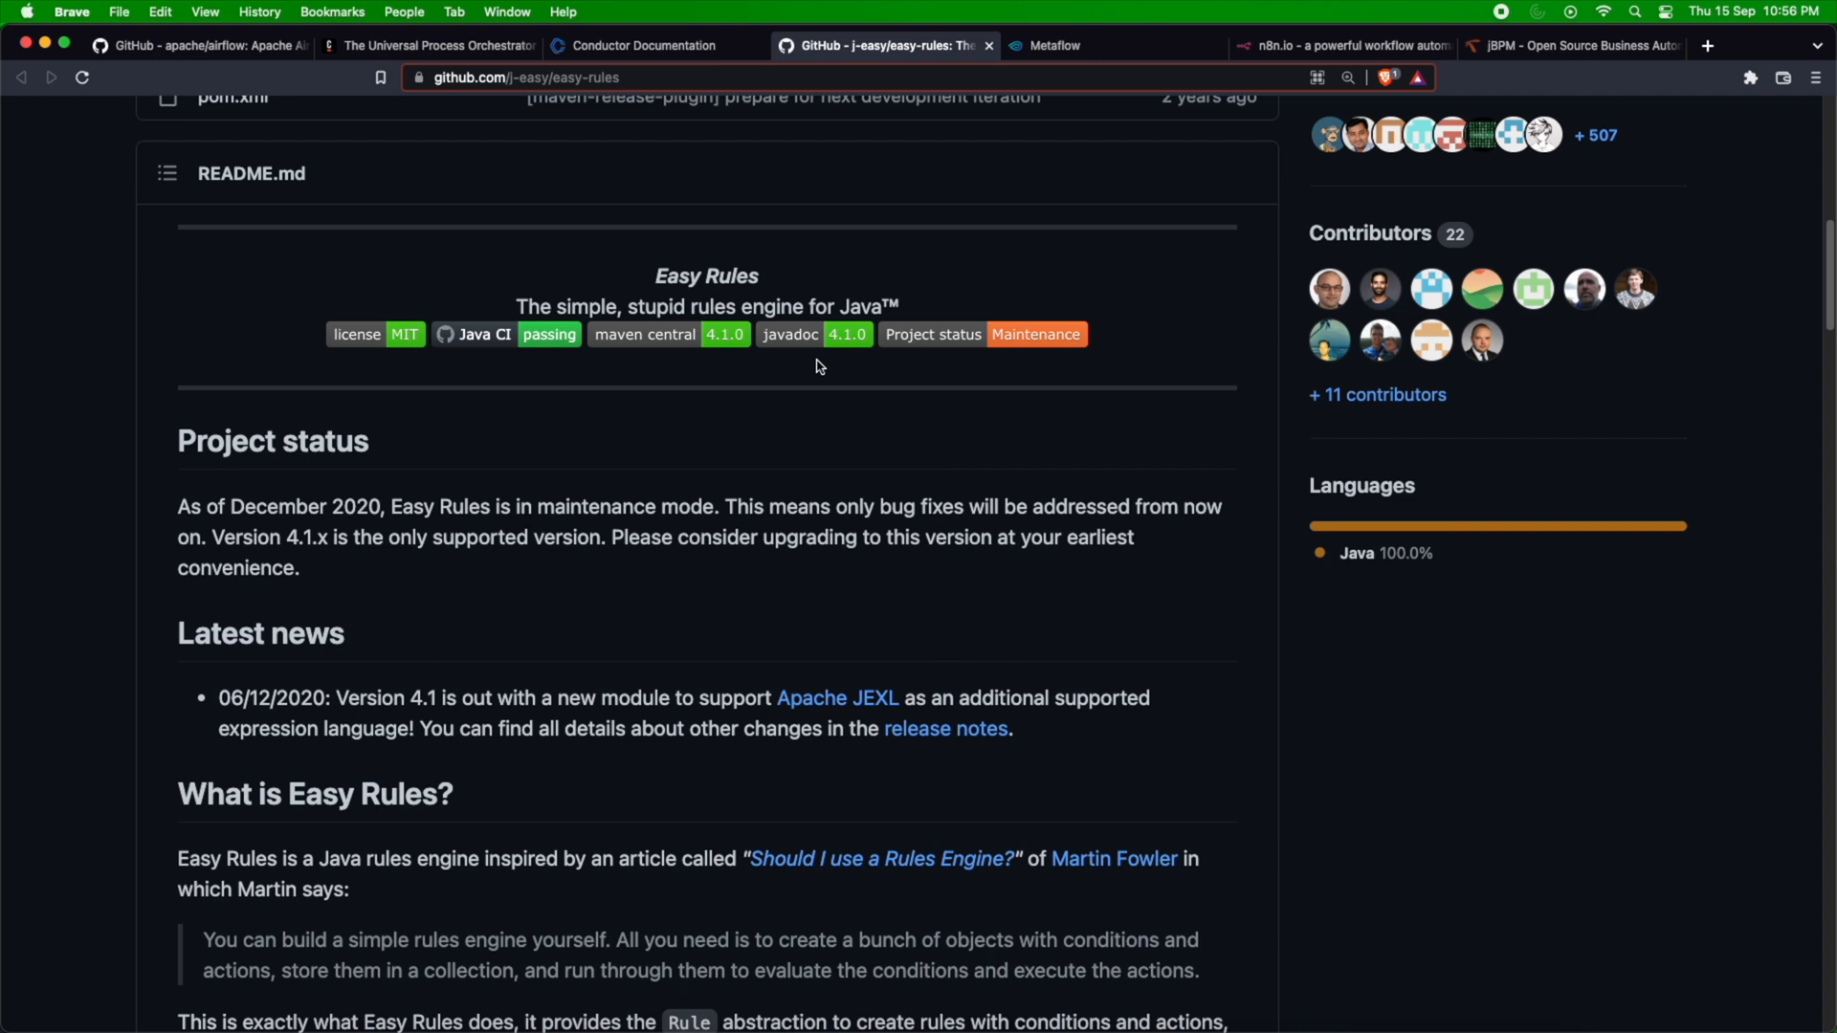
pyautogui.moveTo(1115, 46)
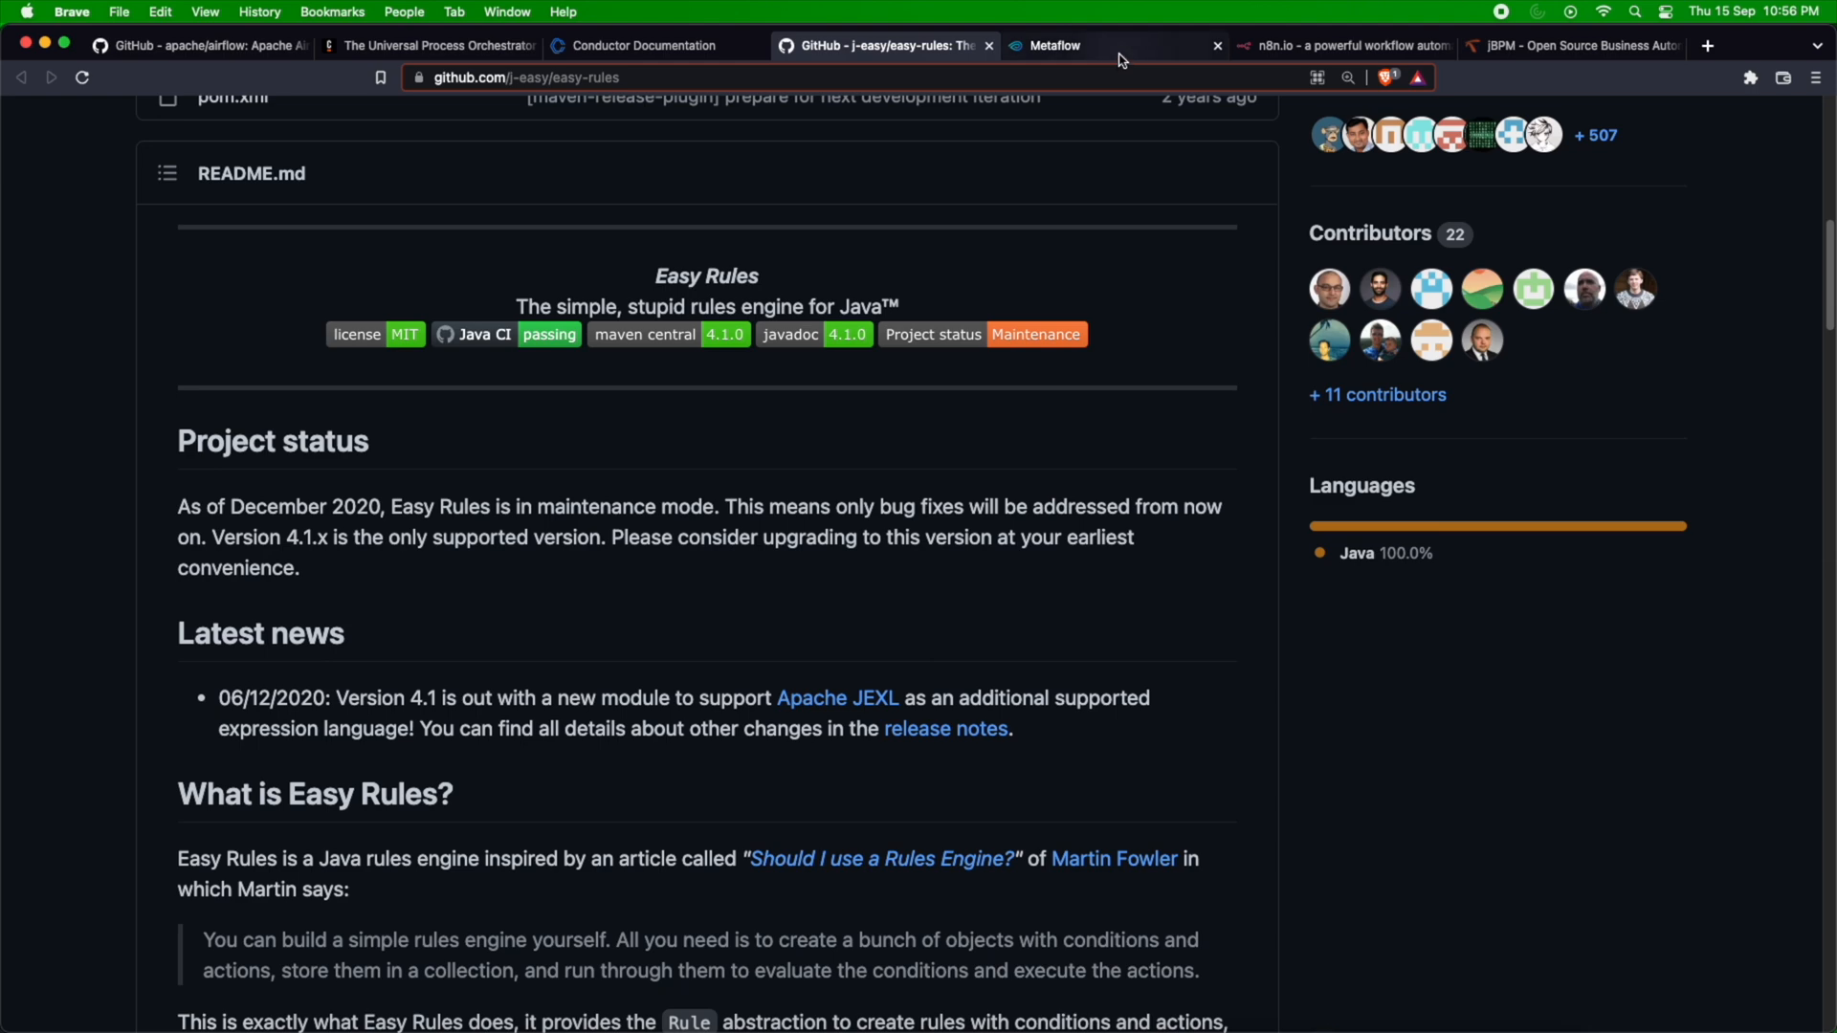
# Skim the Metaflow homepage down to its feature cards and Release Highlights.
pyautogui.click(1054, 46)
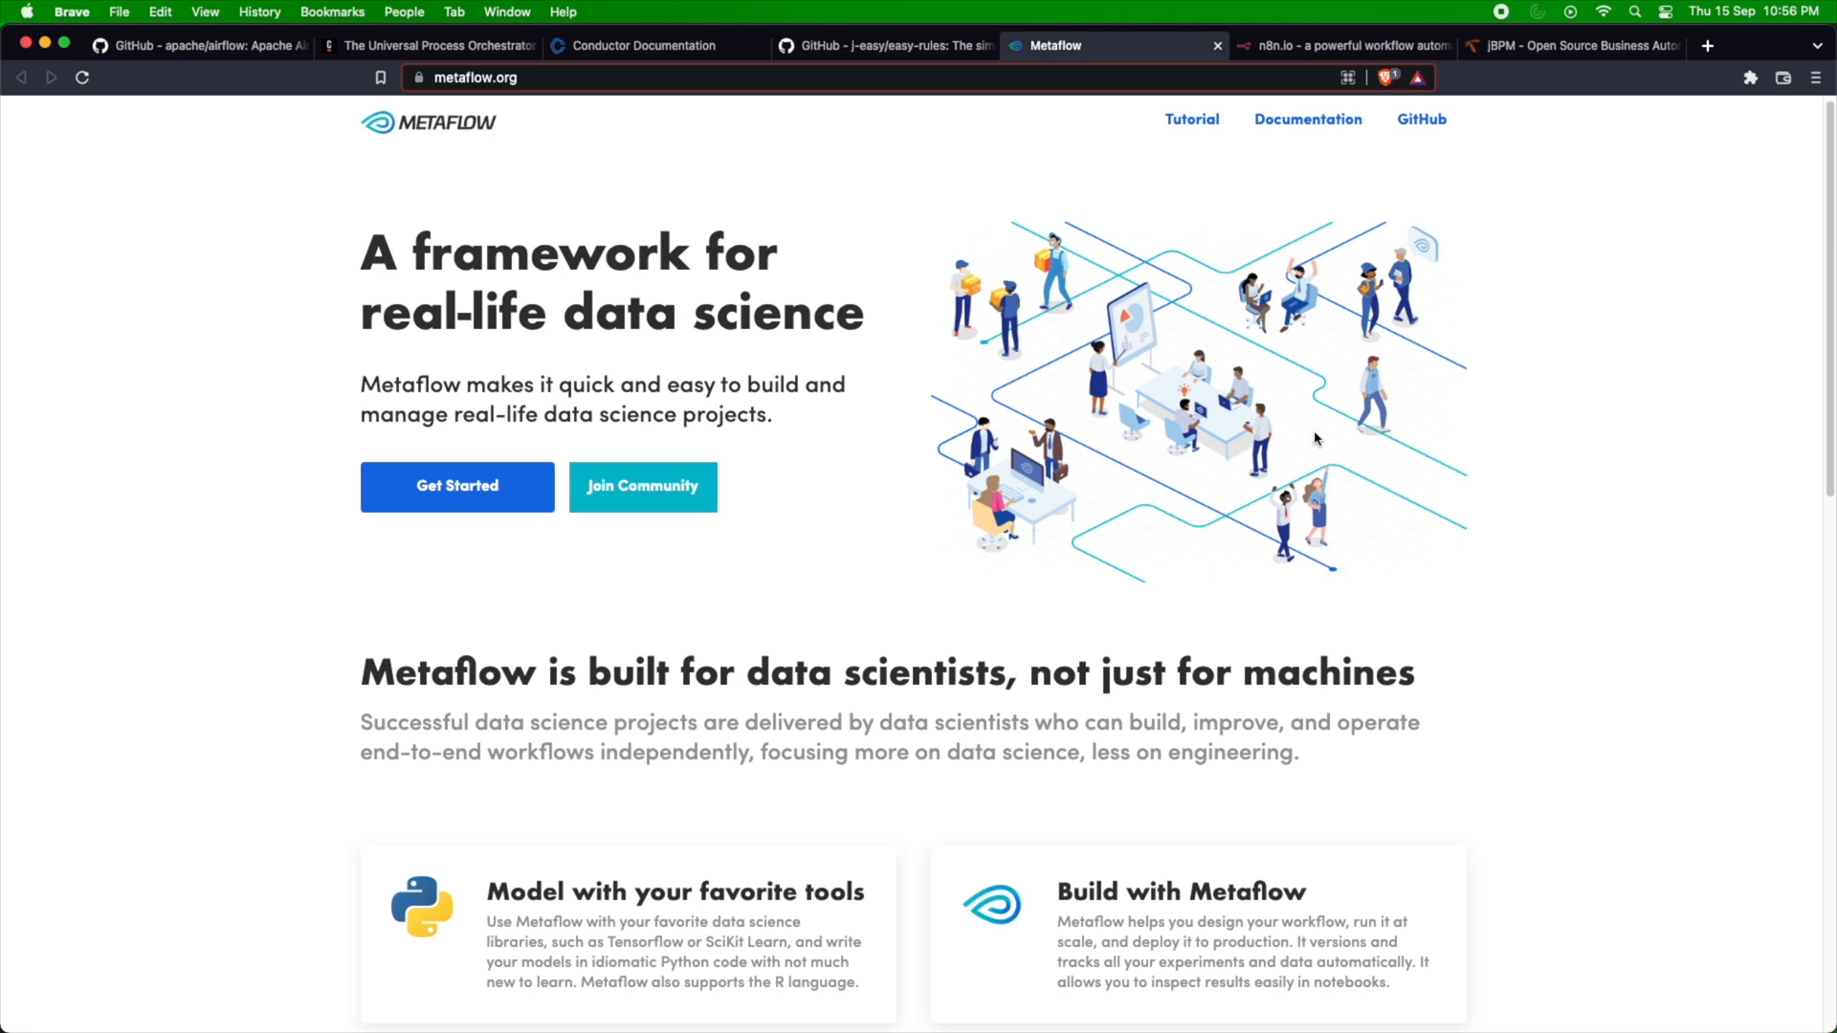
pyautogui.moveTo(1477, 674)
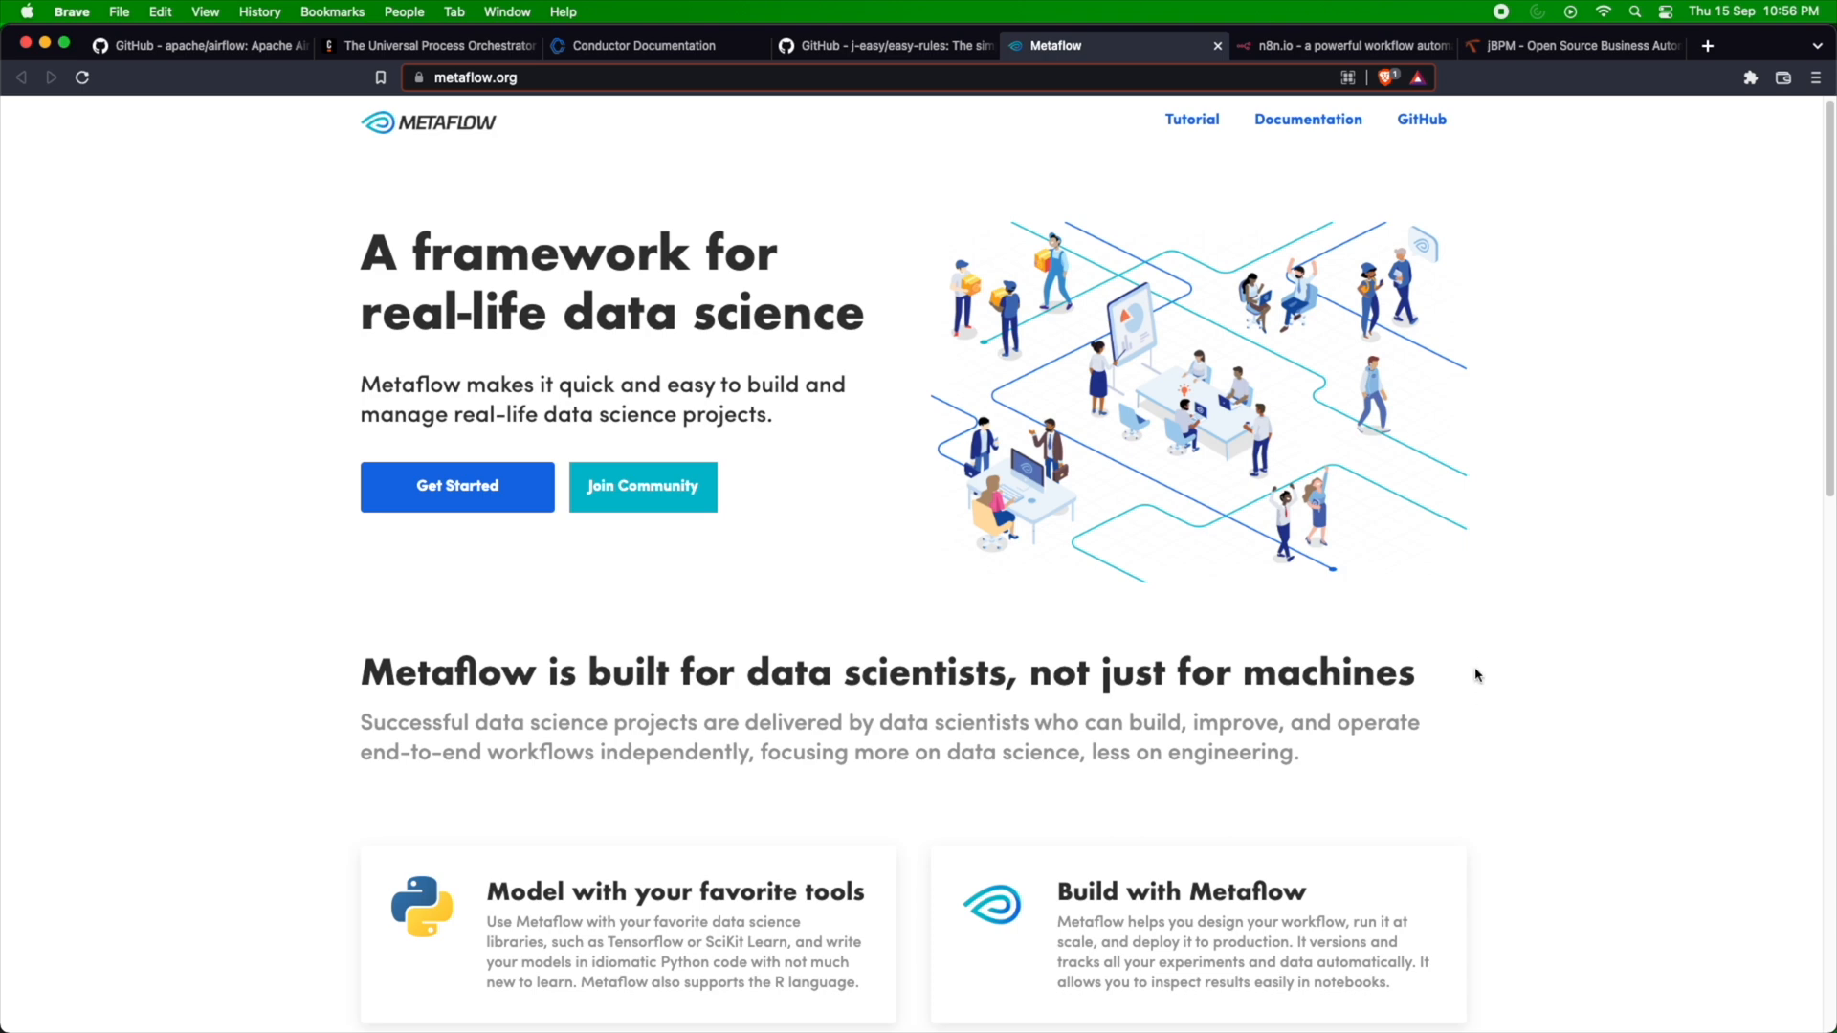
pyautogui.scroll(-3)
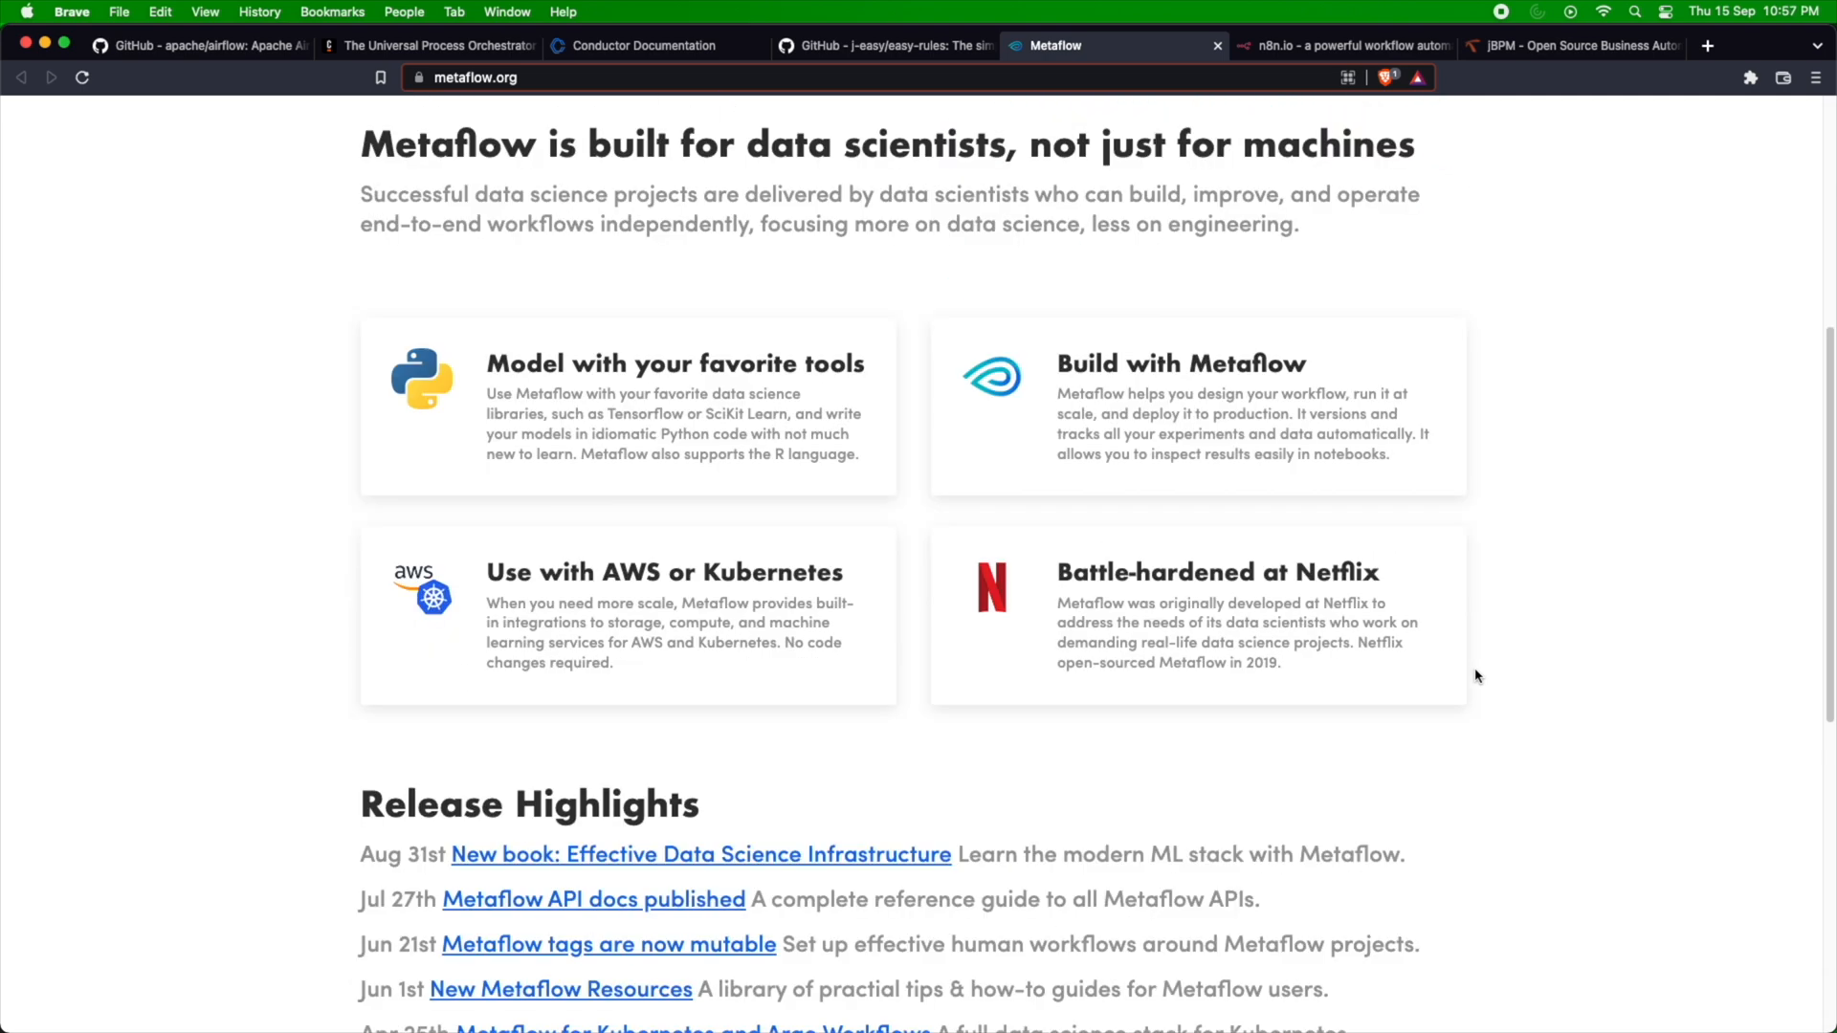
pyautogui.moveTo(654, 546)
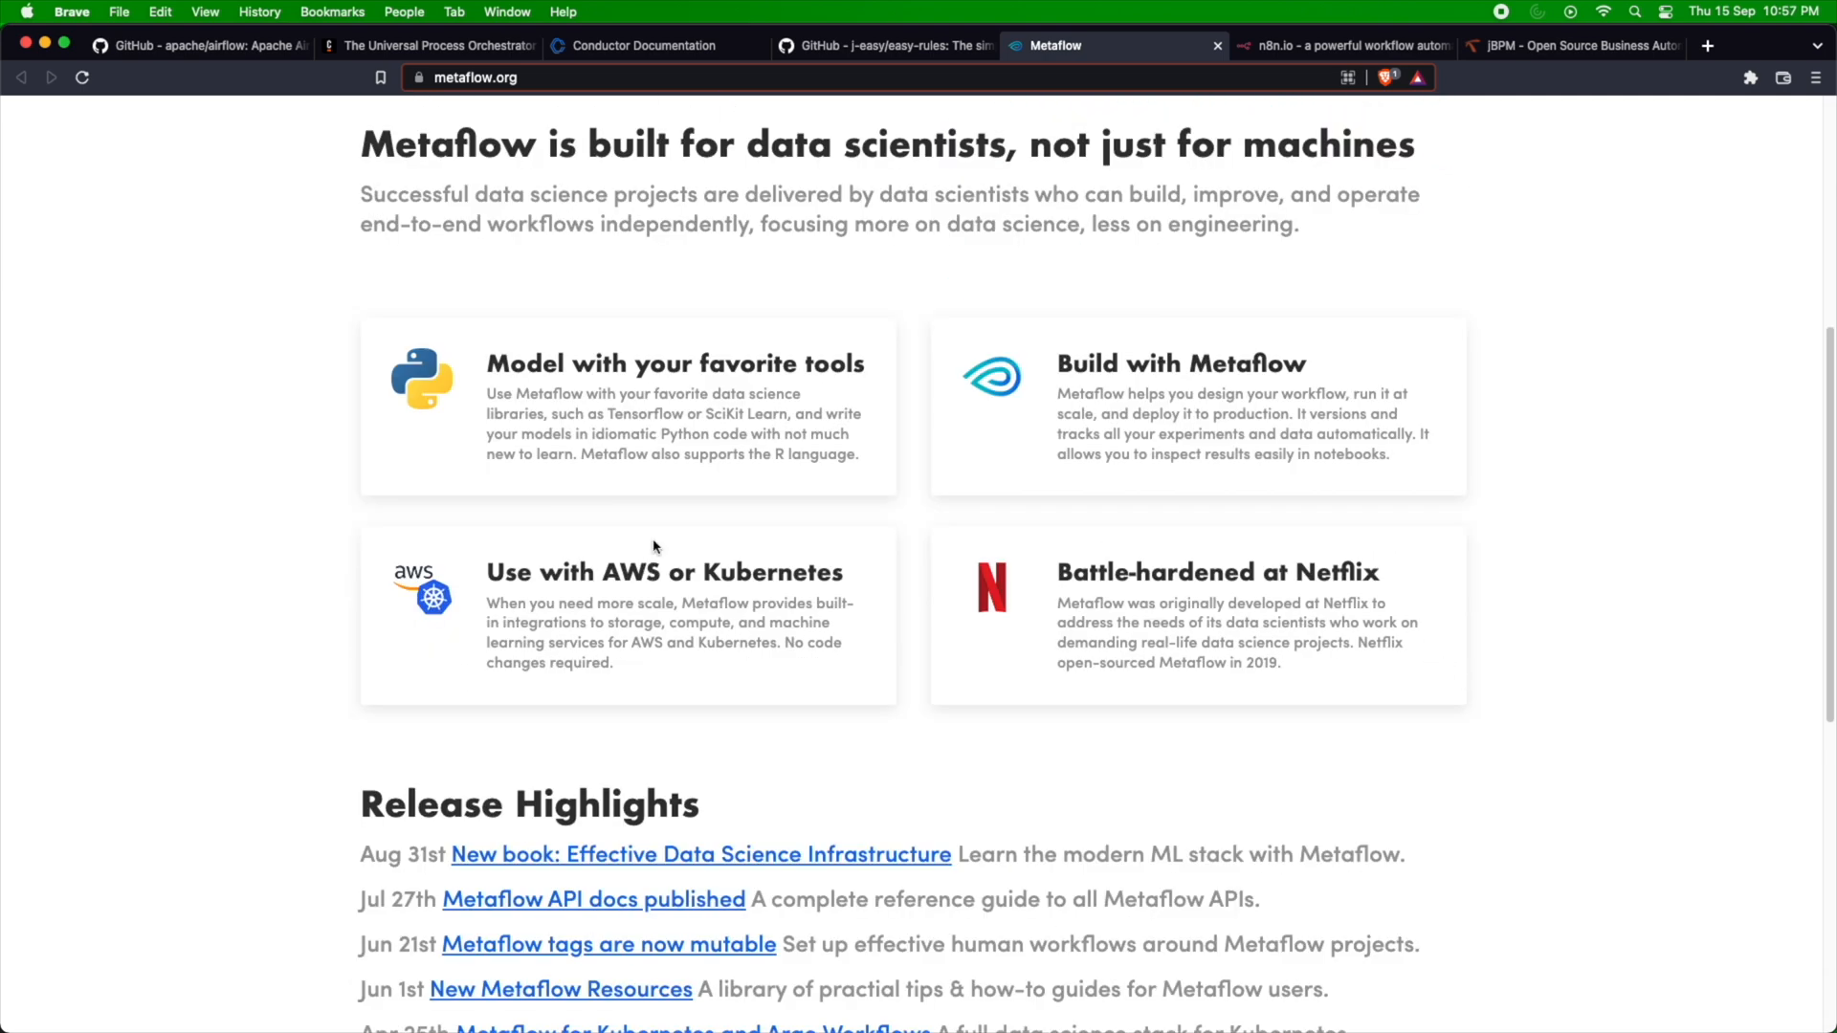
pyautogui.moveTo(1017, 188)
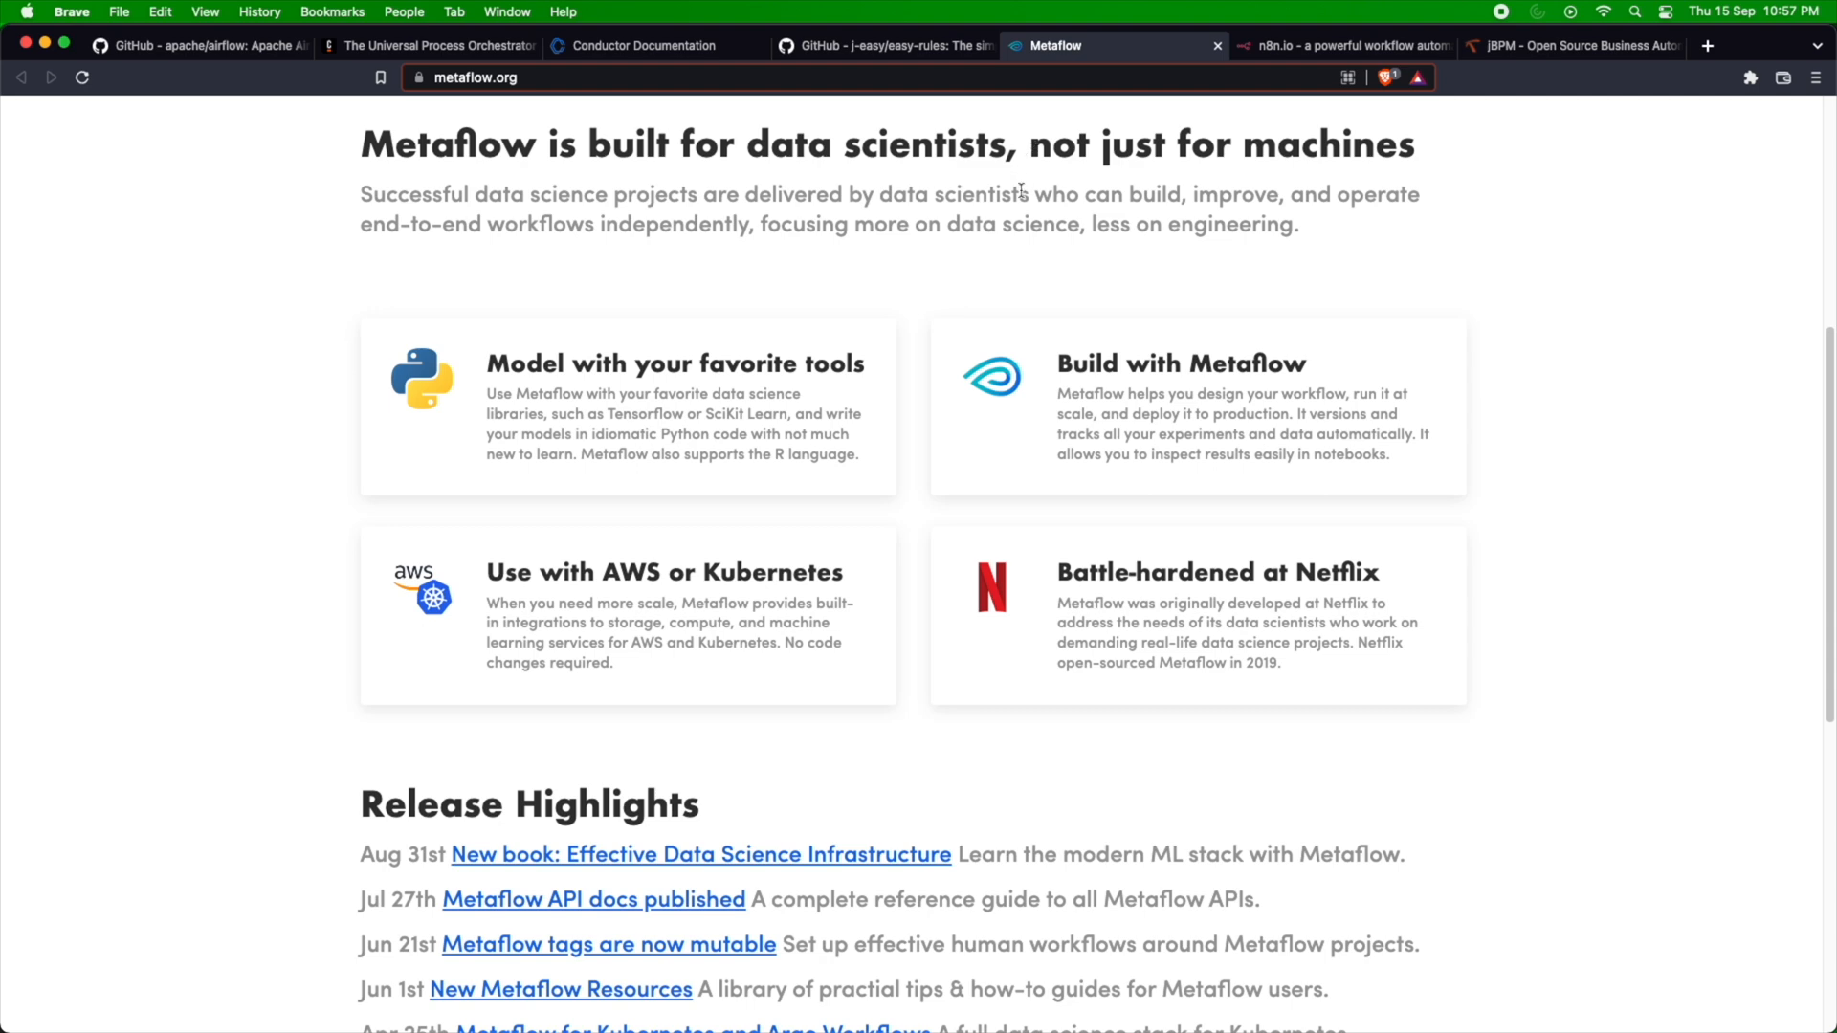
pyautogui.click(1336, 45)
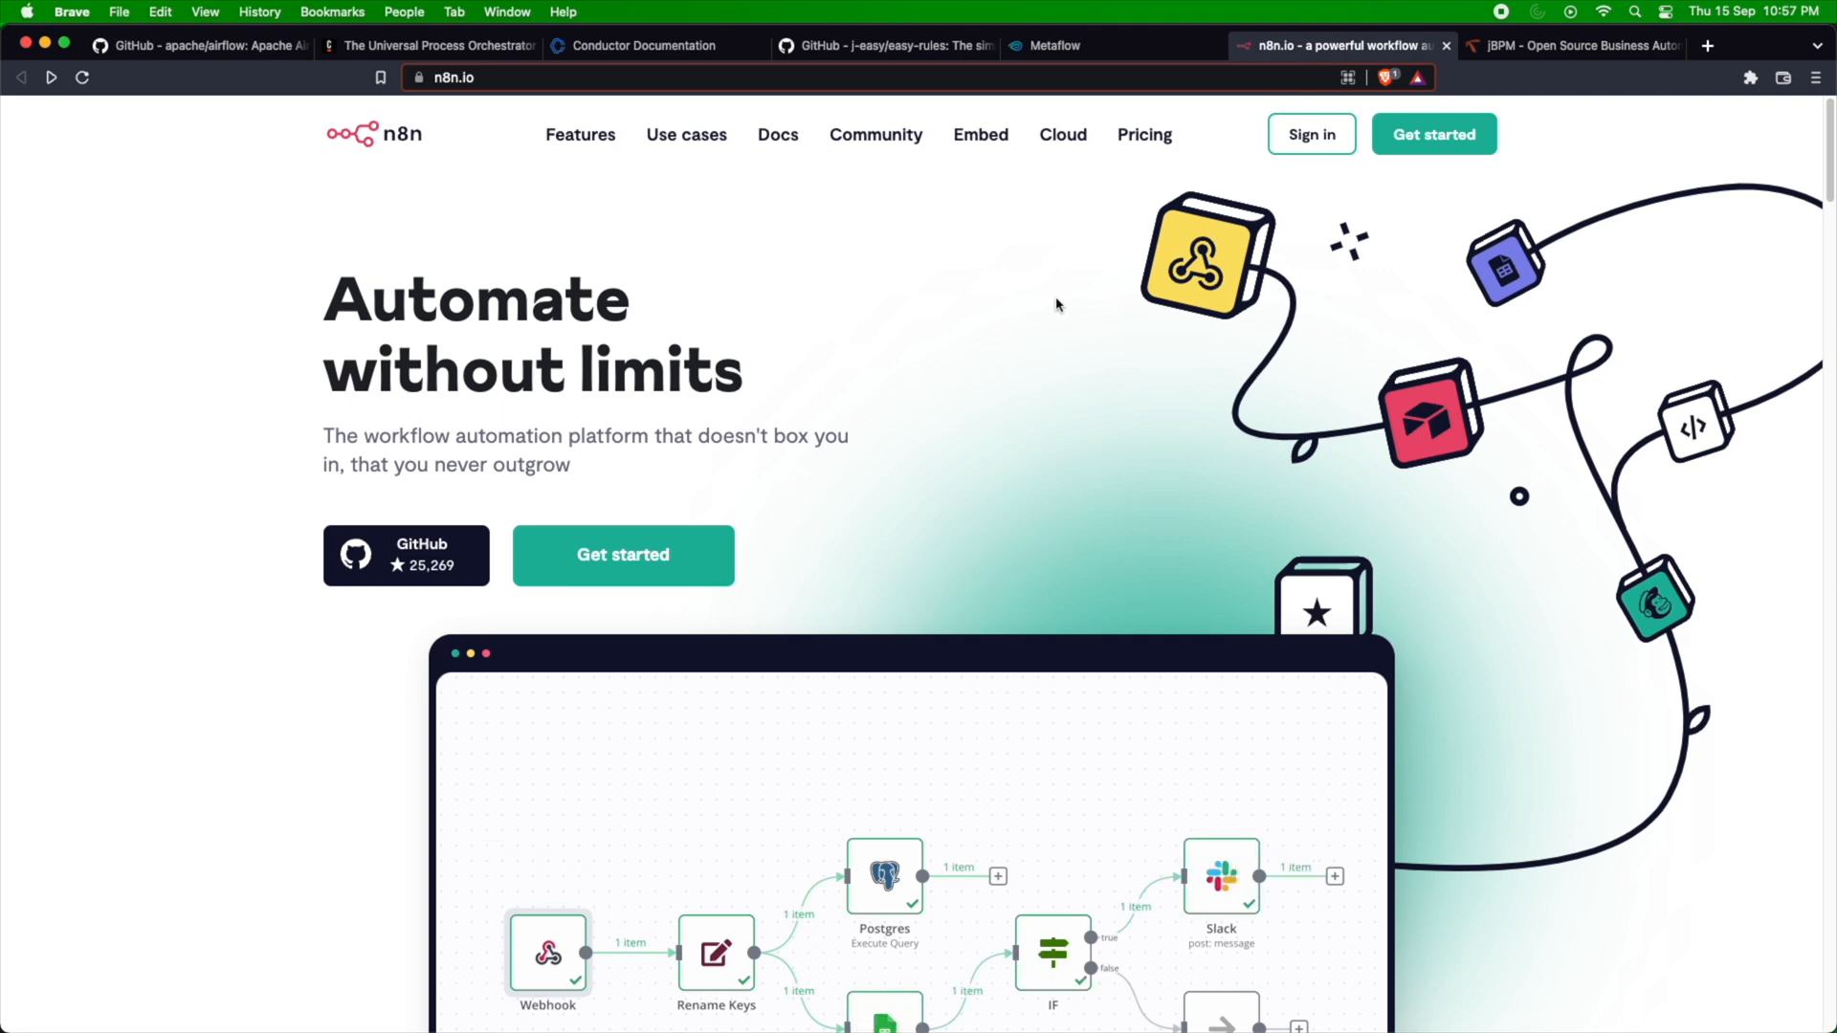
# Scroll n8n's homepage to the Webhook-to-Slack-and-NoOp example workflow.
pyautogui.scroll(-3)
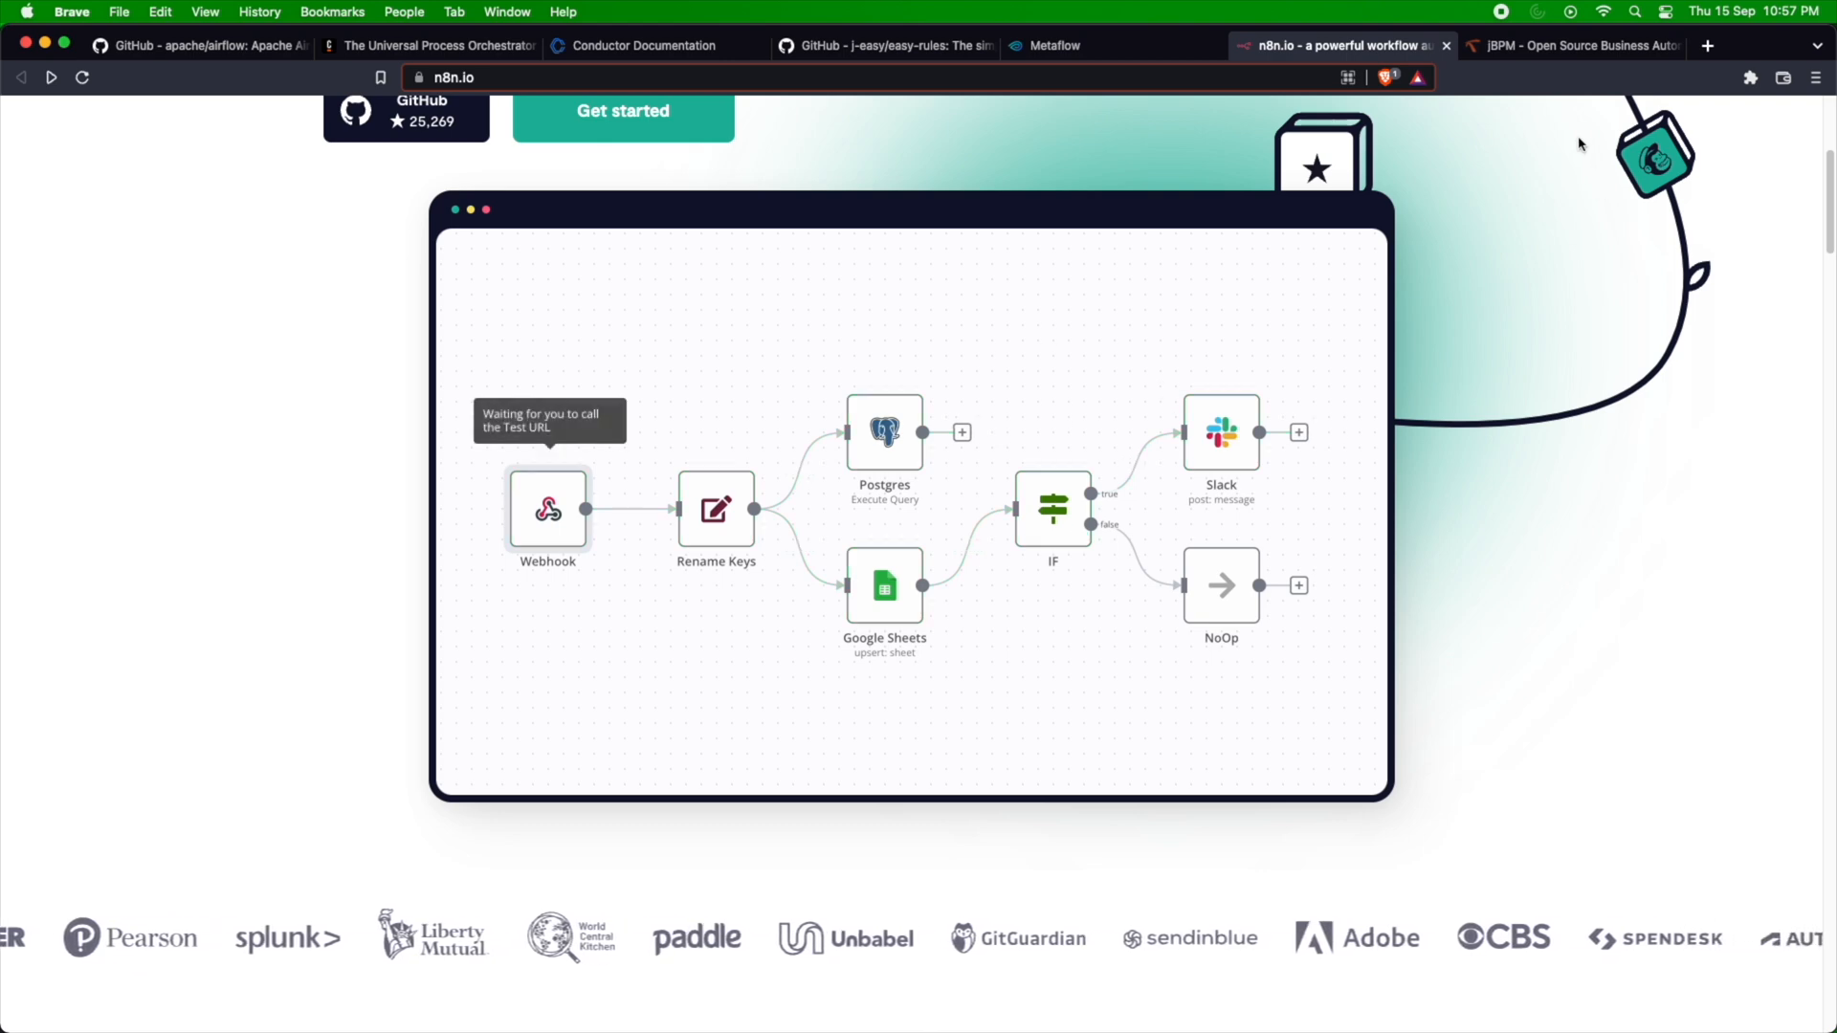
pyautogui.click(1570, 46)
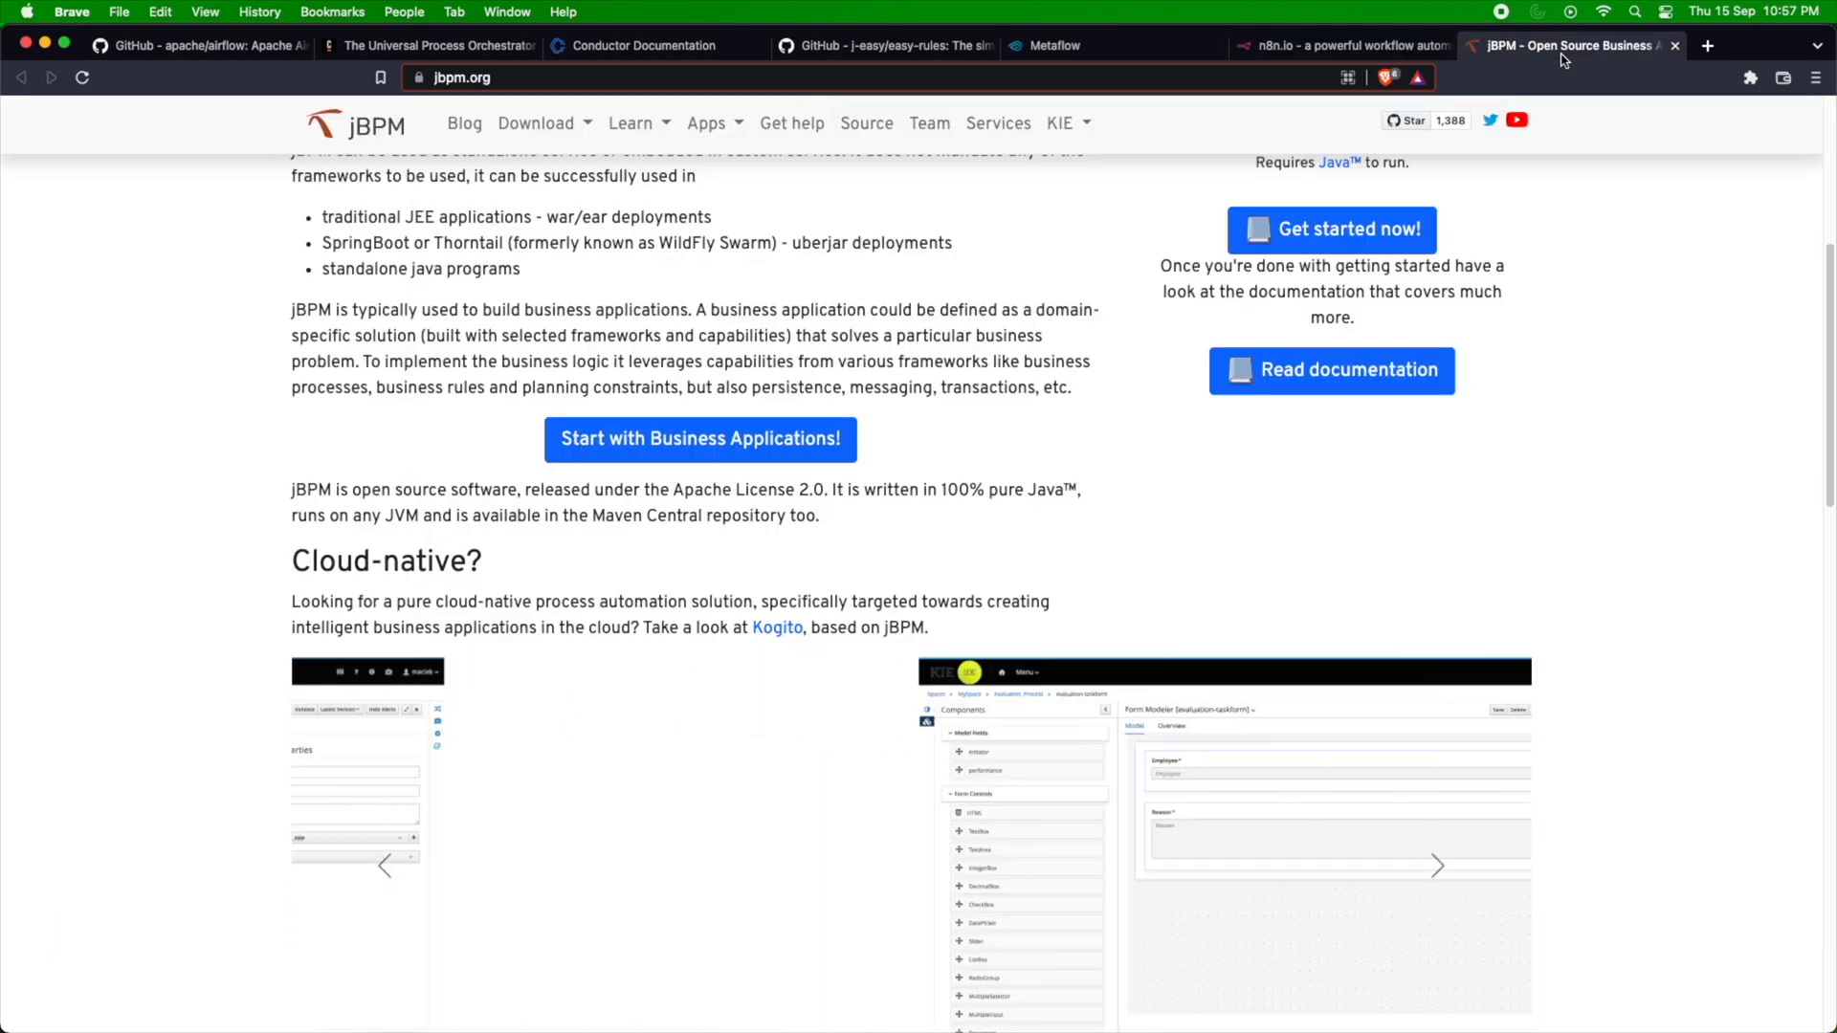
# Scroll the jBPM homepage up to its 'What is jBPM?' overview.
pyautogui.scroll(3)
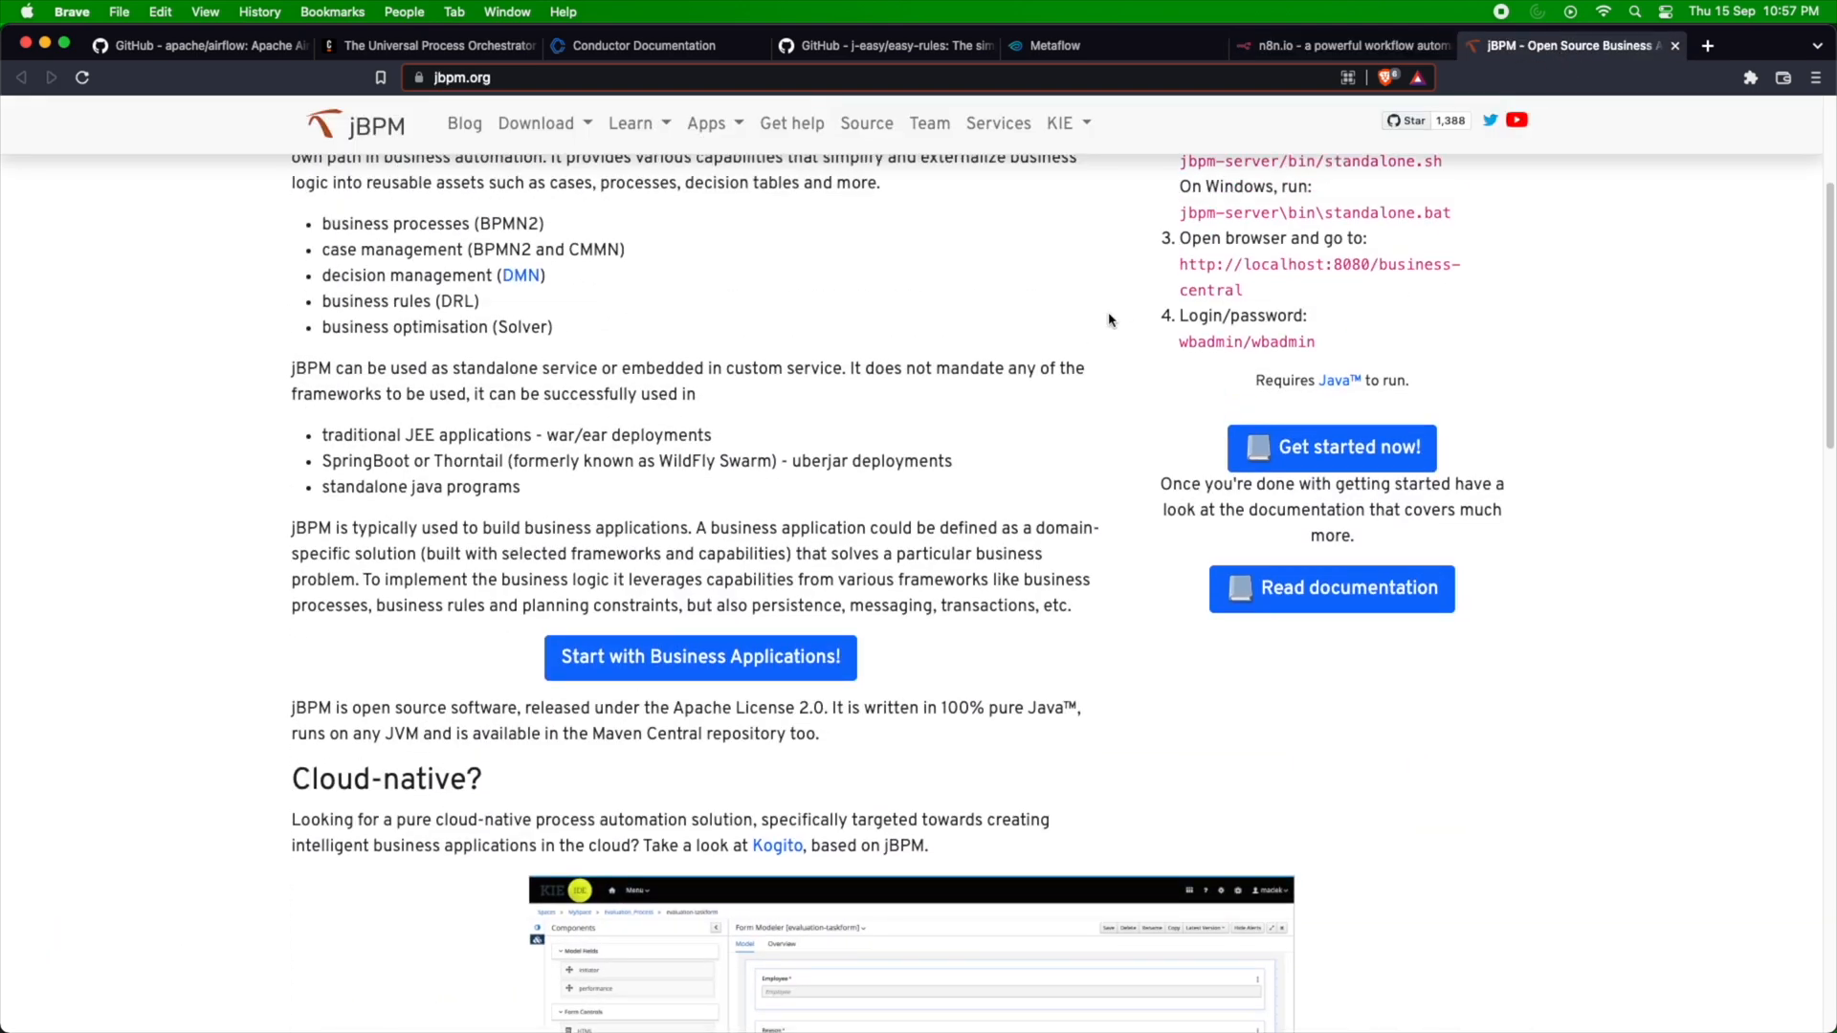
pyautogui.scroll(3)
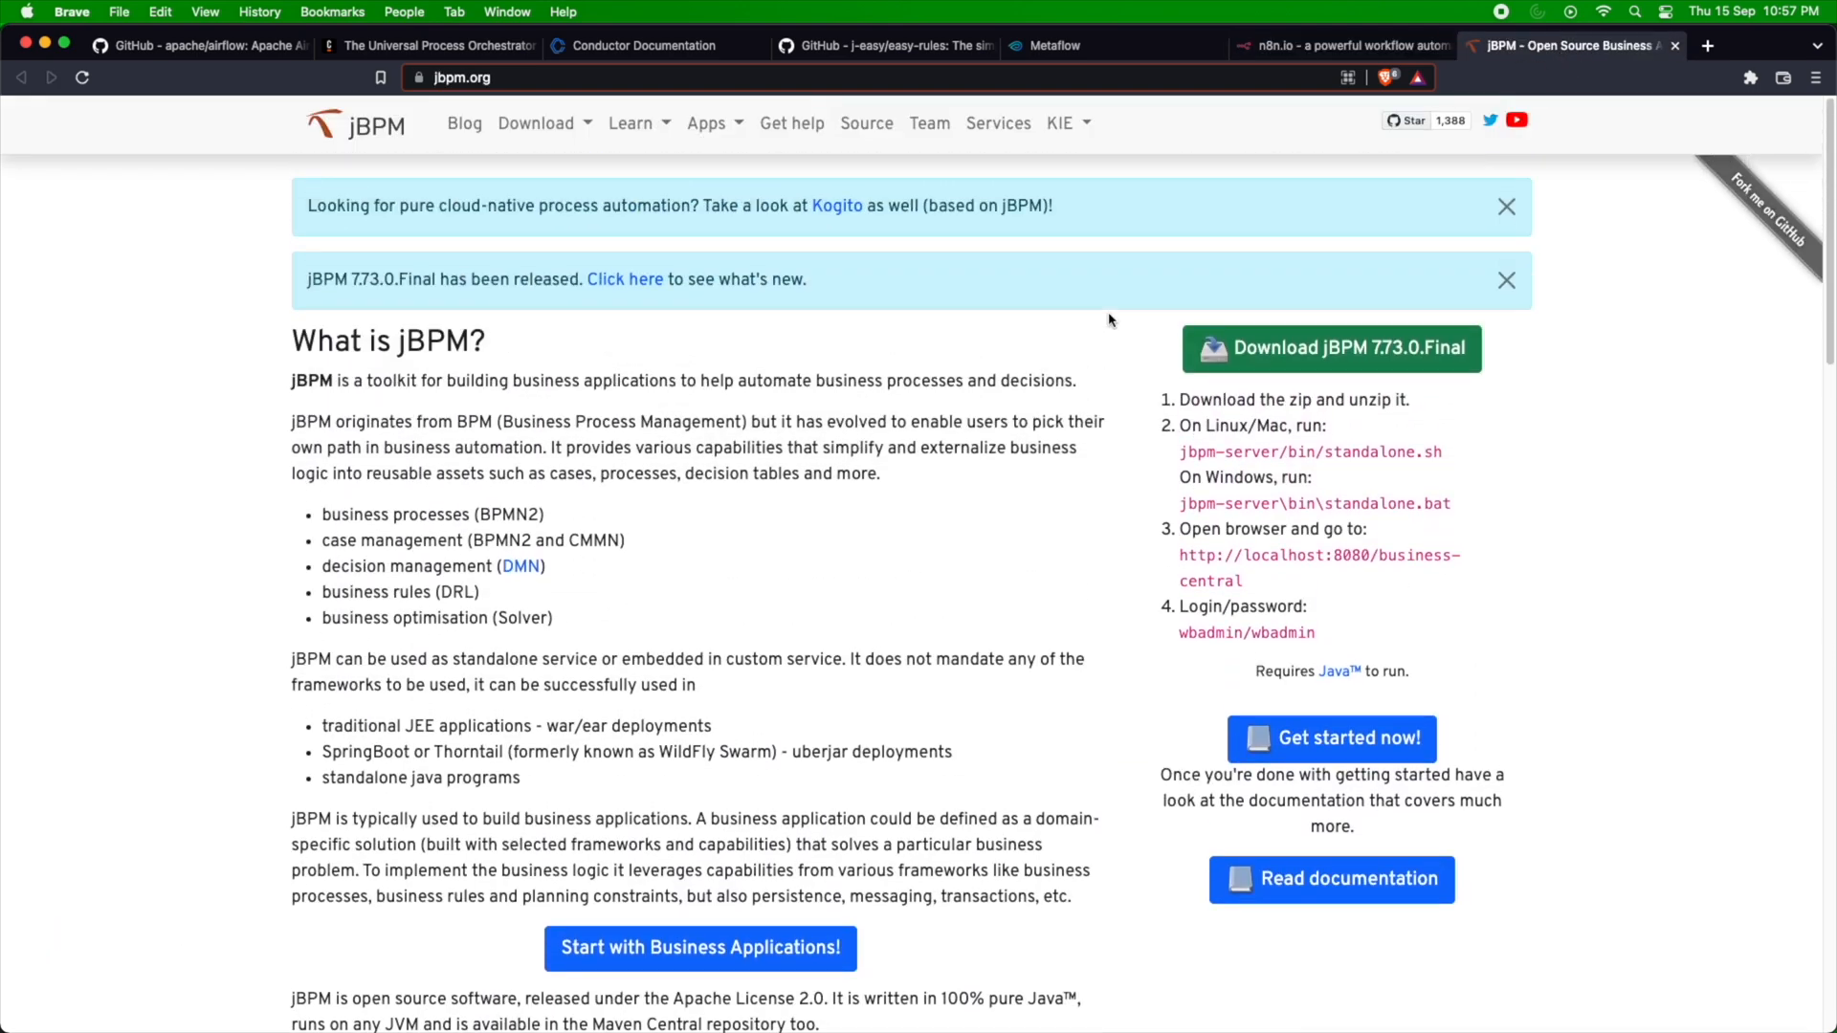